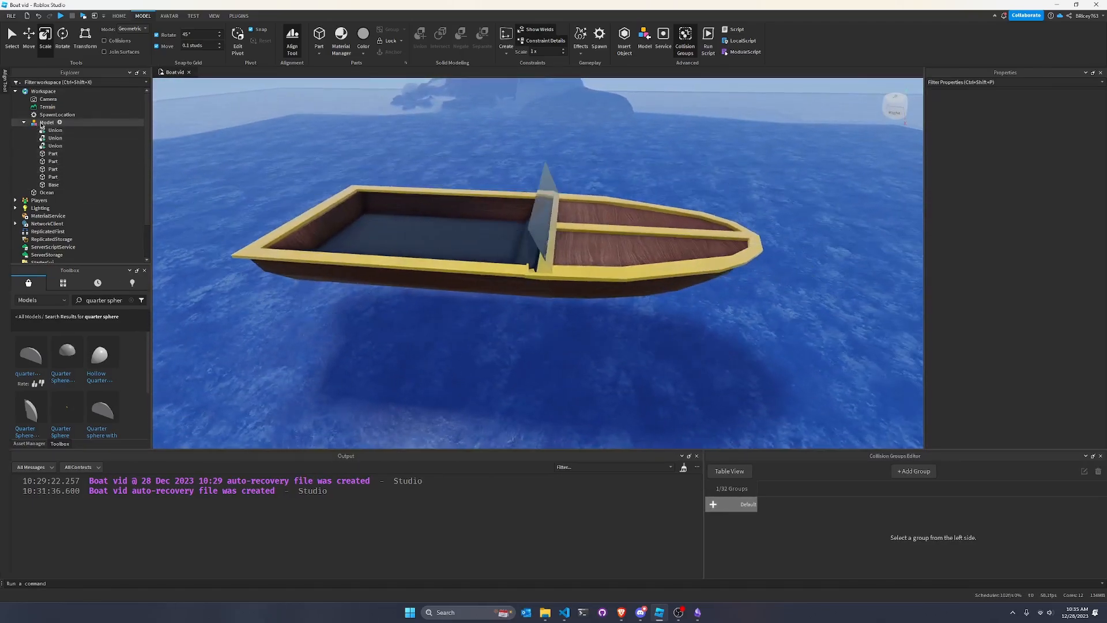
- Select the boat model and inspect its Base and Ocean parts
click(46, 122)
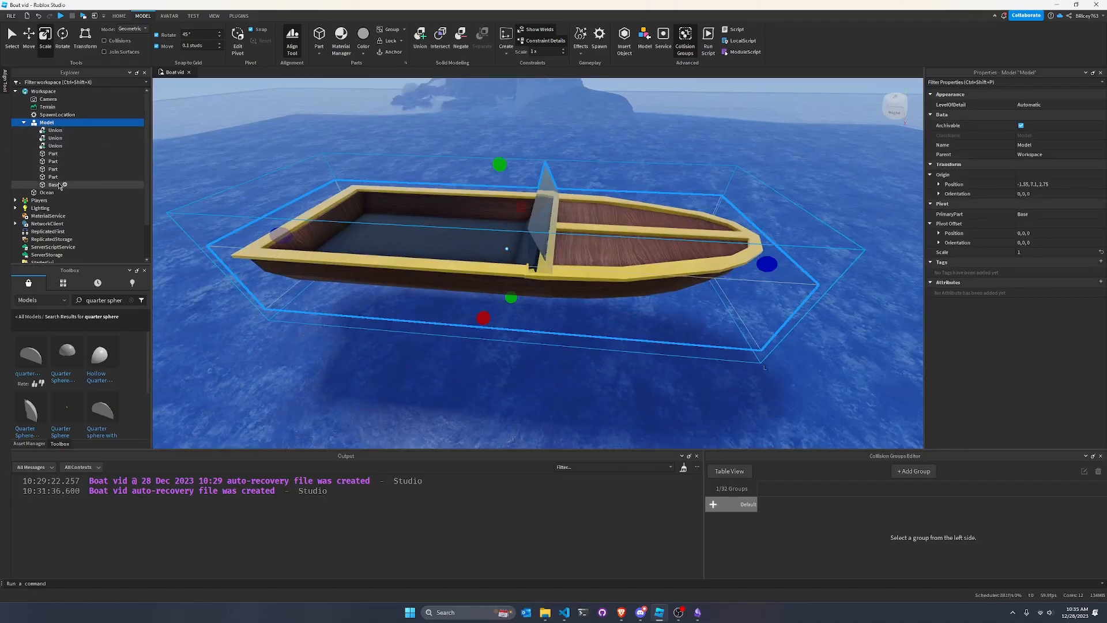
click(53, 184)
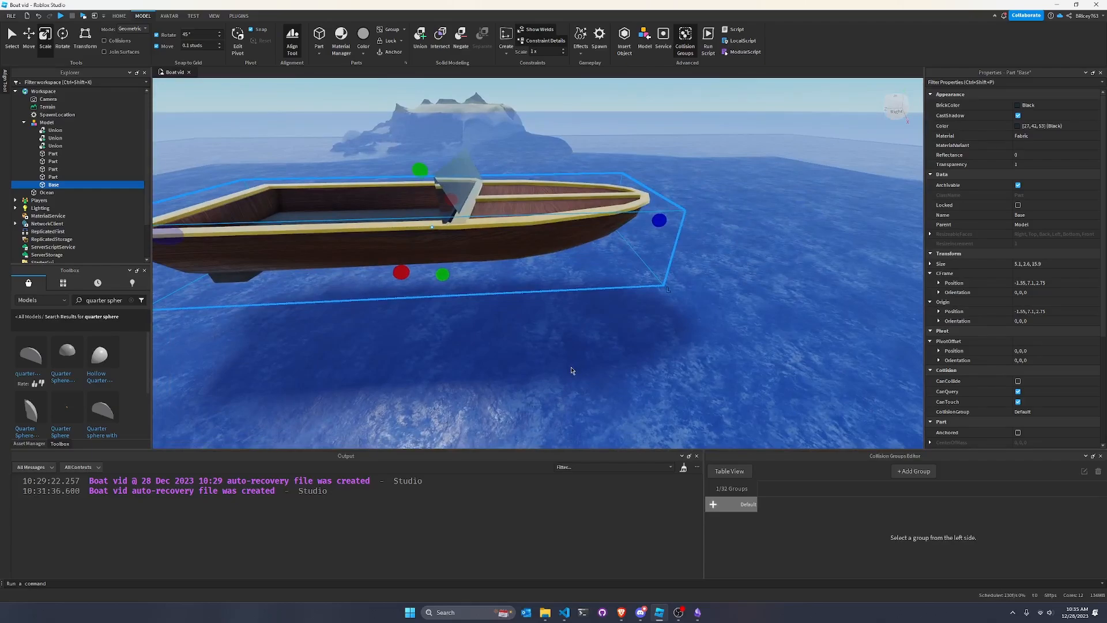
mouse_move(530, 341)
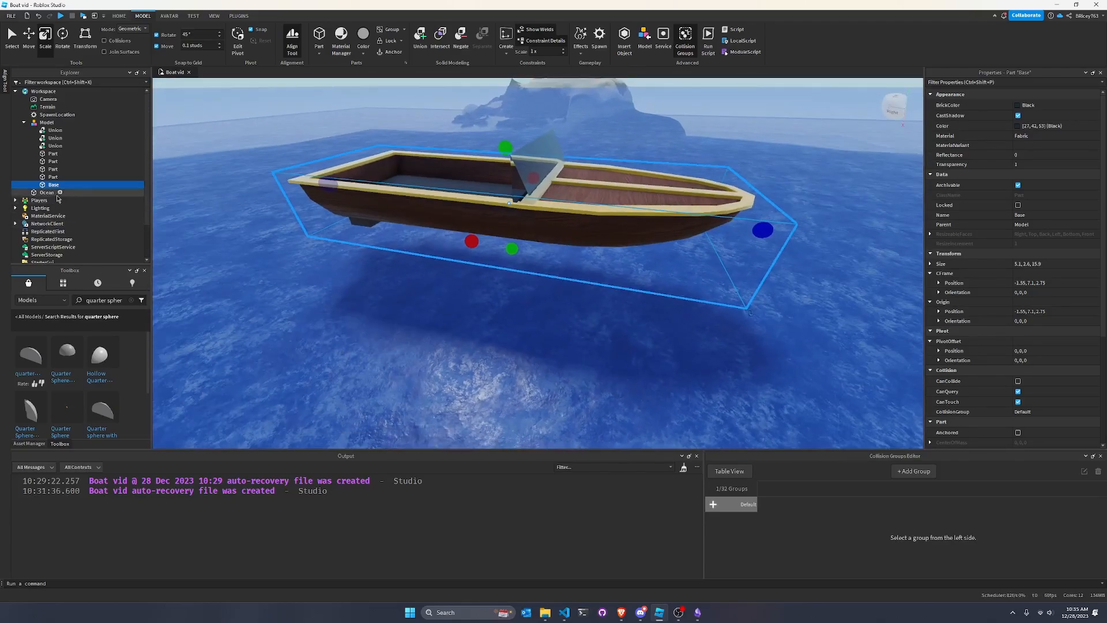
click(46, 192)
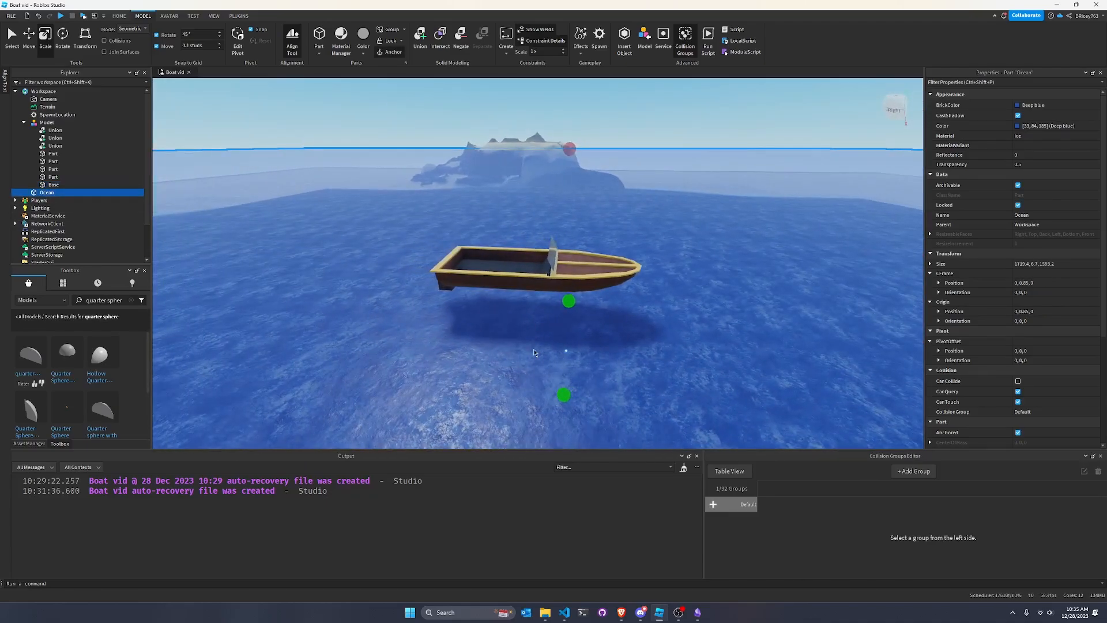
mouse_move(540, 355)
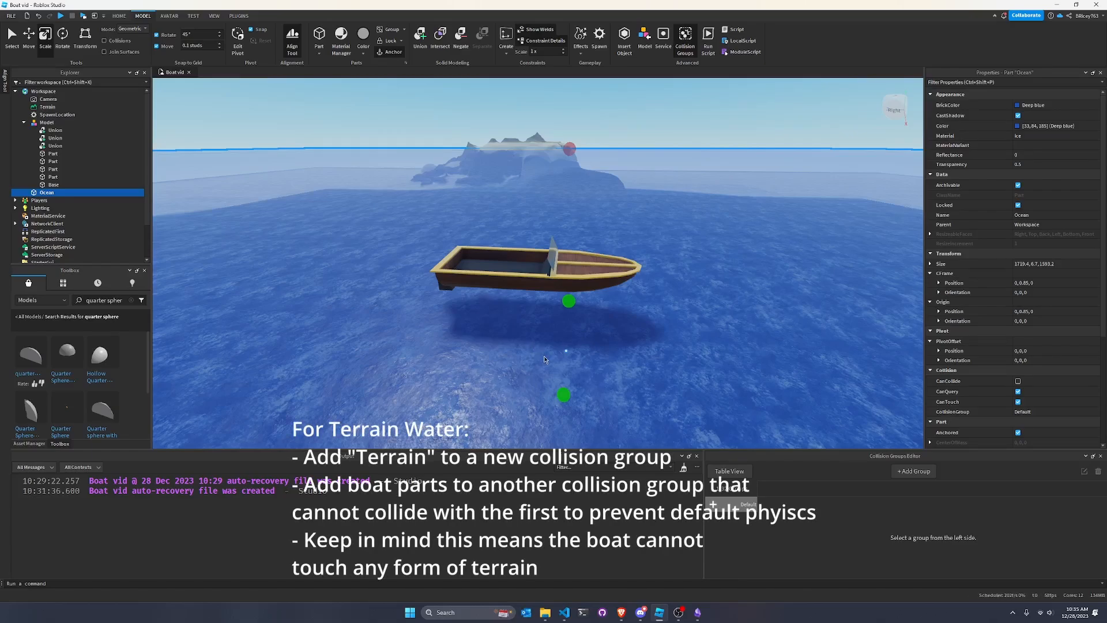
mouse_move(672, 375)
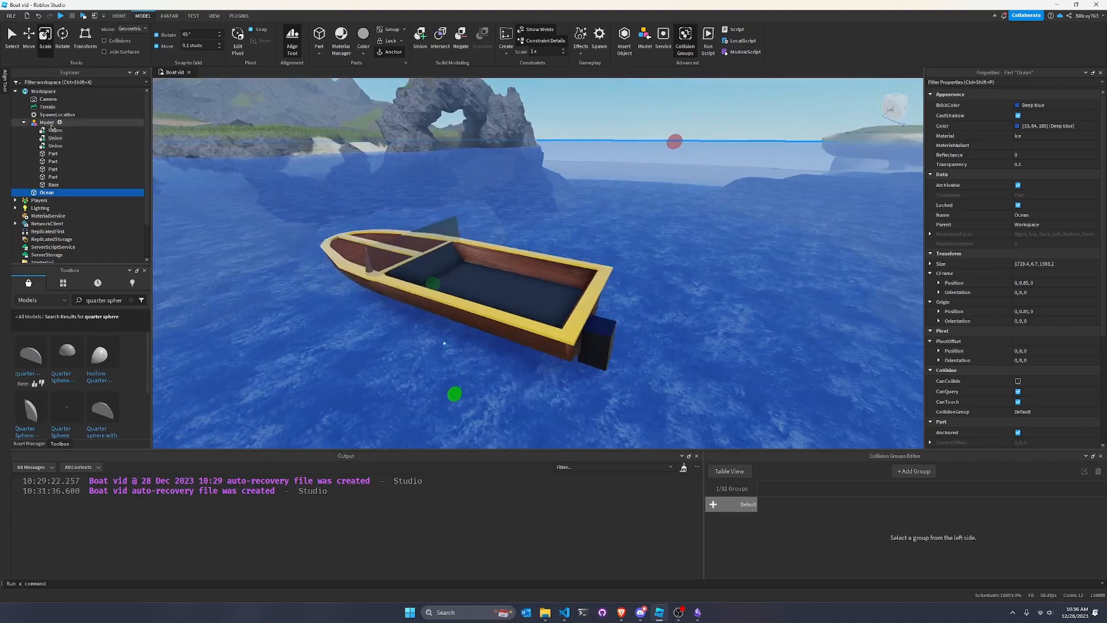
- Insert a VehicleSeat into the boat model and drop it into the hull
click(54, 129)
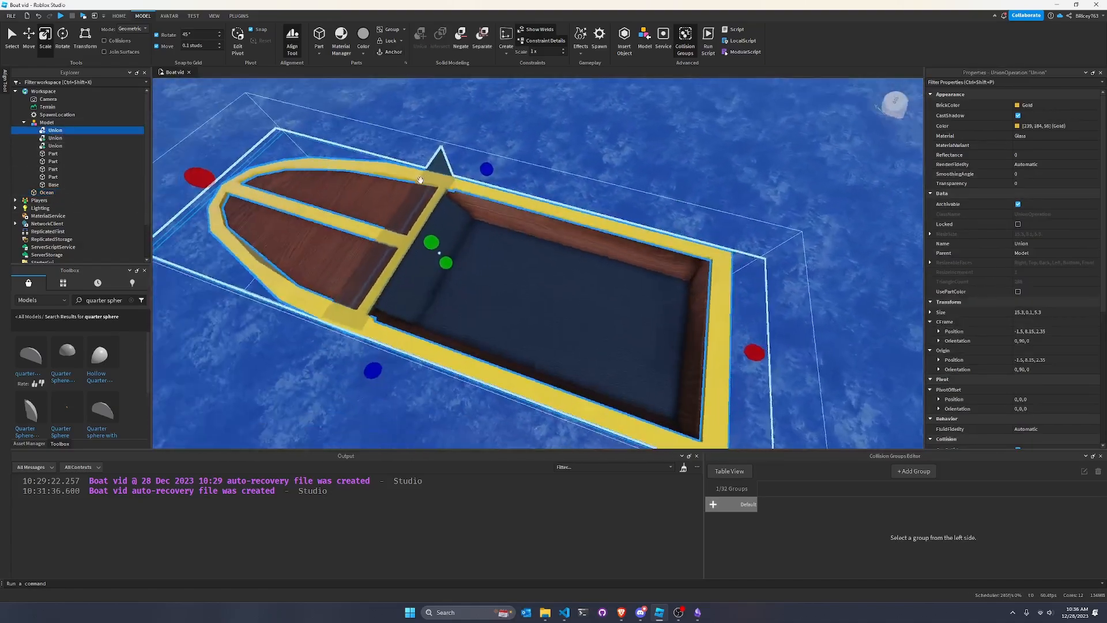
click(42, 122)
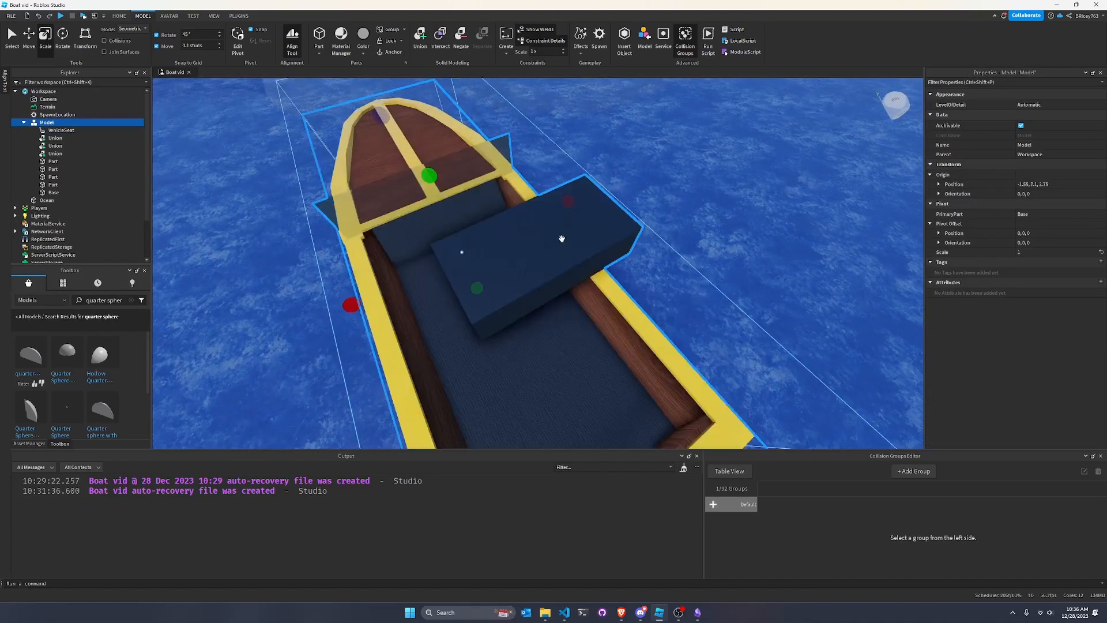
click(60, 130)
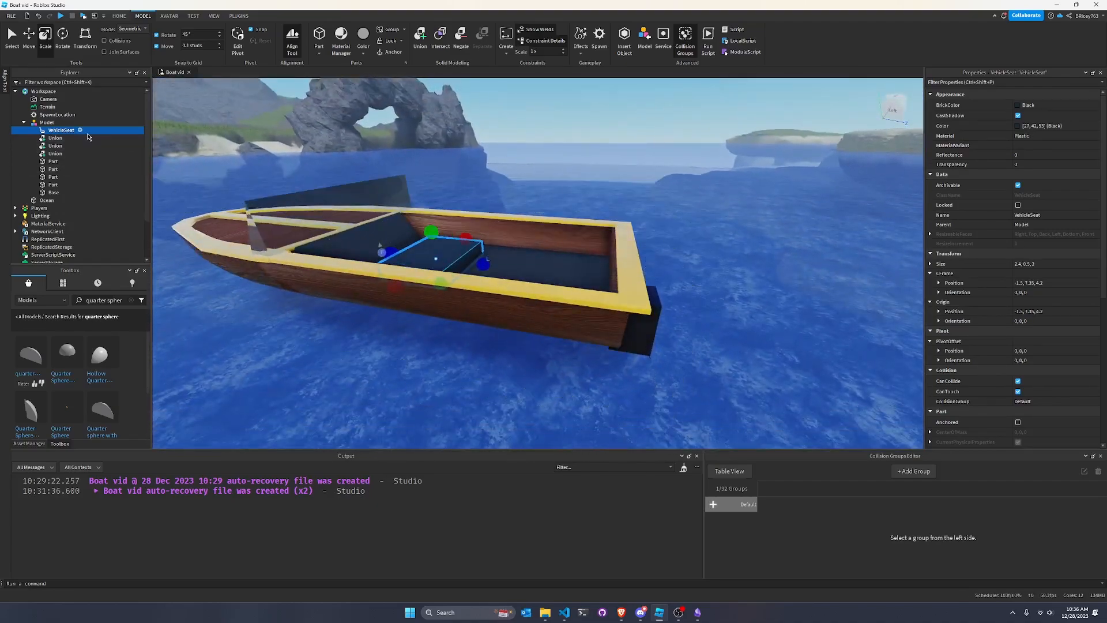
mouse_move(38, 146)
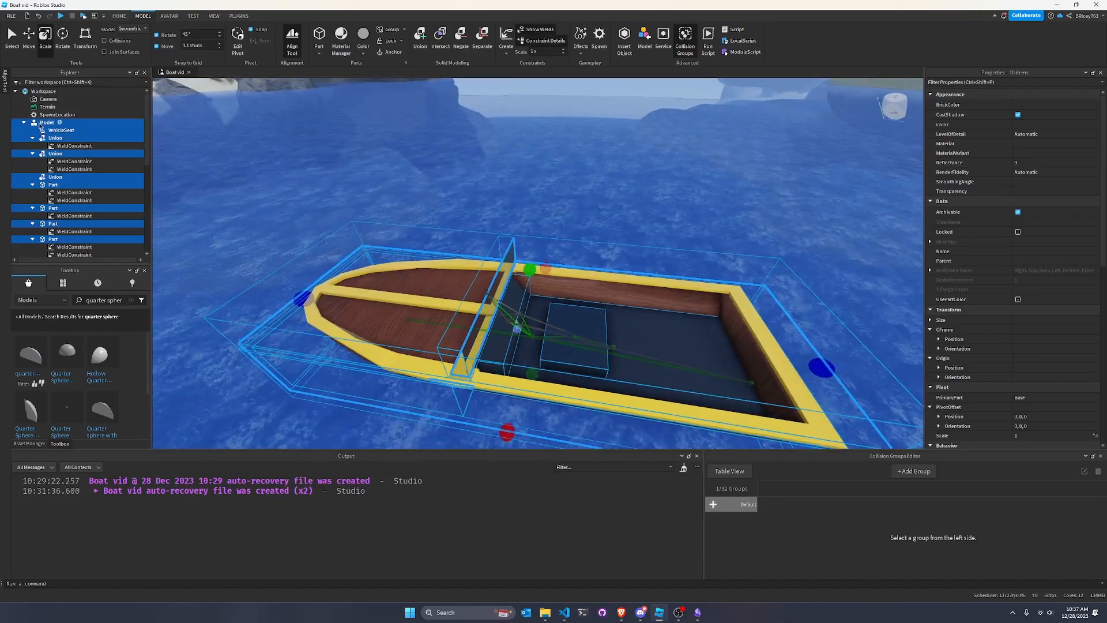
- Select every boat part except Base, including the VehicleSeat, and tick Massless
click(58, 114)
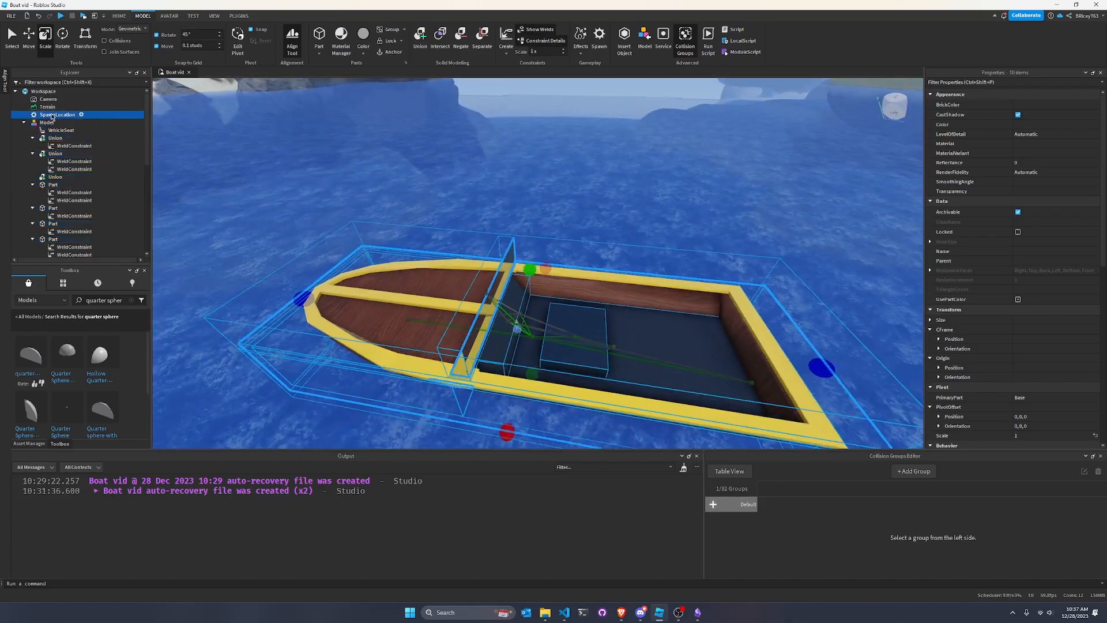
click(57, 114)
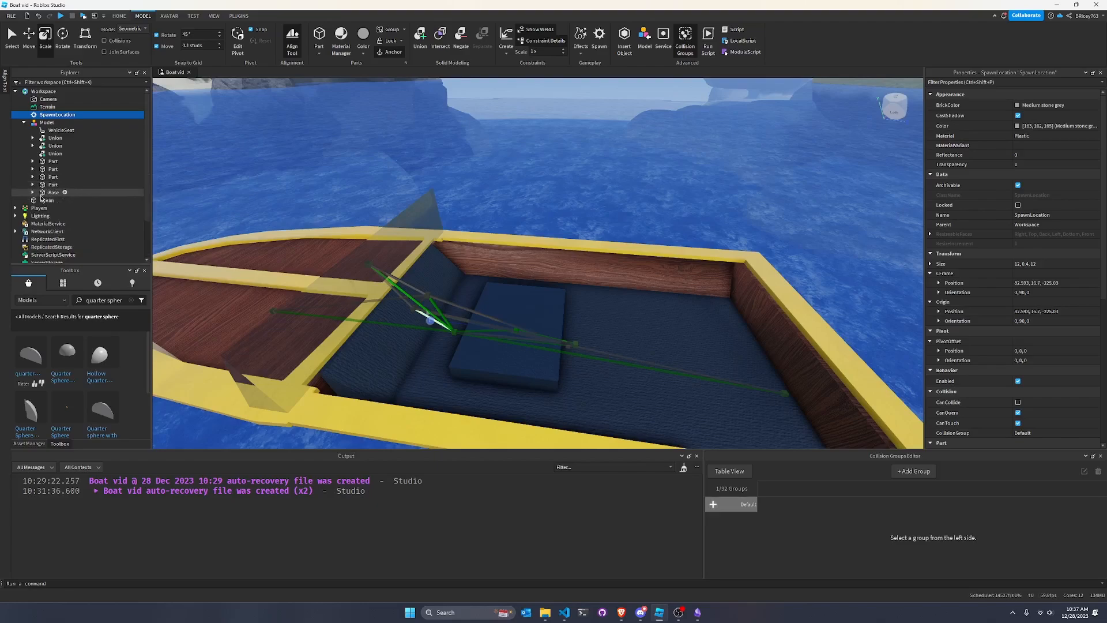
click(60, 130)
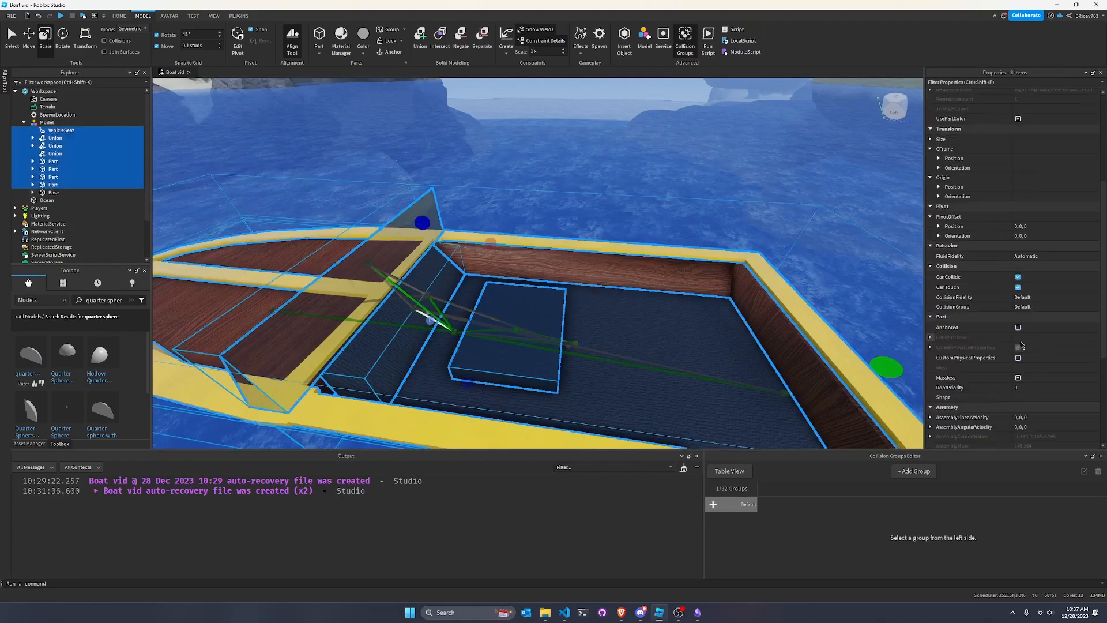
scroll(down, 3)
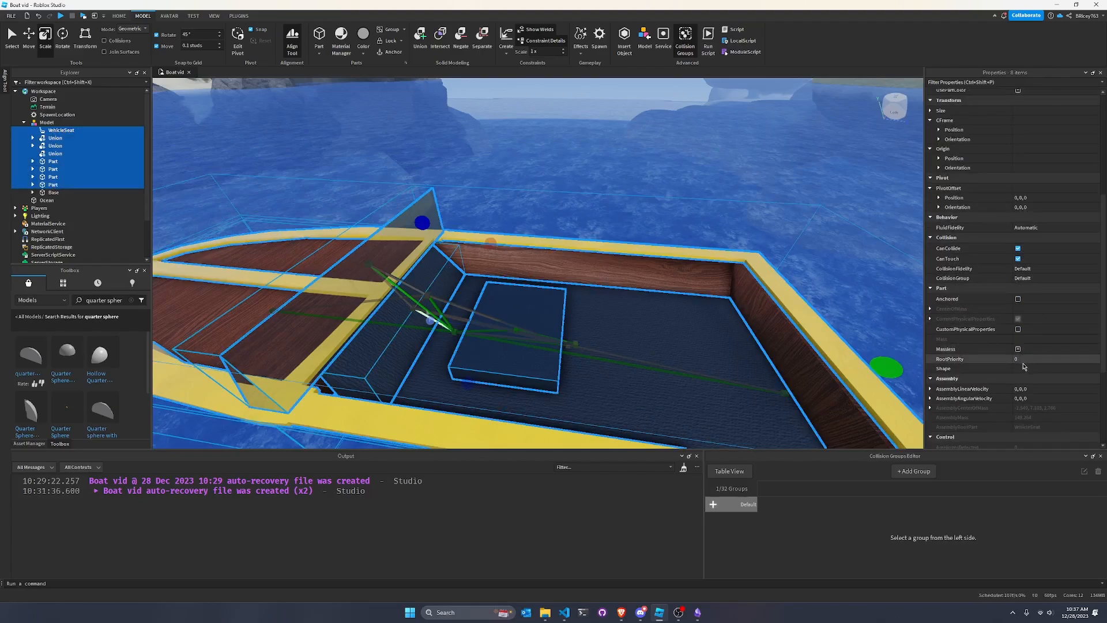
click(1017, 349)
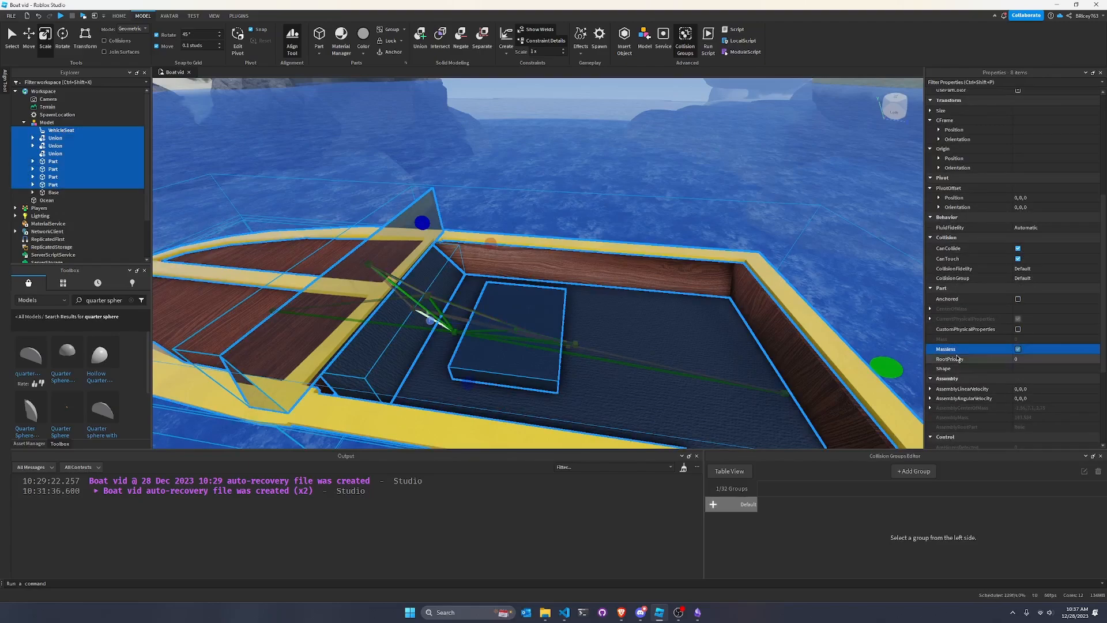
click(1016, 348)
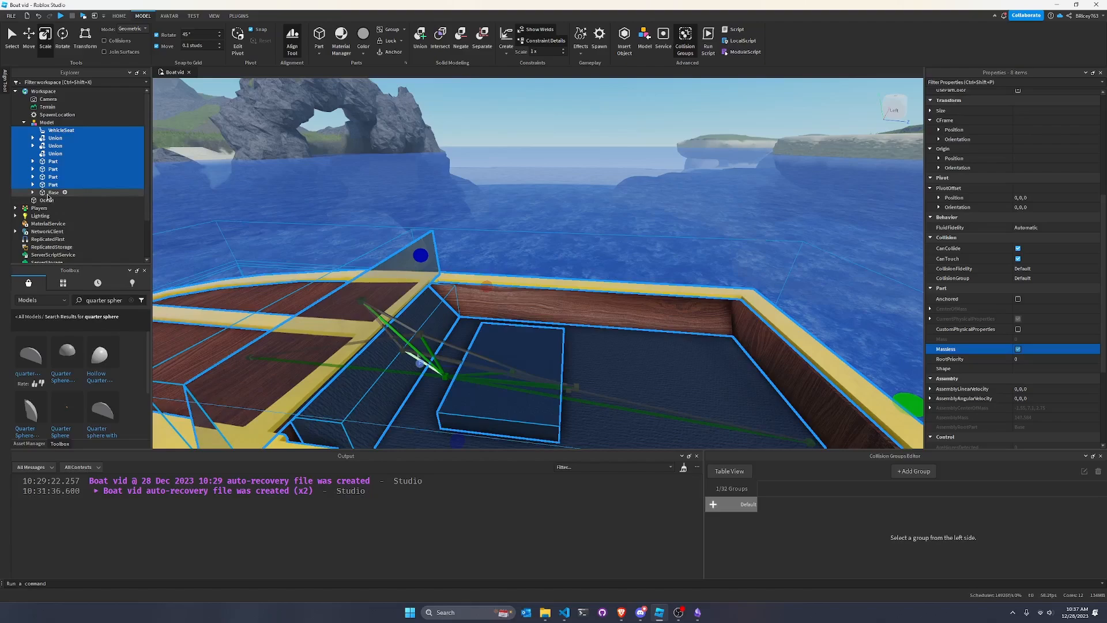
click(53, 192)
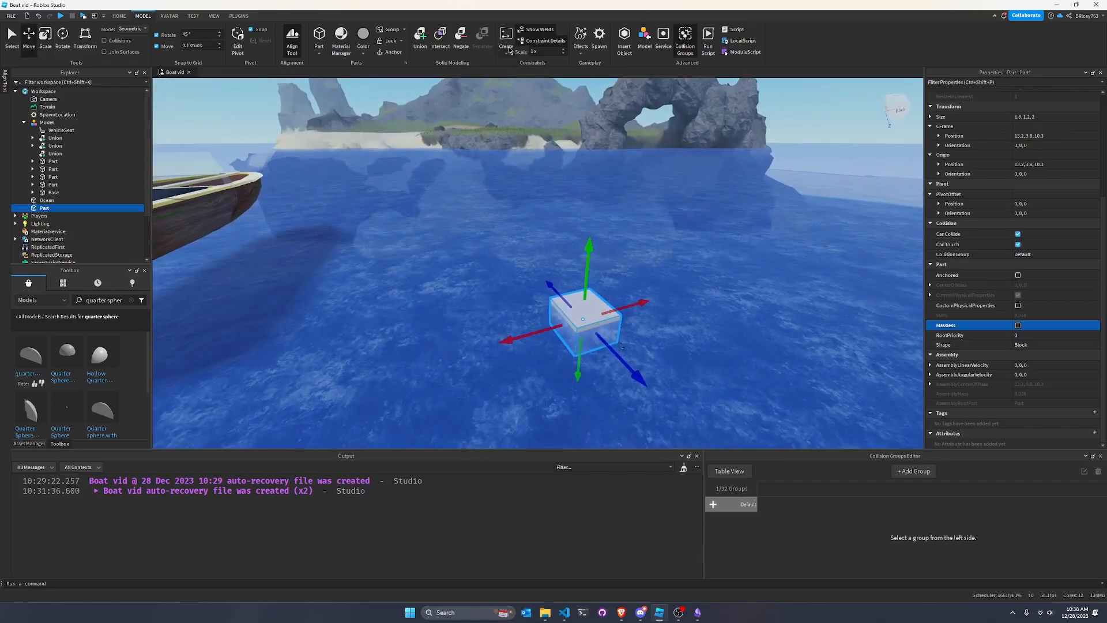
mouse_move(505, 35)
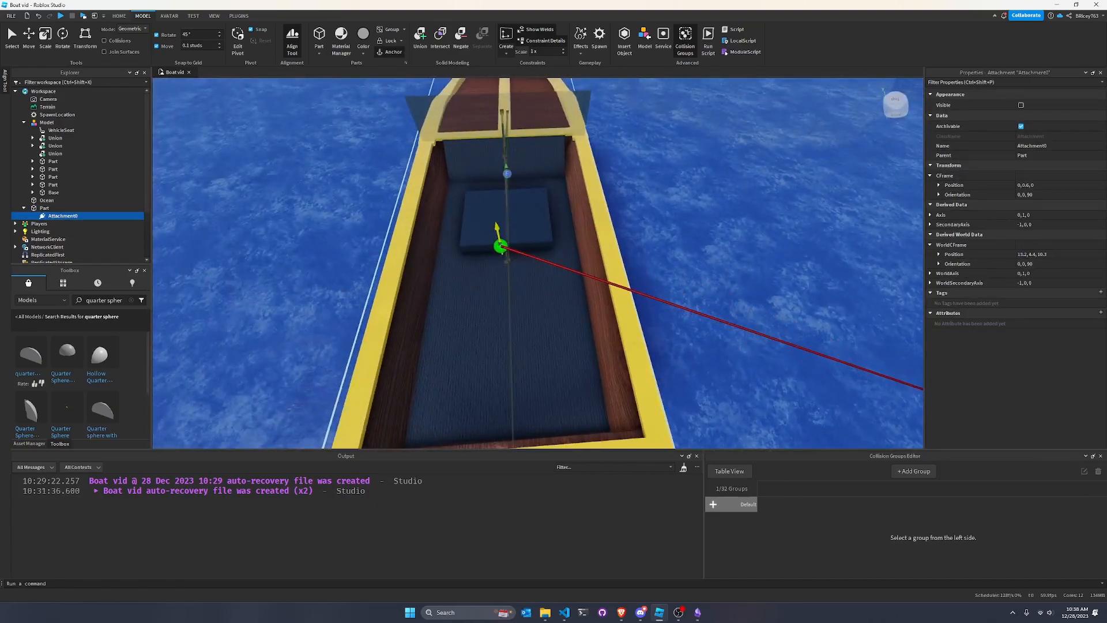
- Add a Part holding Attachment0 and put Attachment1 on the boat's Base
click(66, 223)
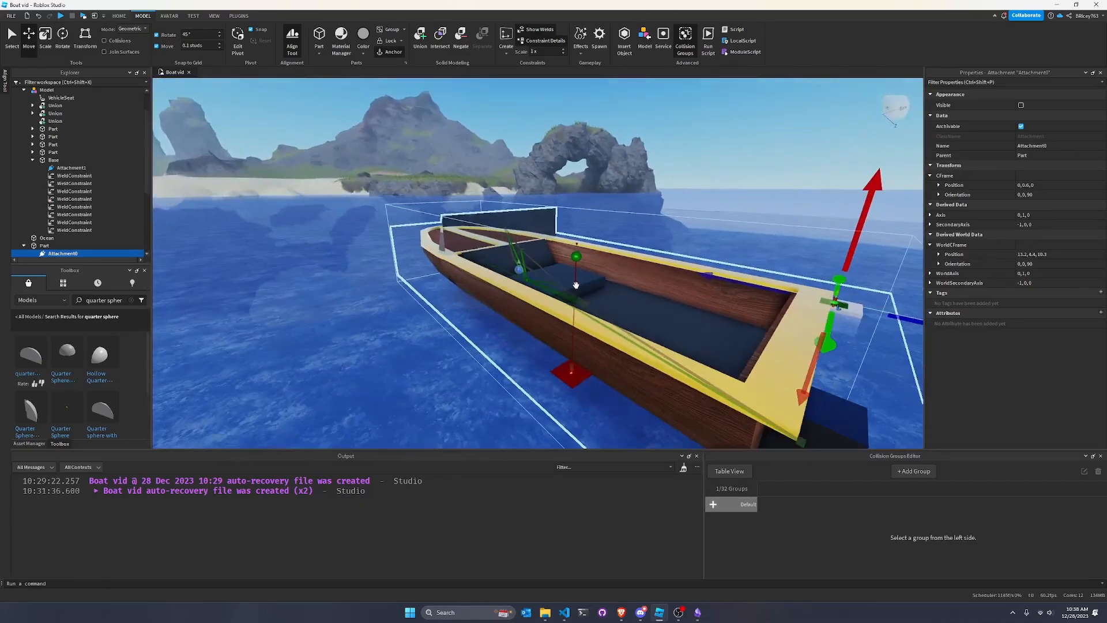
click(69, 167)
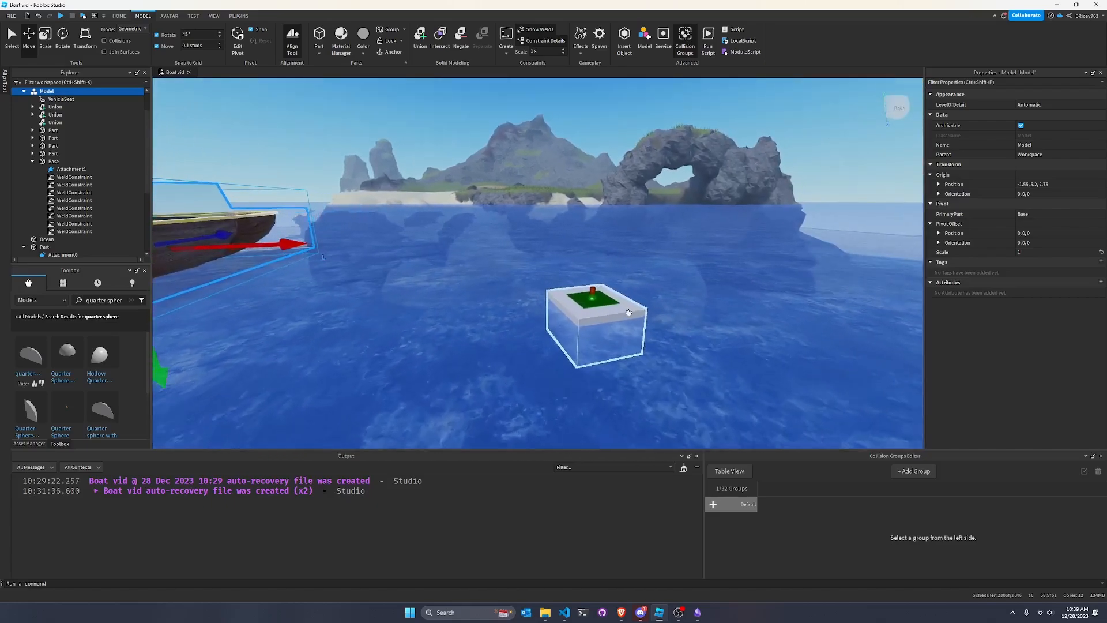
- Make the small part non-colliding, anchored and invisible, rename it PlanePart, and add a PlaneConstraint
click(45, 246)
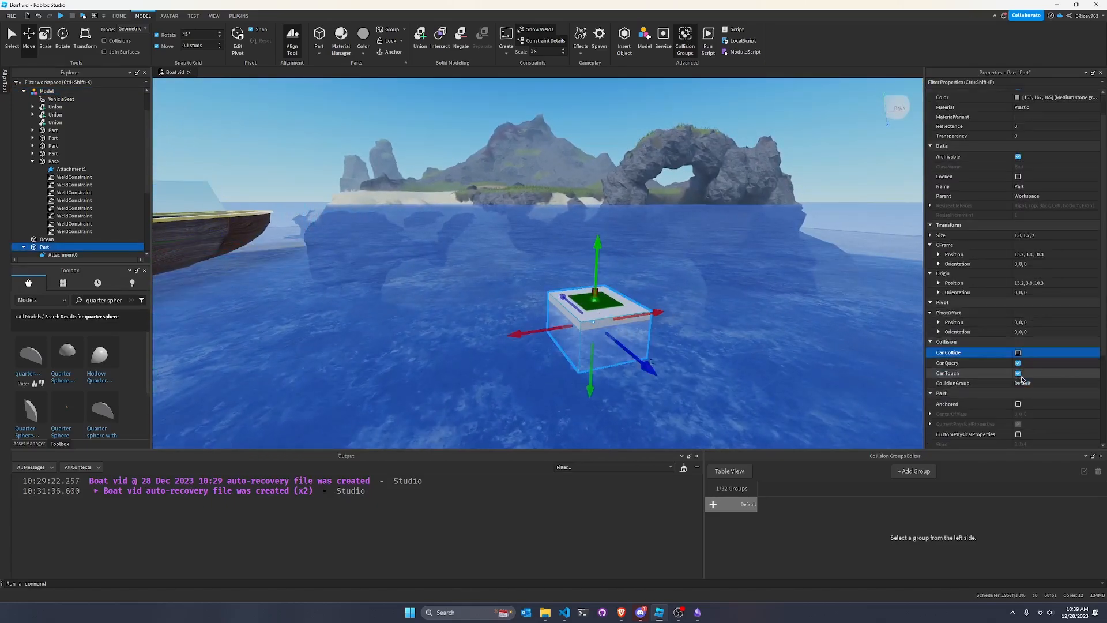
click(1046, 135)
text(1)
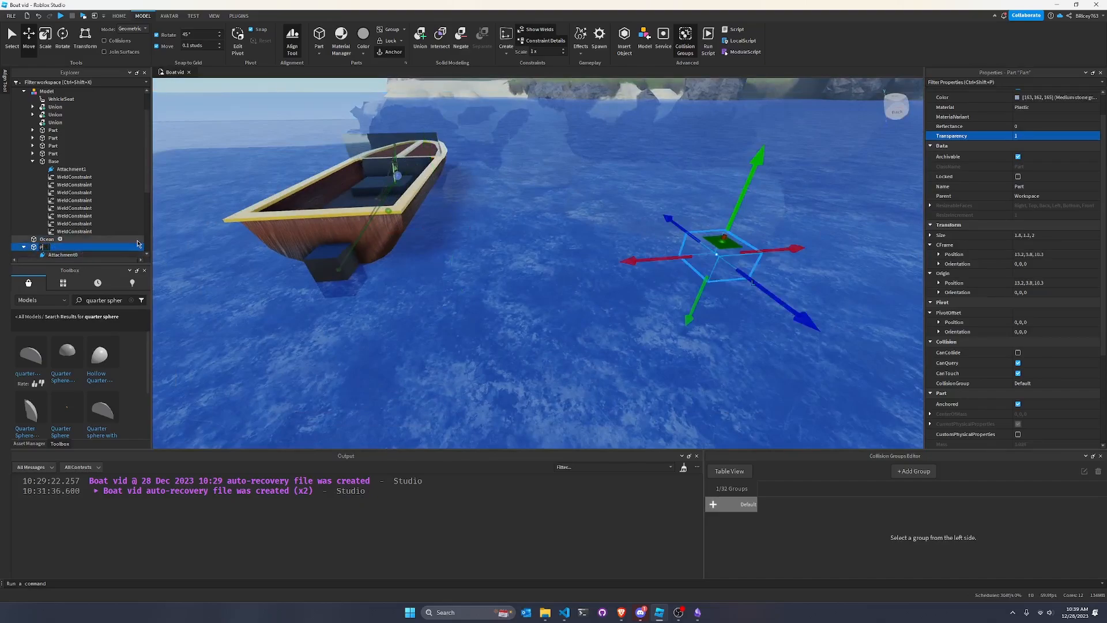
text(PlanePart)
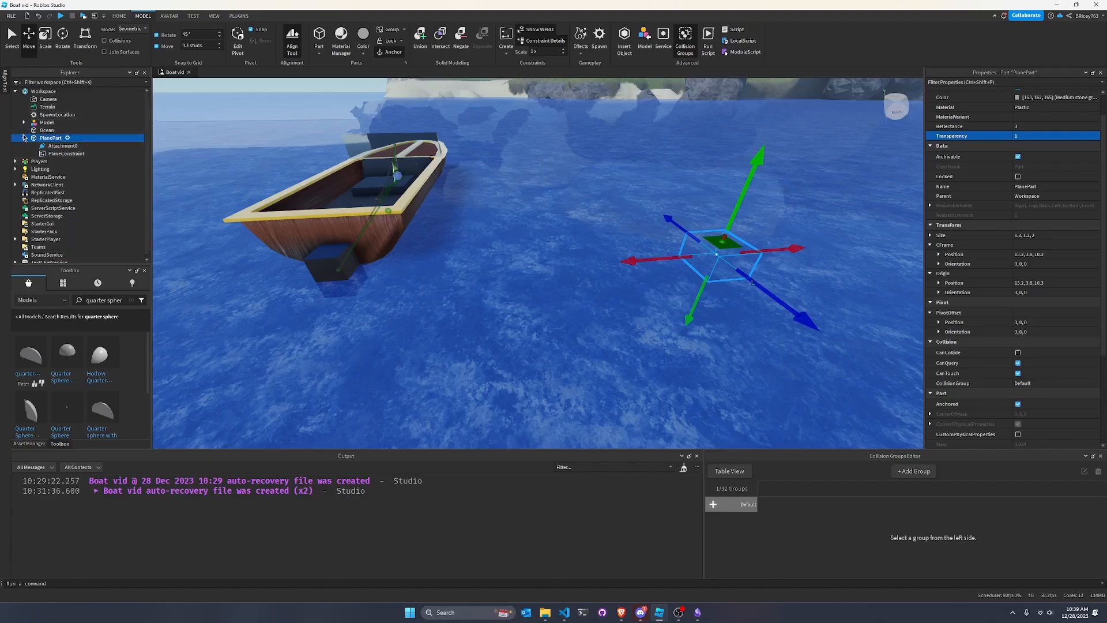
click(46, 122)
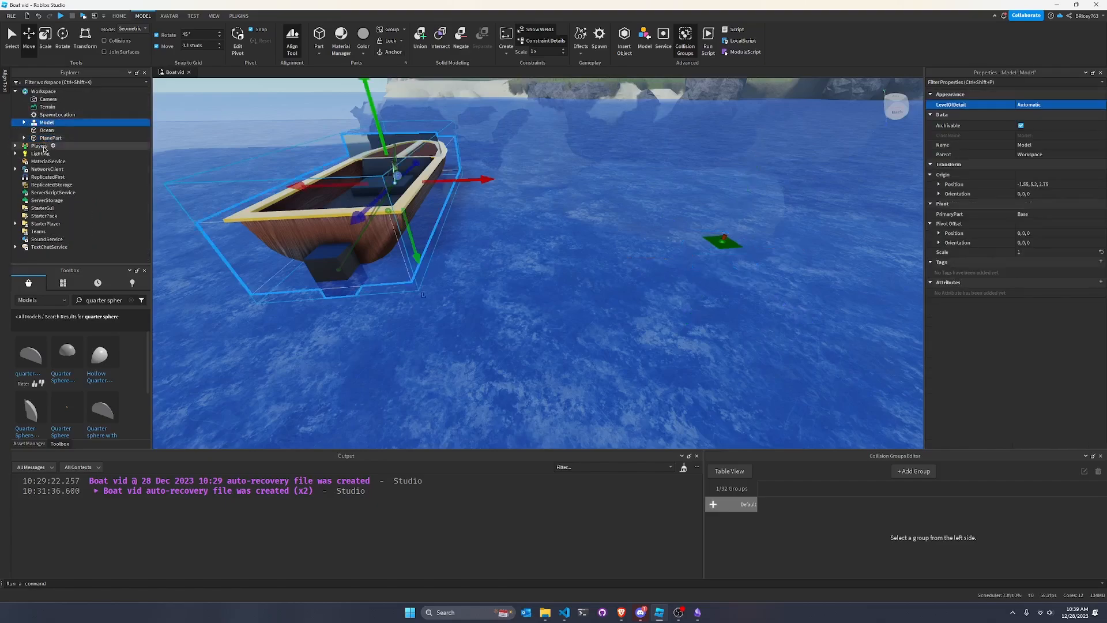
click(51, 138)
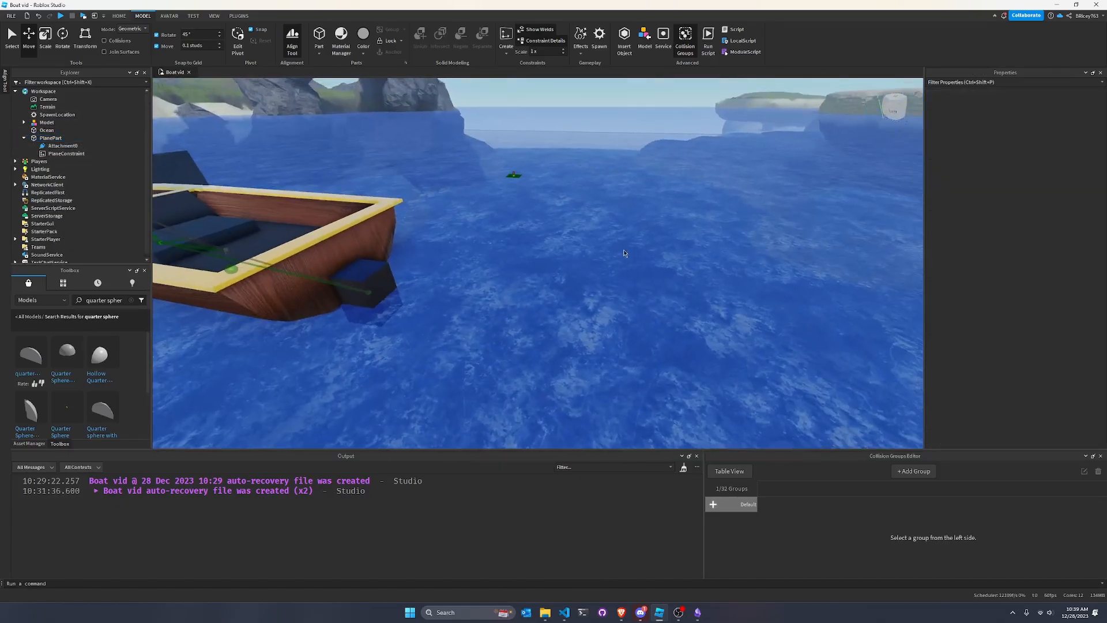
- Return to the Boat vid place tab and open the Align Tool panel
click(46, 129)
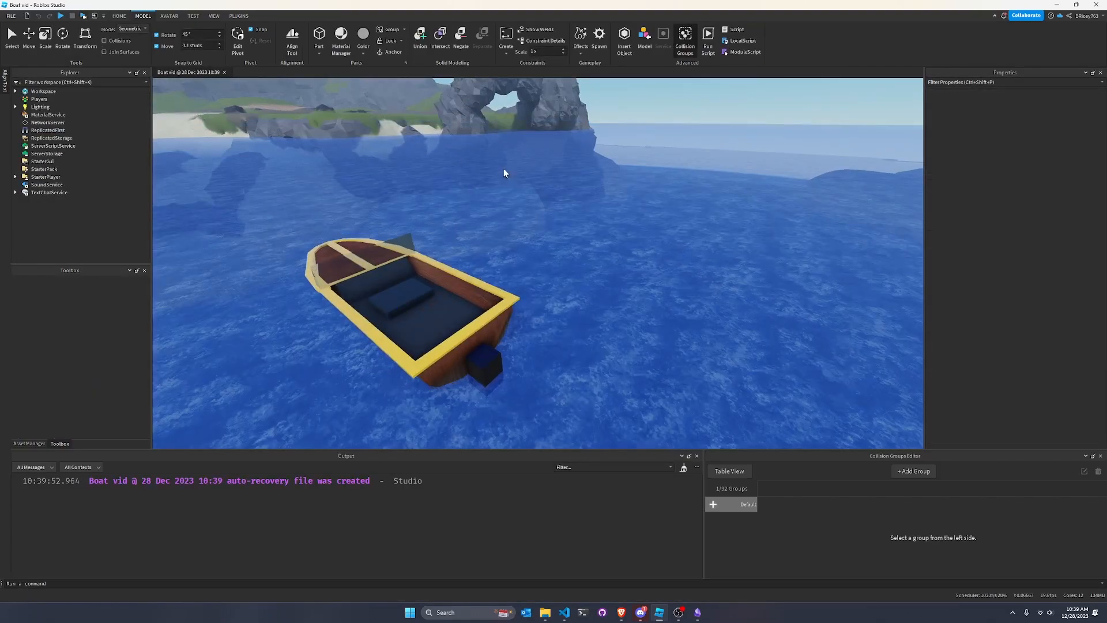
click(292, 38)
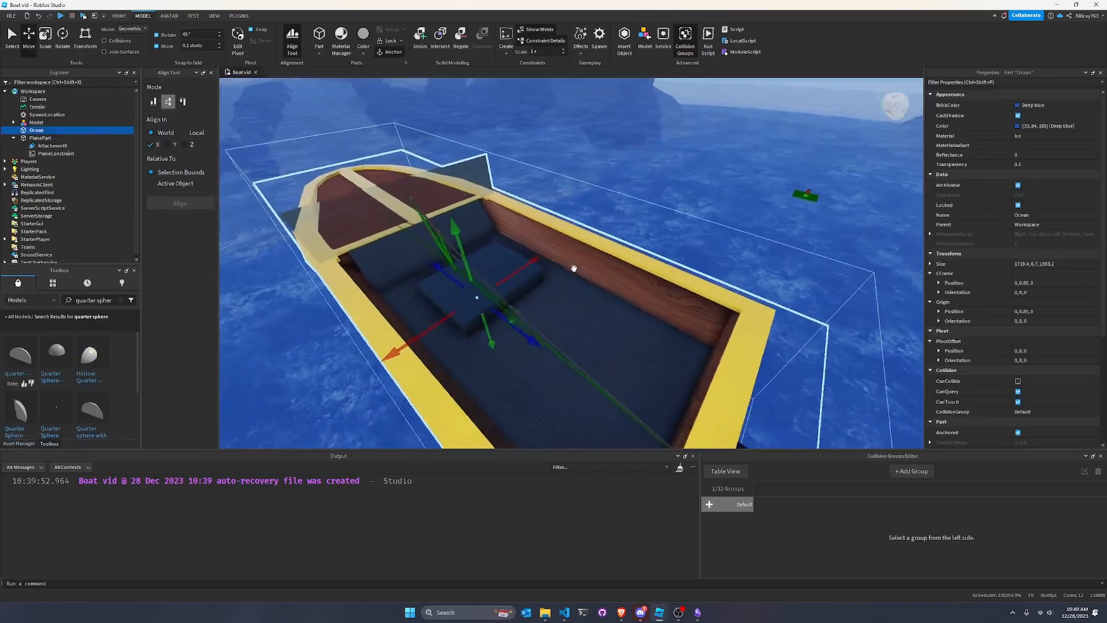
- Create an AlignOrientation in Base and view its TwoAttachment properties
click(505, 35)
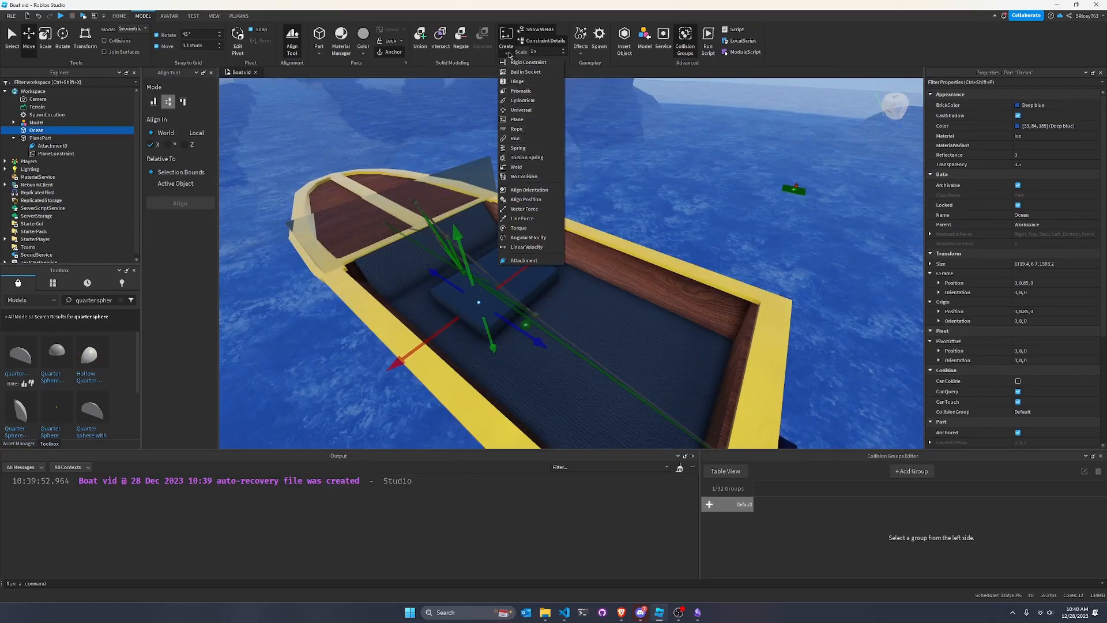
mouse_move(529, 189)
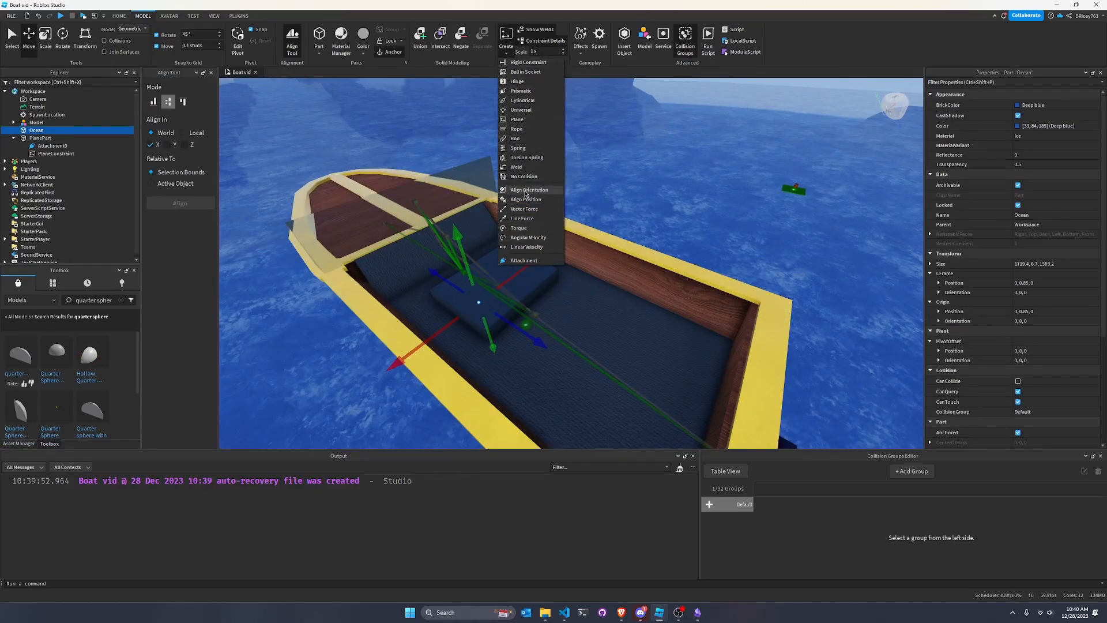
click(529, 189)
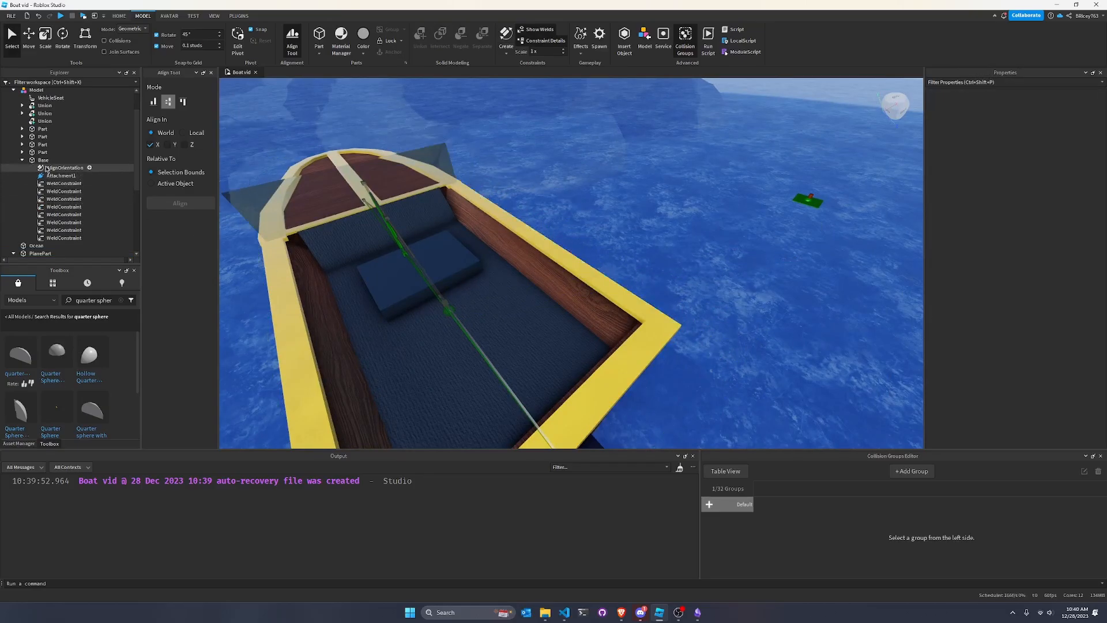
click(63, 167)
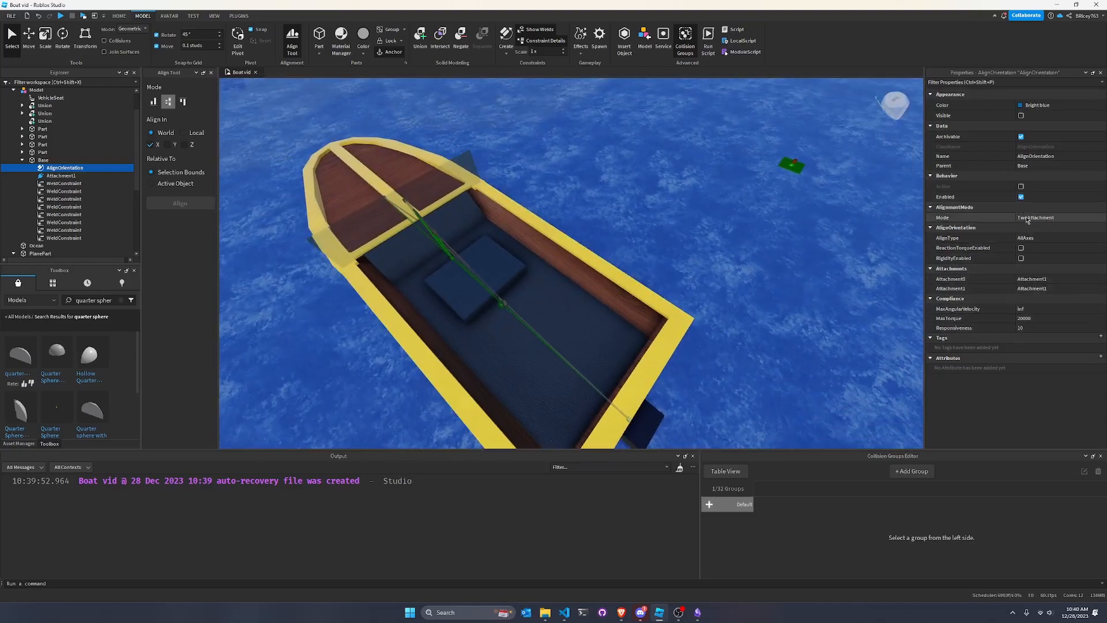
- Set AlignOrientation to OneAttachment, PrimaryAxisParallel, higher MaxTorque and 0,0,90 target orientation
click(1034, 217)
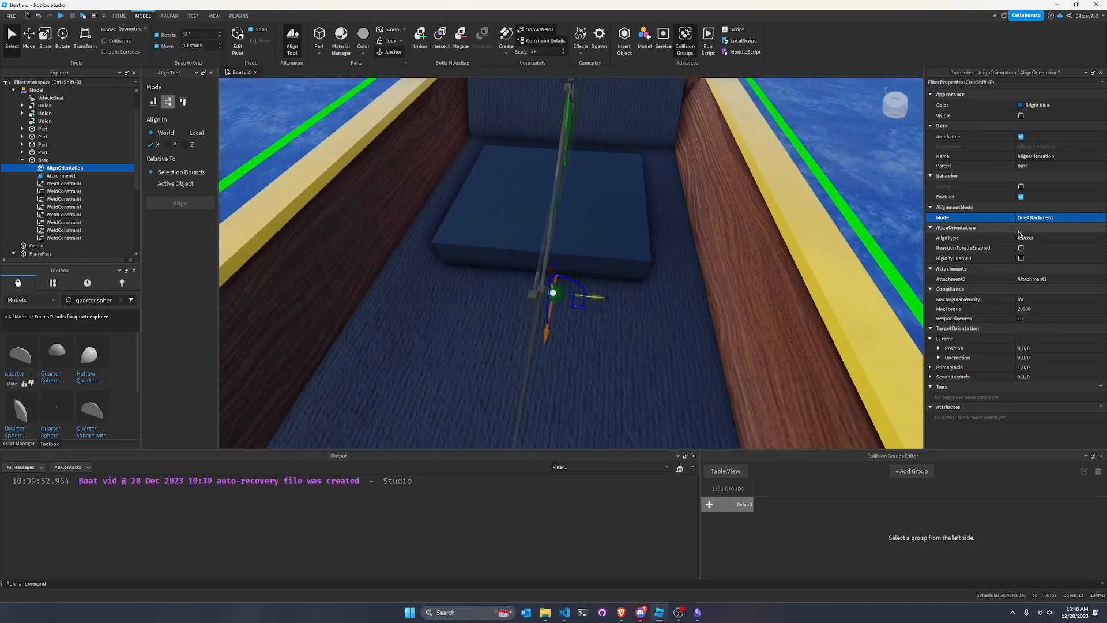
click(1060, 237)
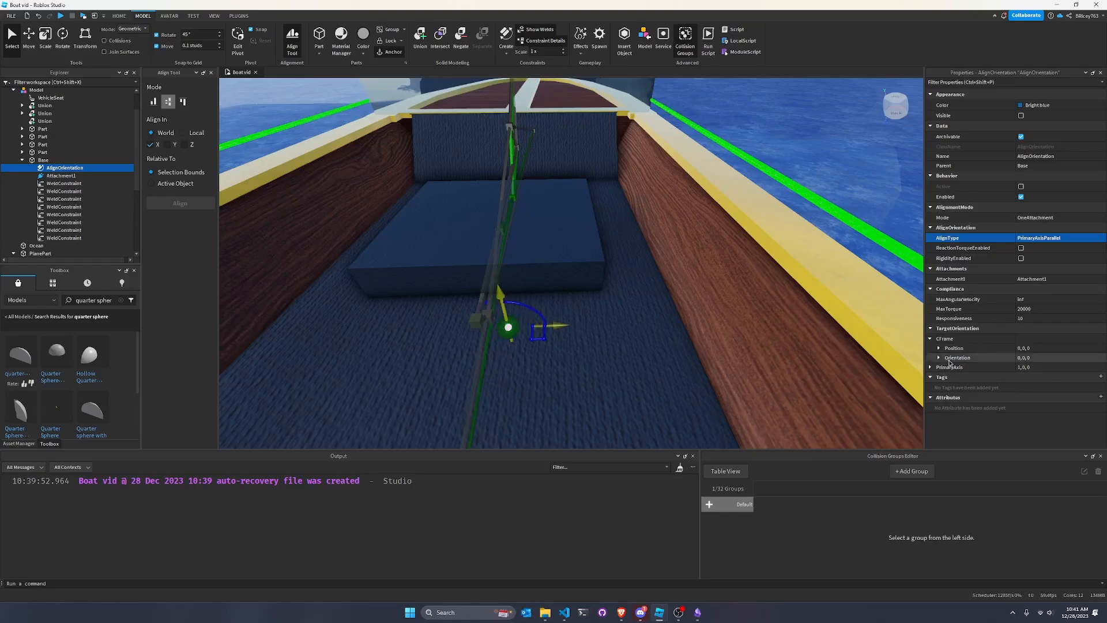
mouse_move(1040, 379)
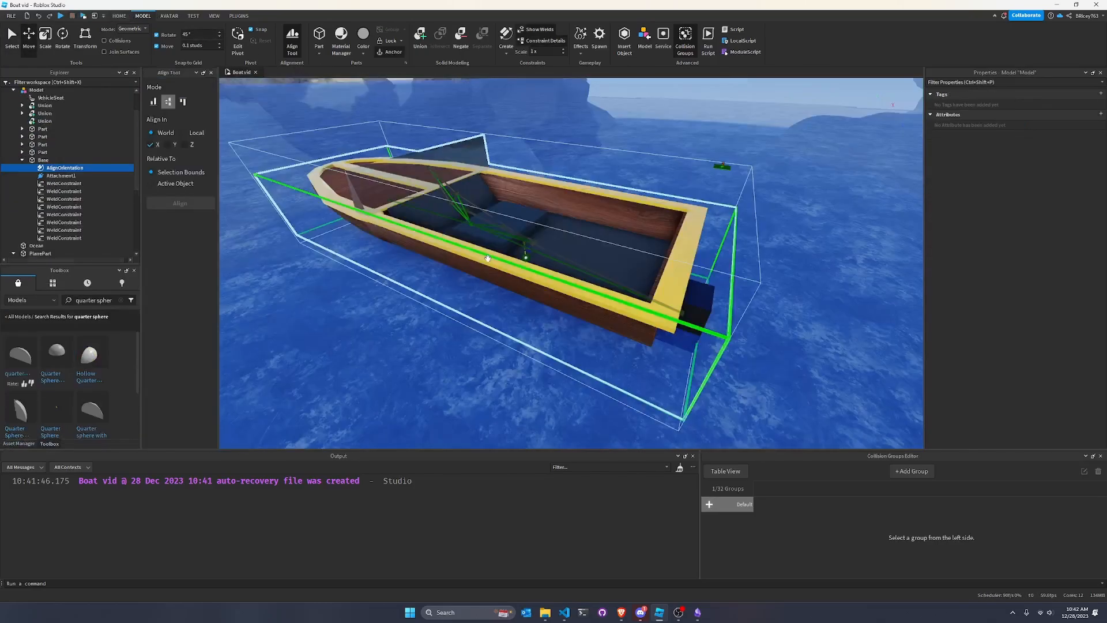
click(57, 167)
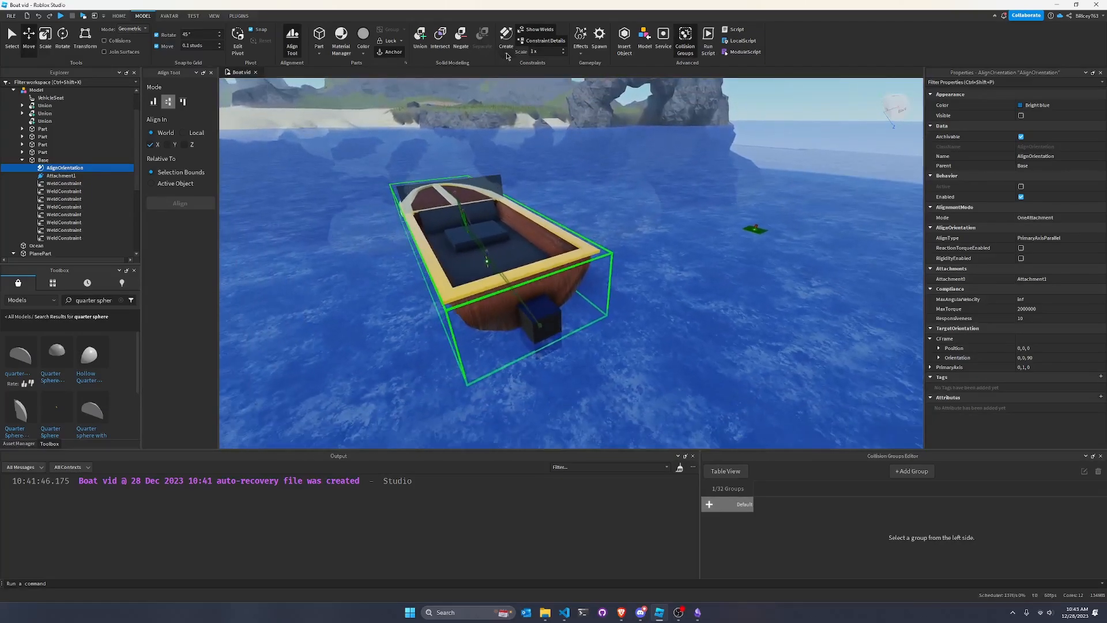
- Add a VectorForce and an attachment to Base, placing the attachment on the motor rotated -90°
click(505, 35)
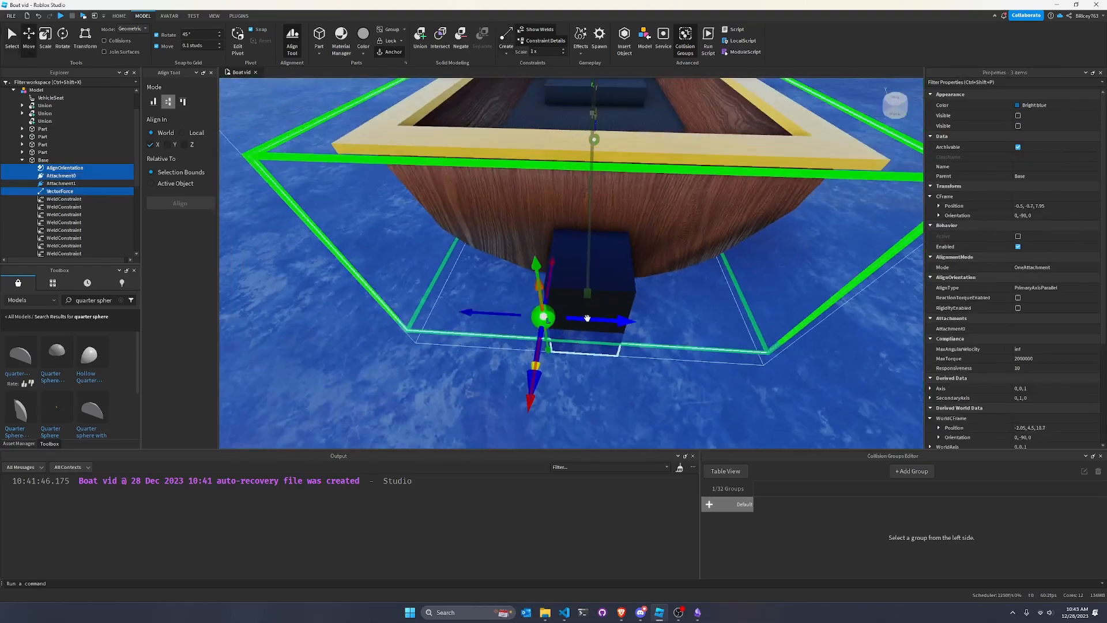
drag(540, 318, 597, 319)
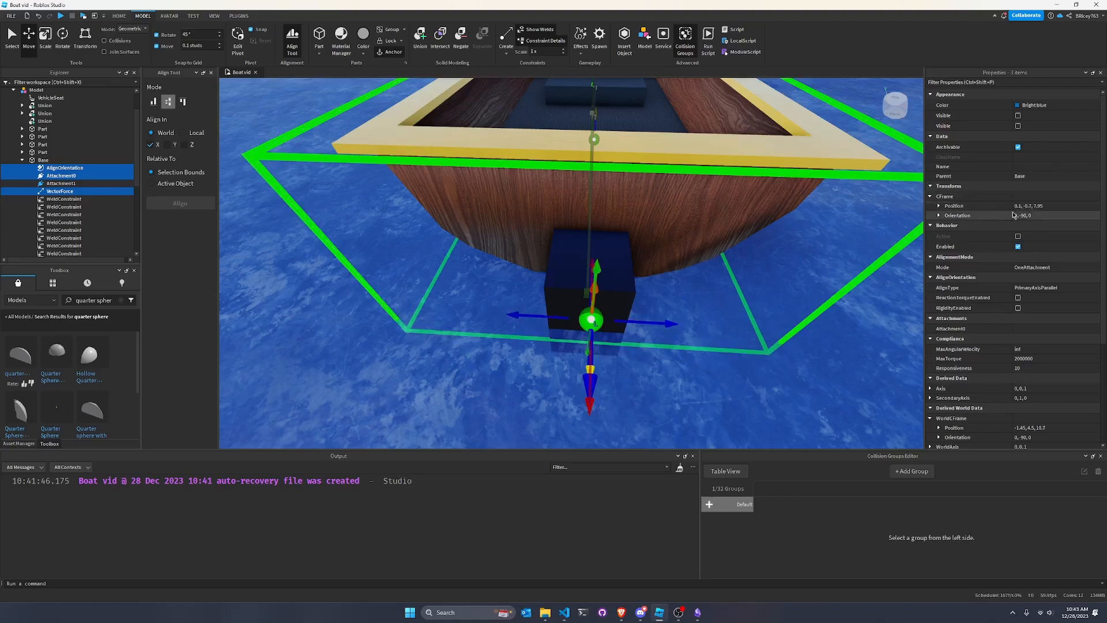
click(1051, 205)
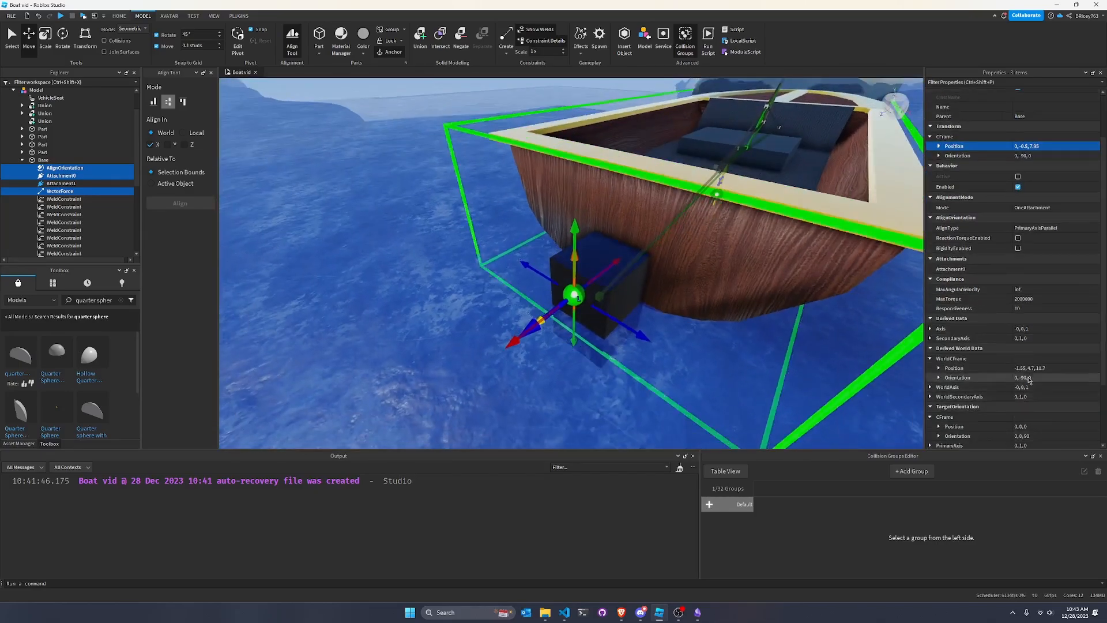
click(1045, 329)
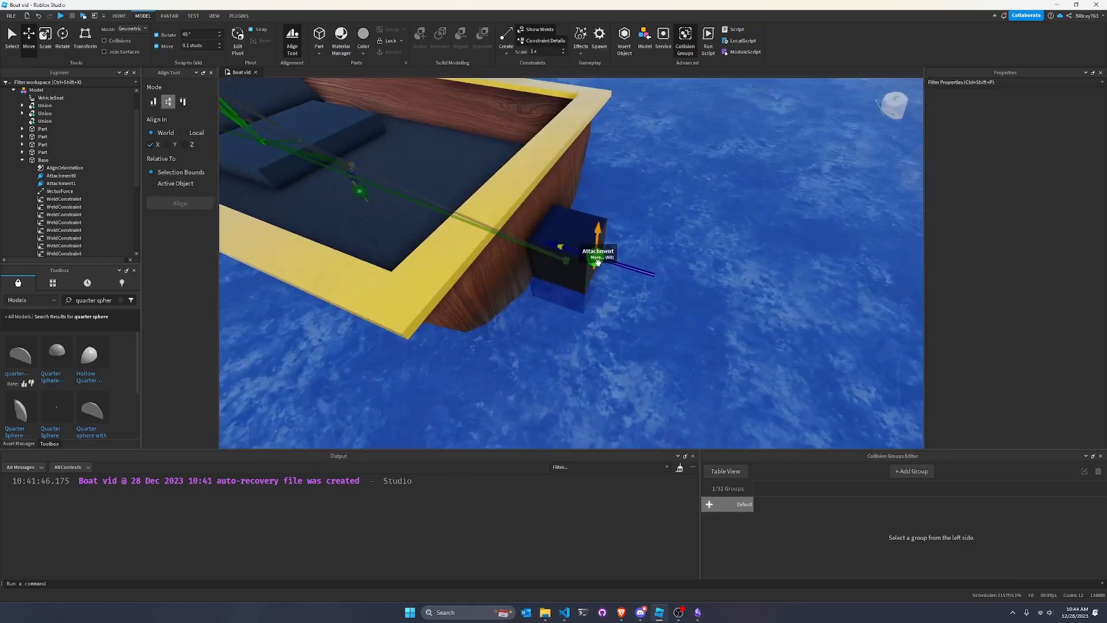
click(60, 175)
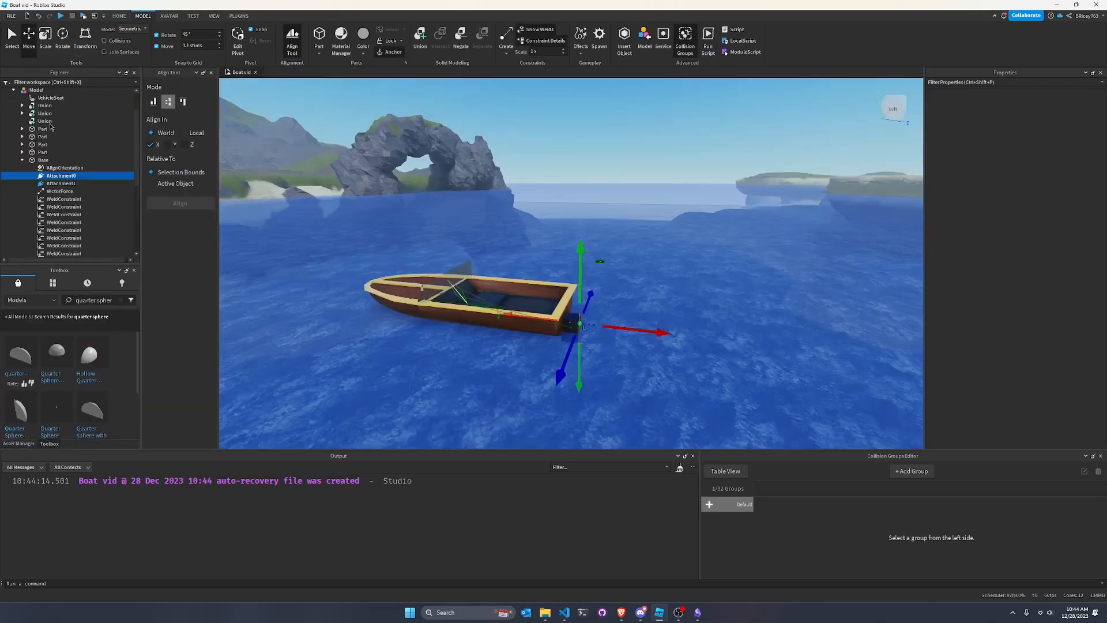
- Rename the model to Boat and insert a new Script into it
click(42, 160)
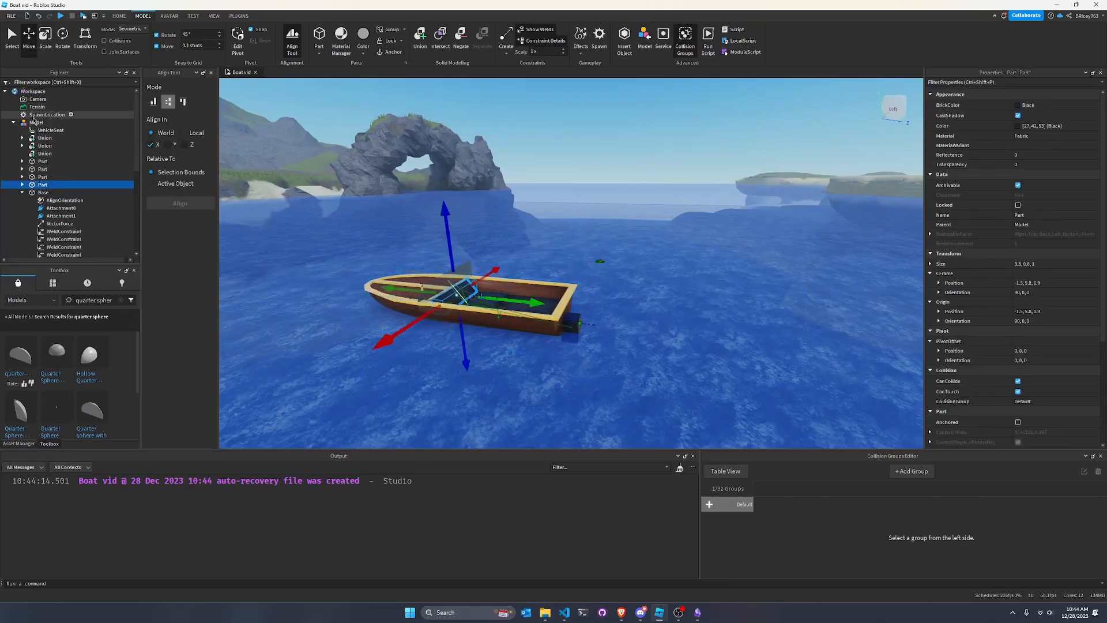
click(28, 122)
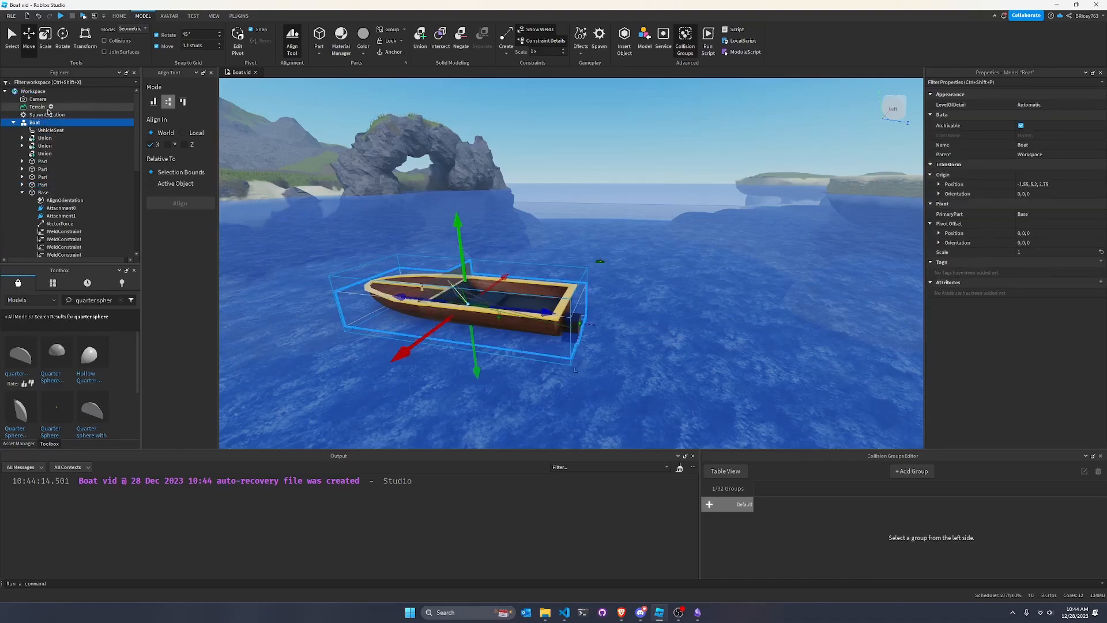
scroll(down, 3)
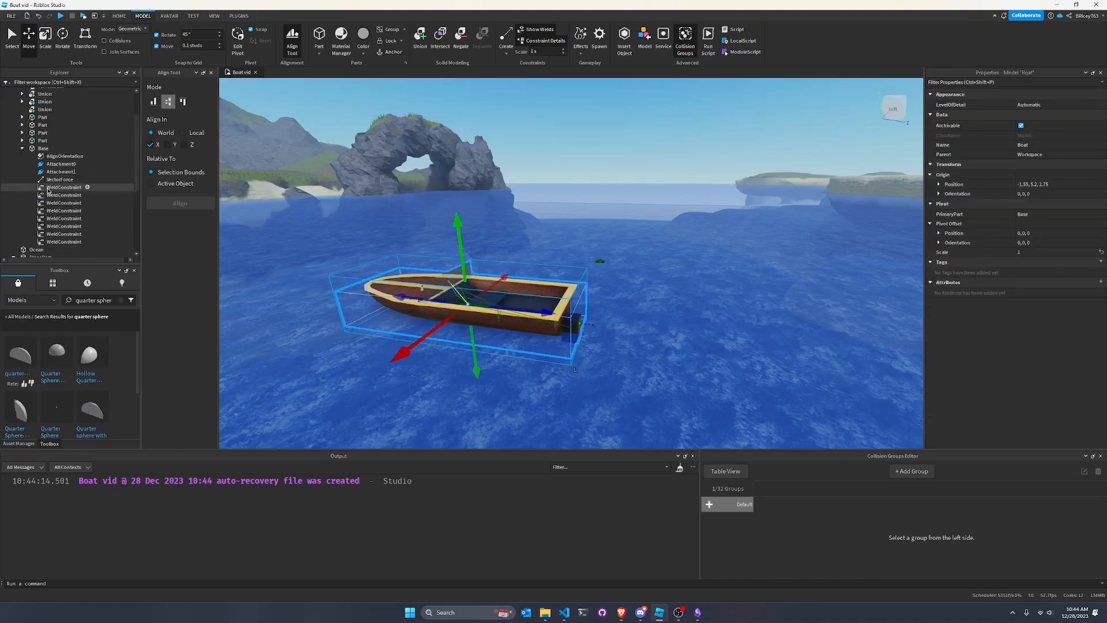
click(59, 179)
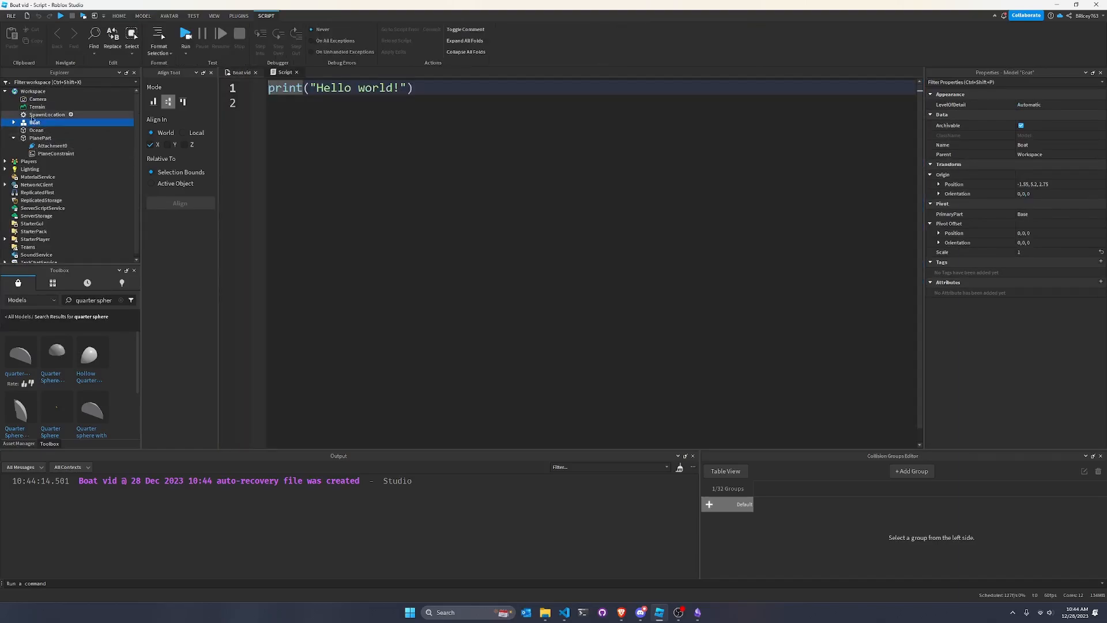
- Name the script BoatScript and declare the boat (script.Parent) and motor variables
click(12, 121)
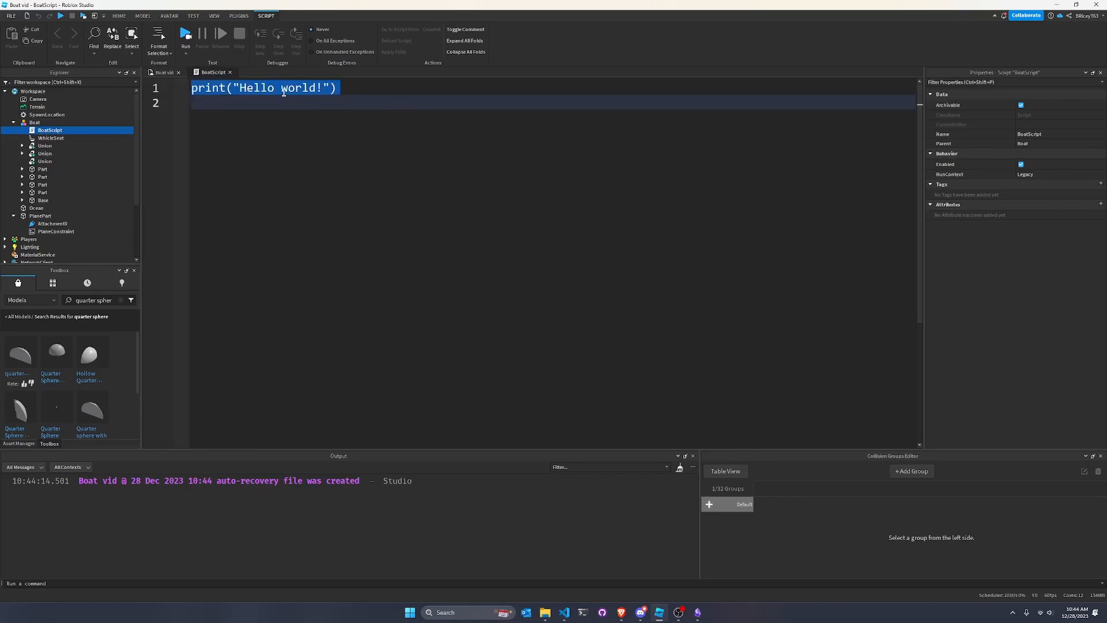
text(local)
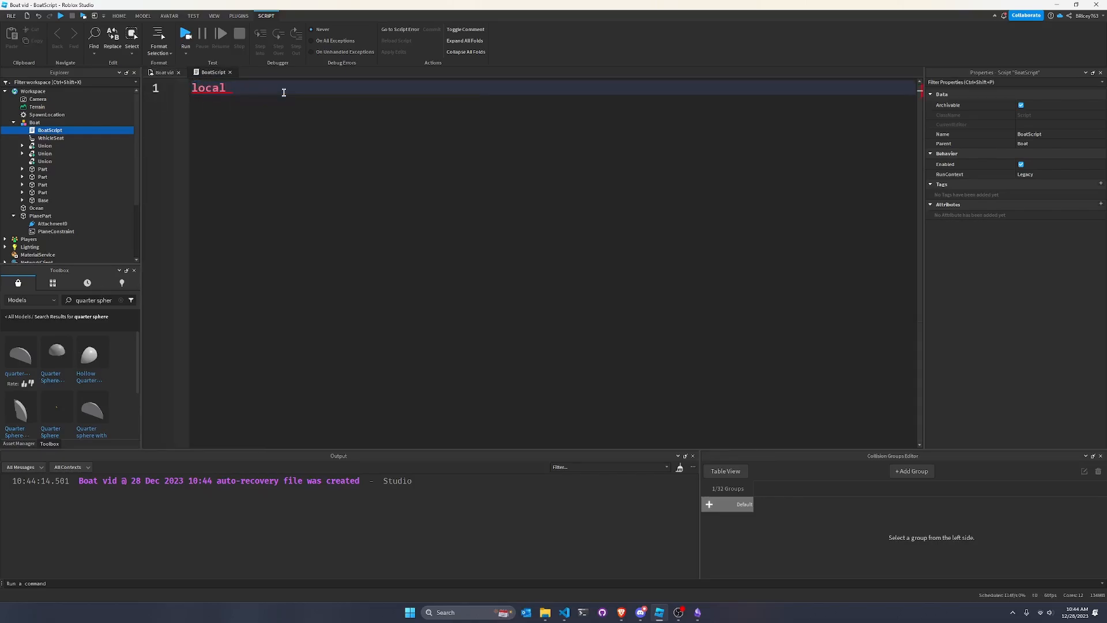
text(boat =)
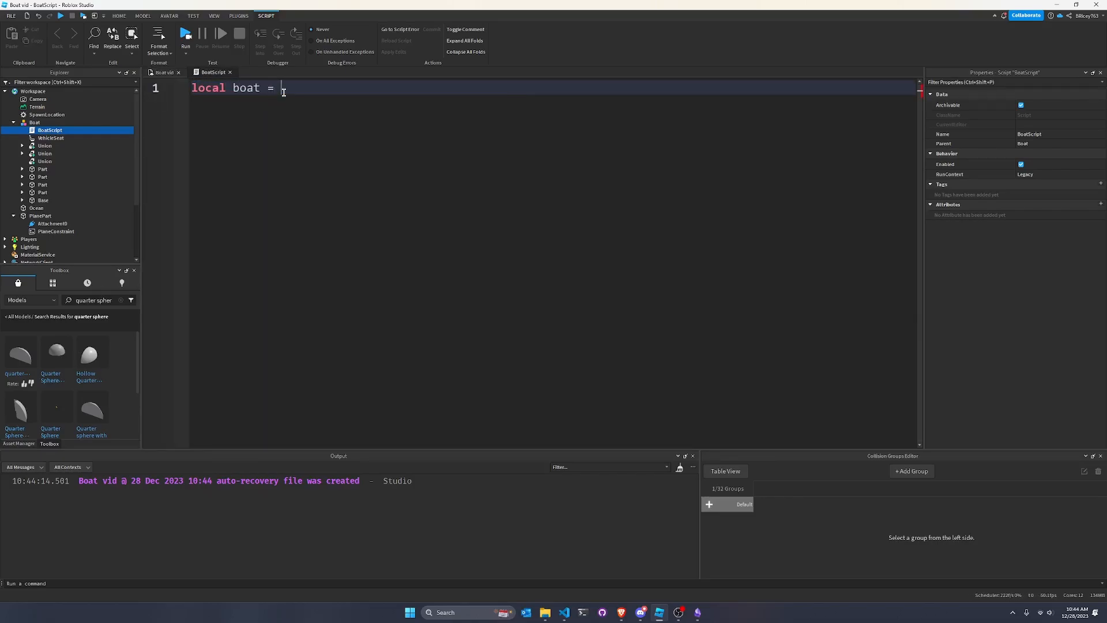
text(script.Parent)
text(local)
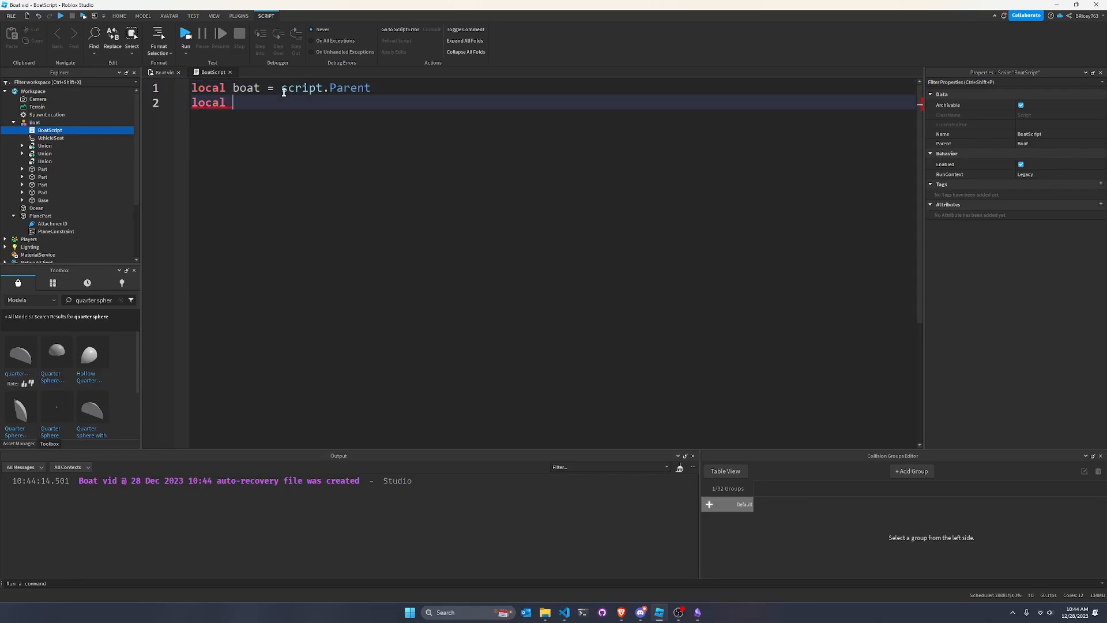
text(motor = boat.Base.Motor)
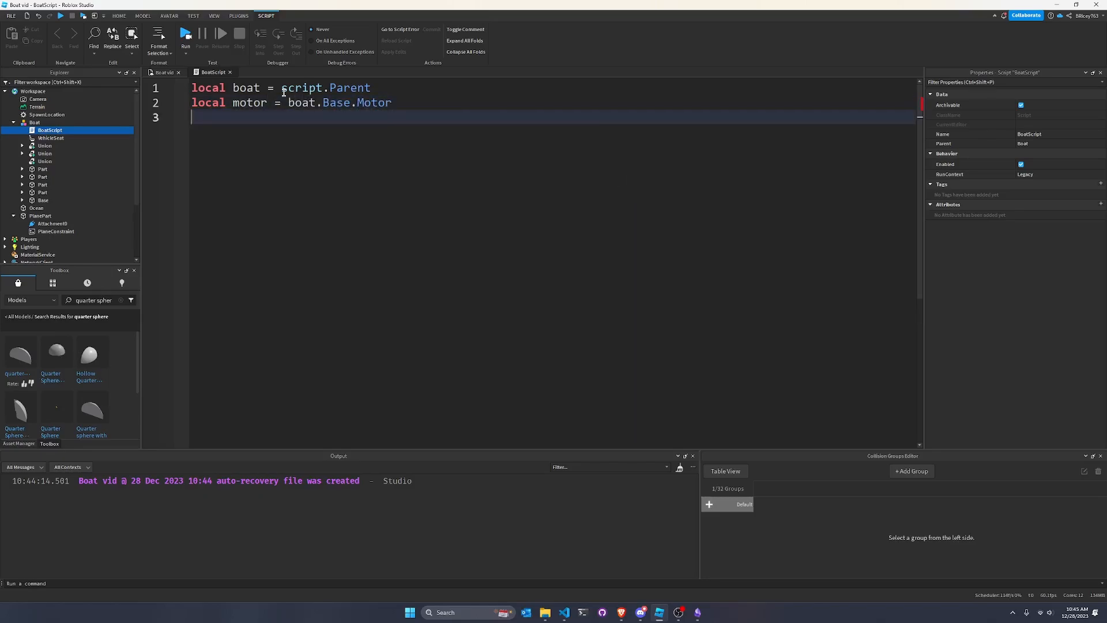
key(Enter)
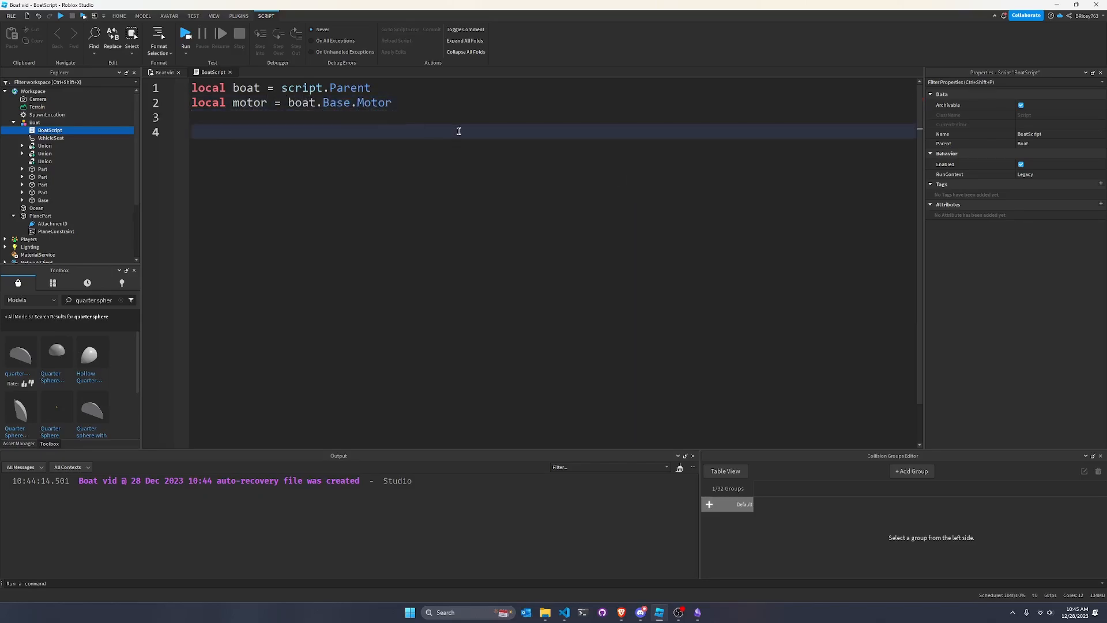
- Declare seat as boat.VehicleSeat and a RunService variable using game:GetService
text(local seat =)
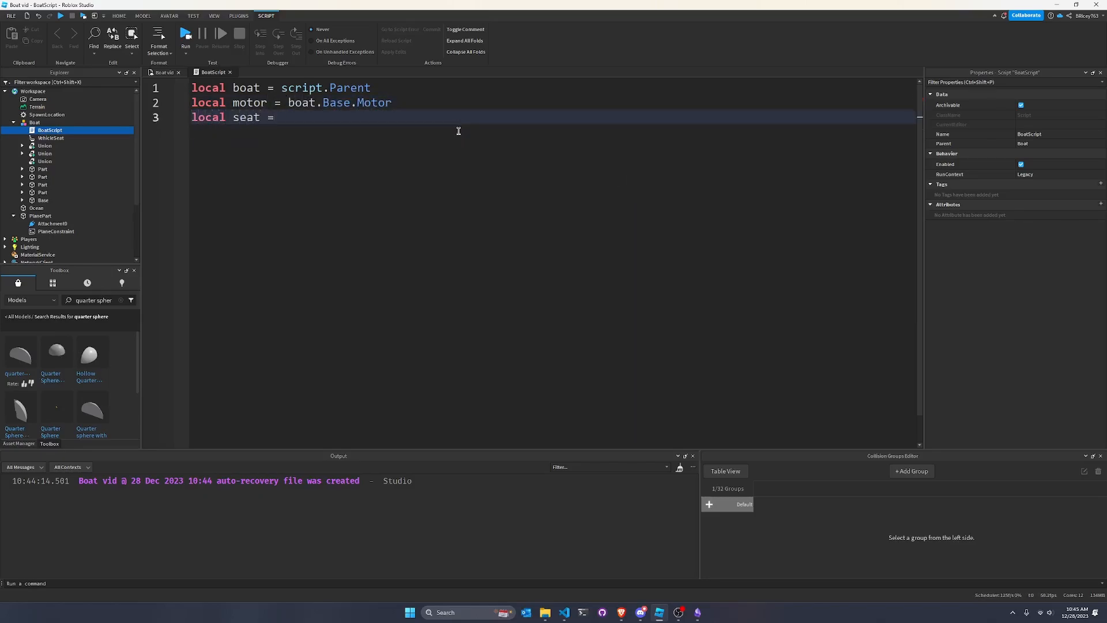
text(boat.VehicleSeat)
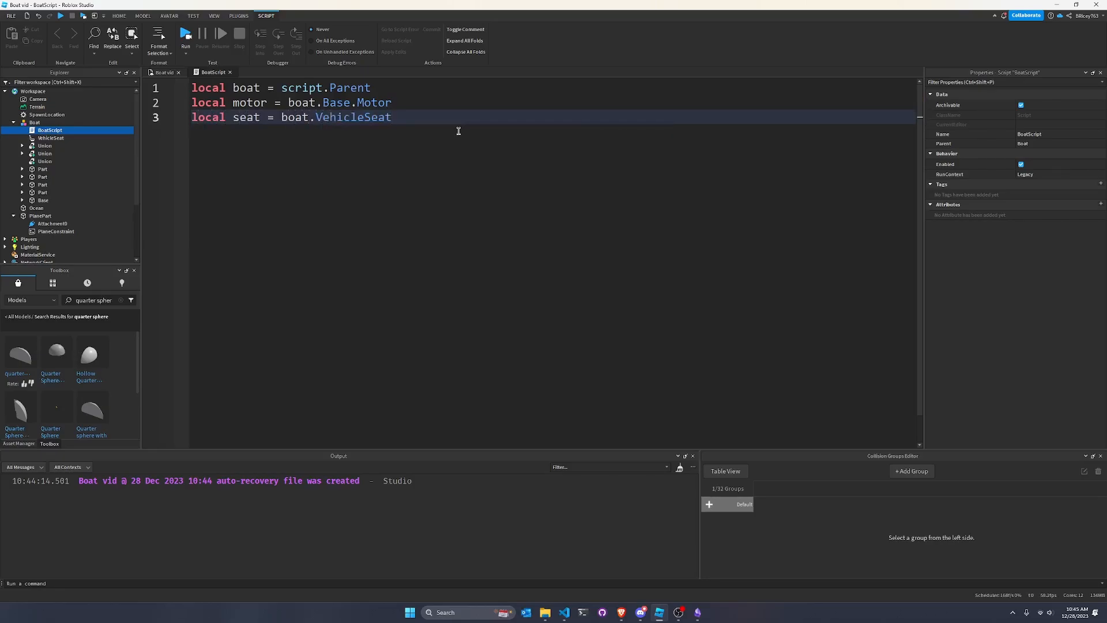
text(local RunService)
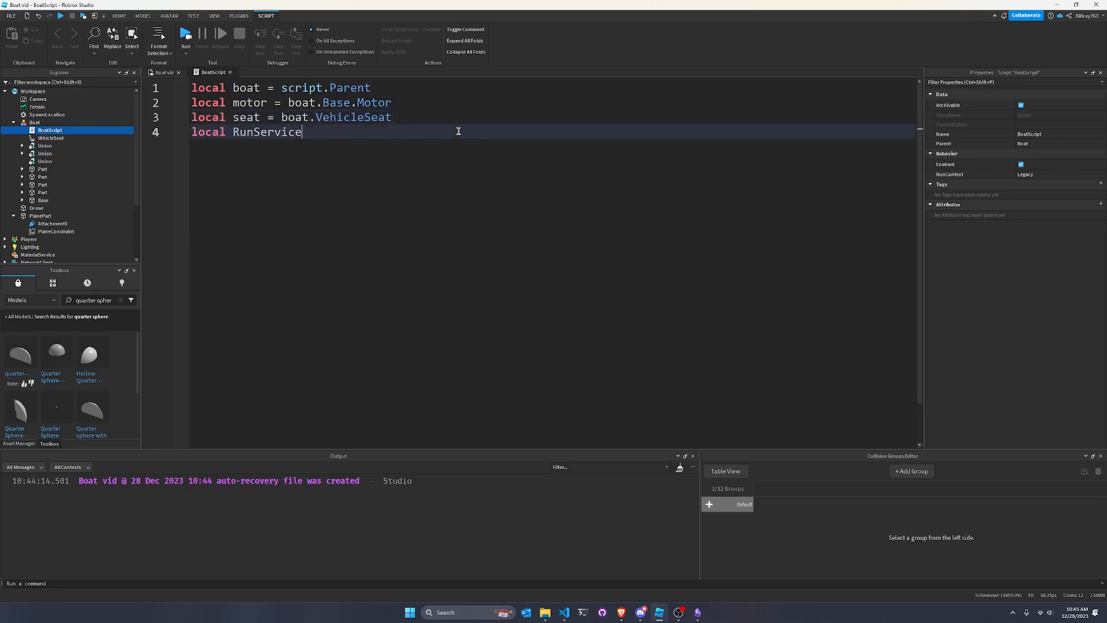
text(= game:GetService(""))
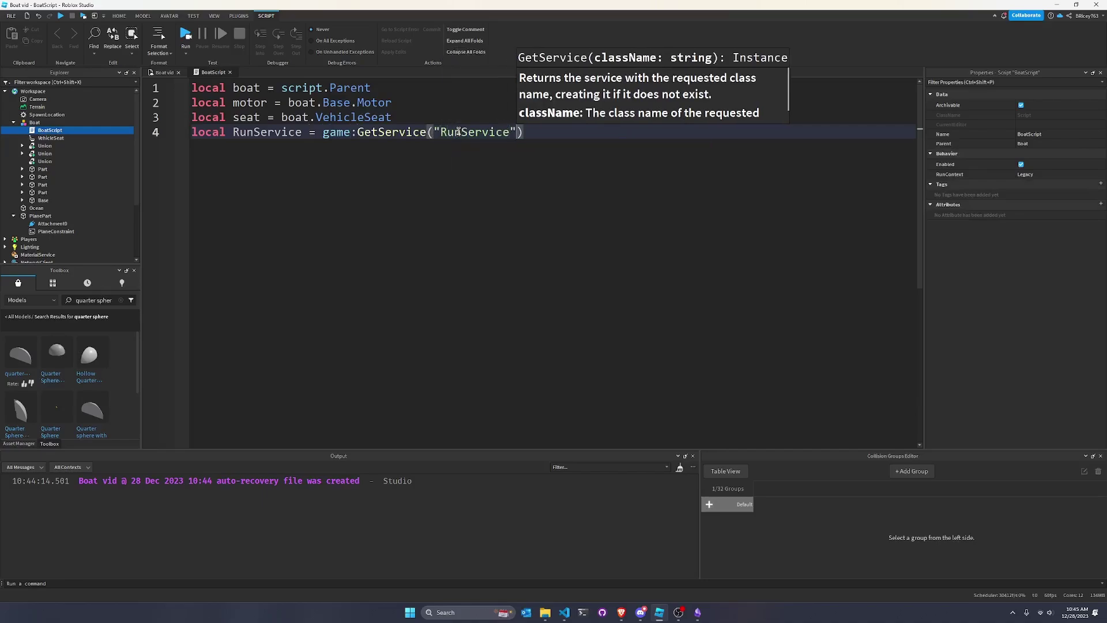
key(Enter)
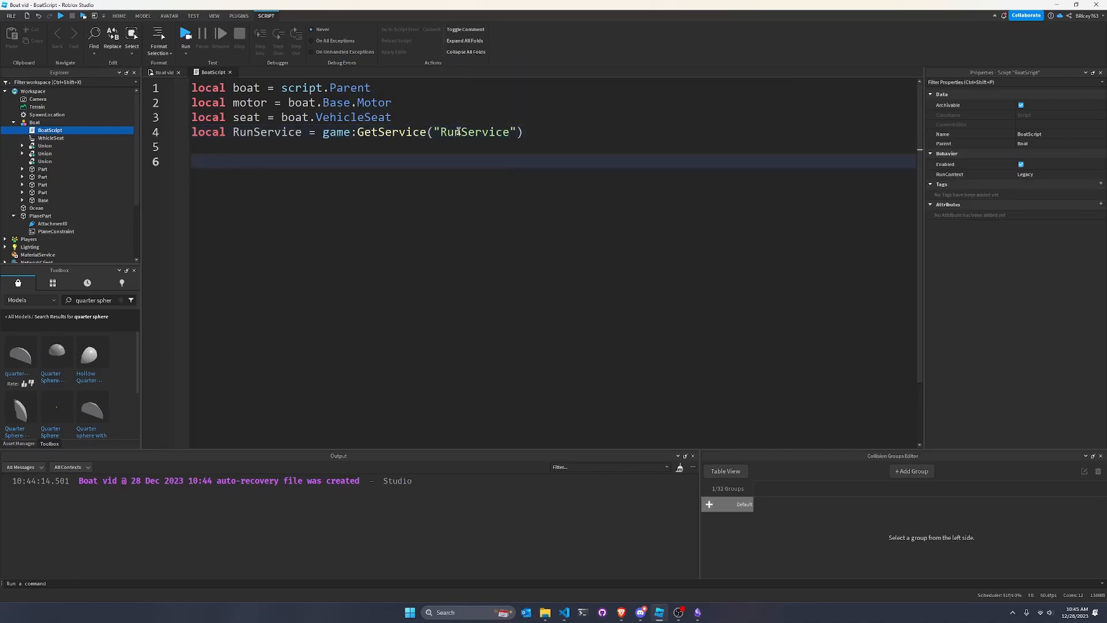
- Declare the local function driveBoat with two placeholder parameters (_, _)
text(local)
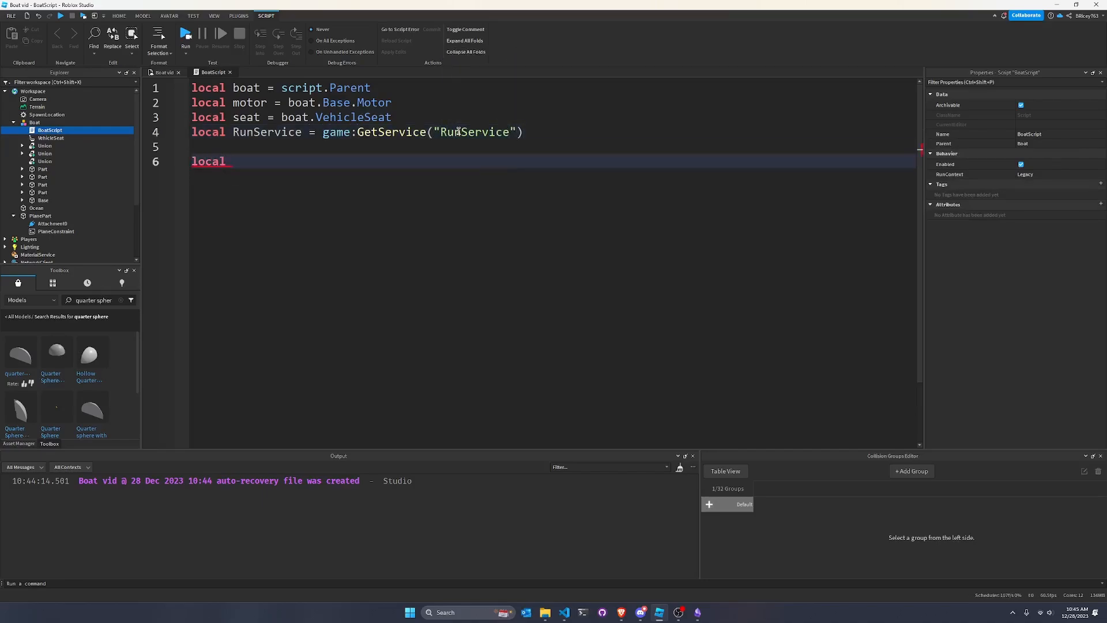
text(function)
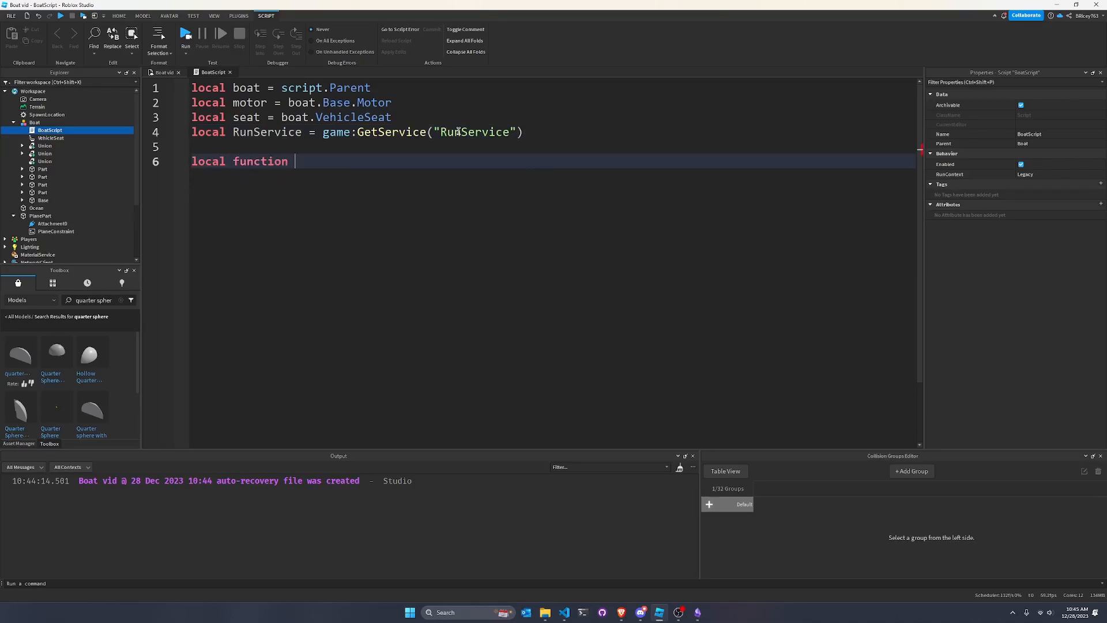
text(driveBoat())
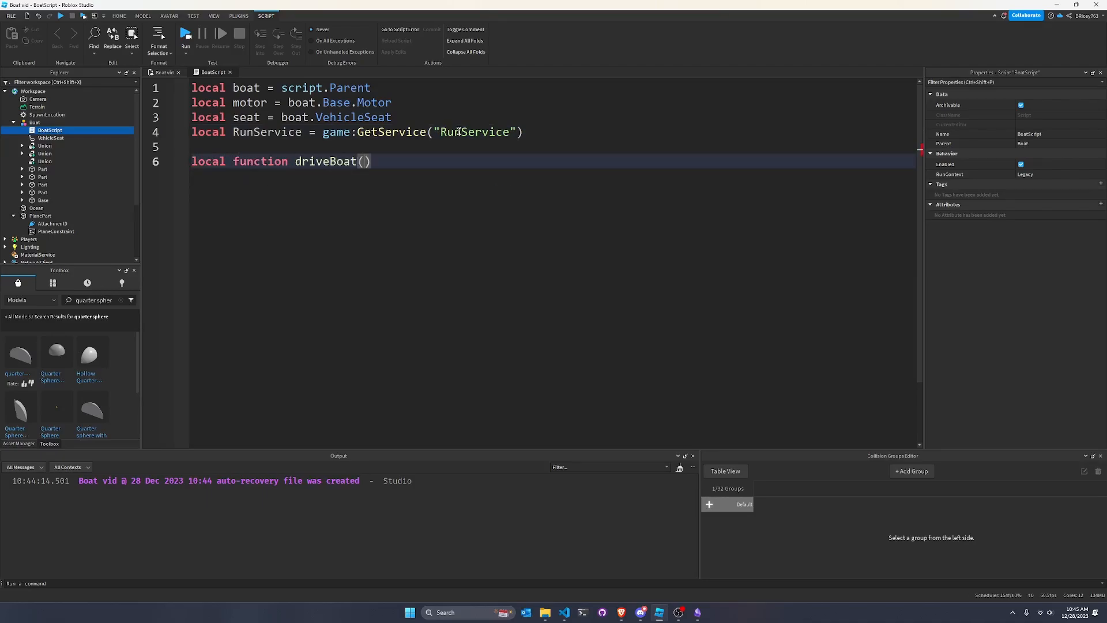
text(_,)
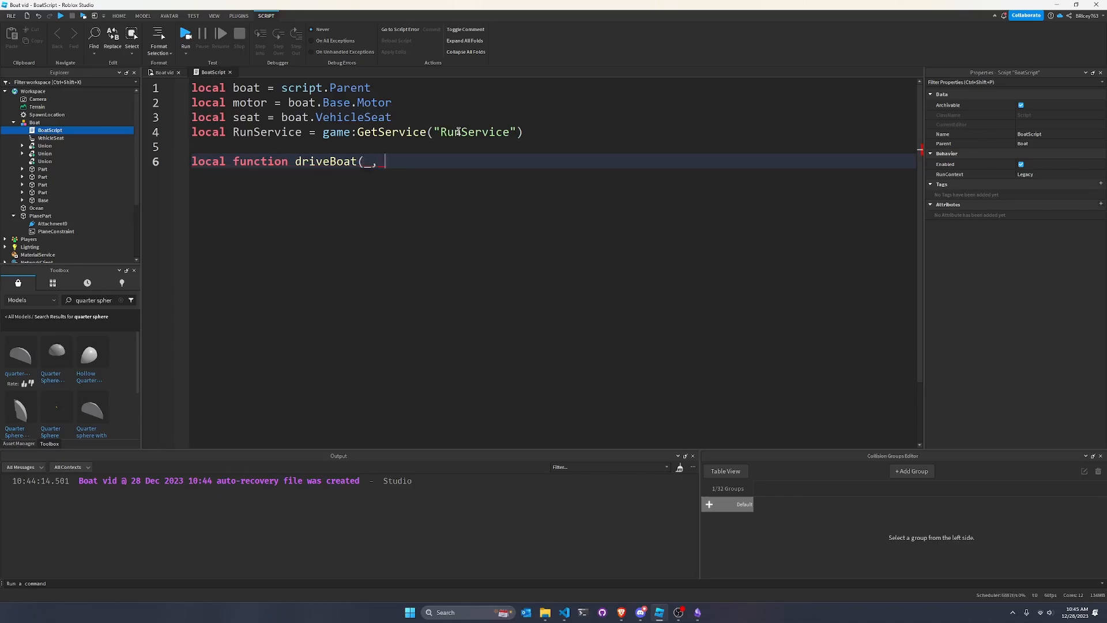
text(_))
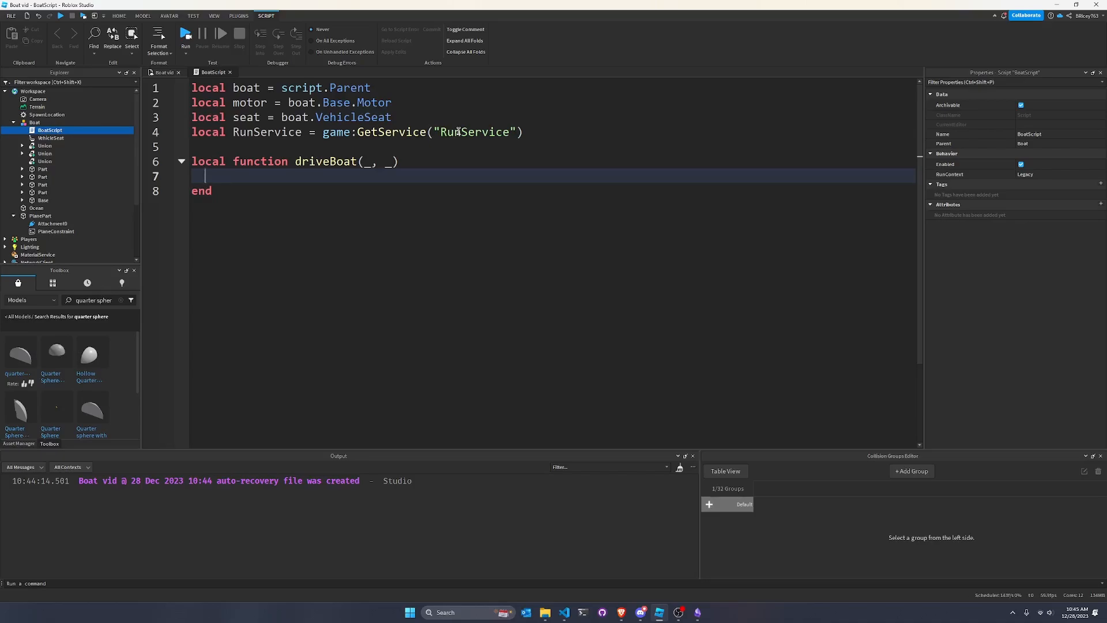
- Add local thrust = seat.ThrottleFloat * 1_000_000 inside driveBoat
text(local)
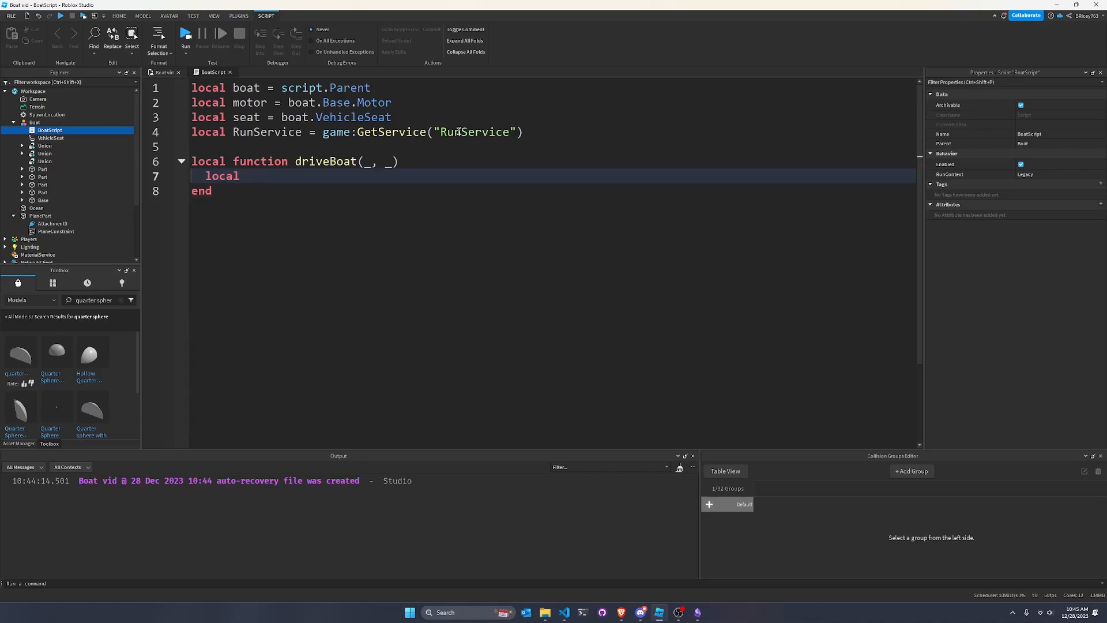
text(thrust = seat.)
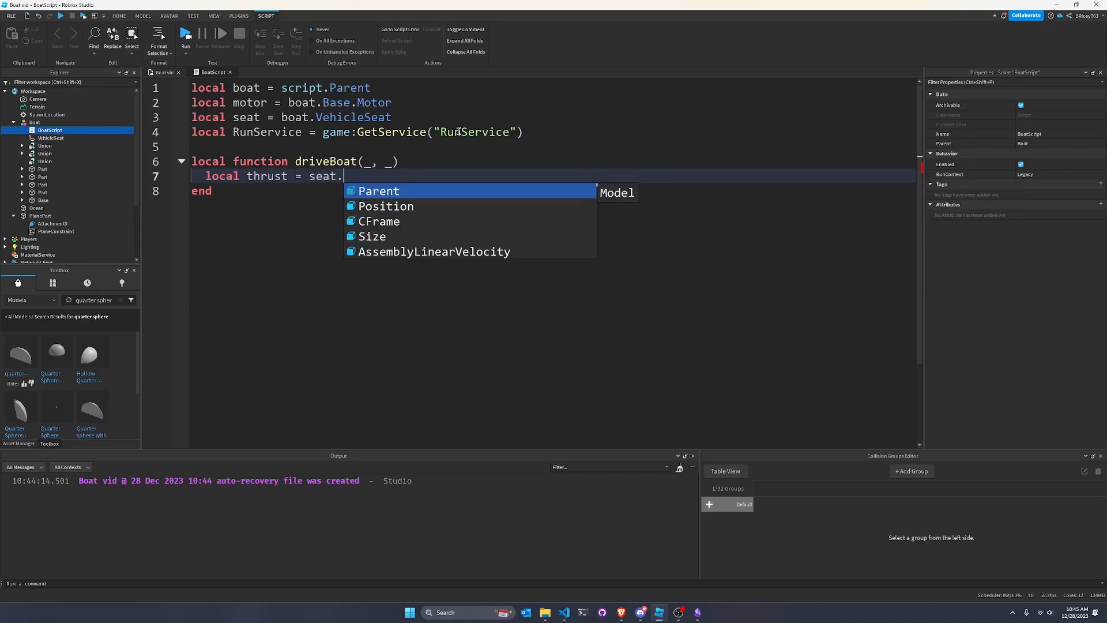
text(ThrottleFloat *)
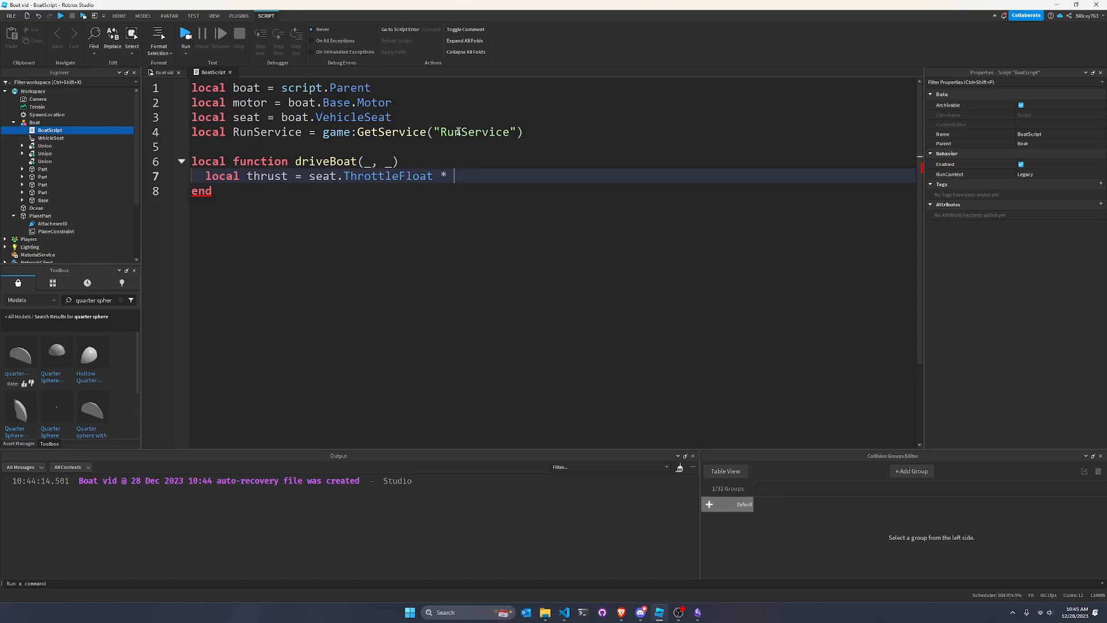
text(1)
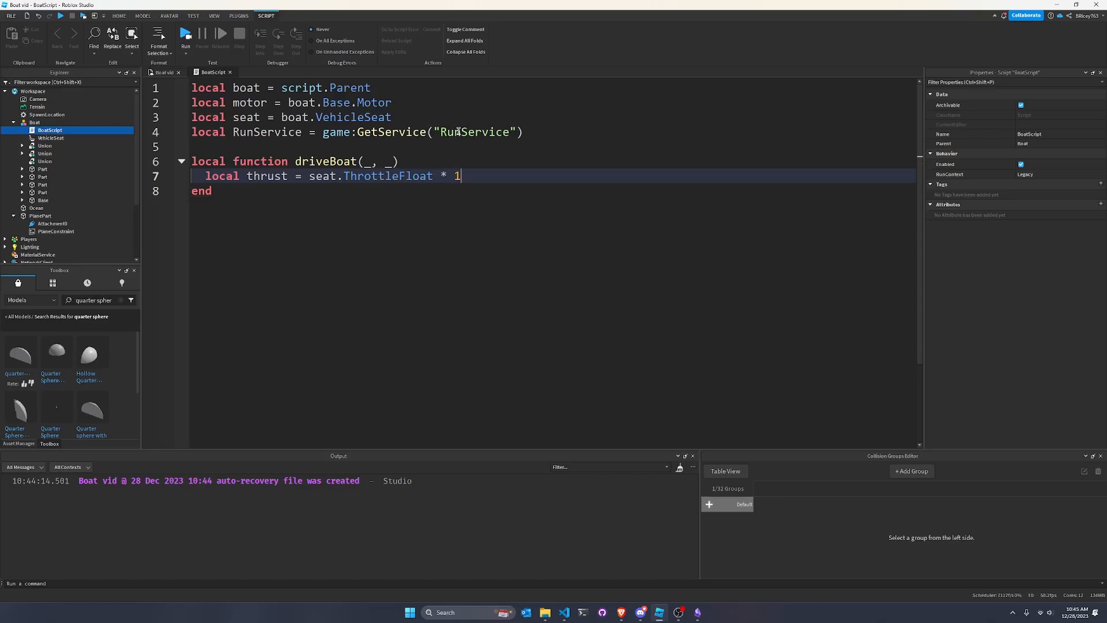
text(_00)
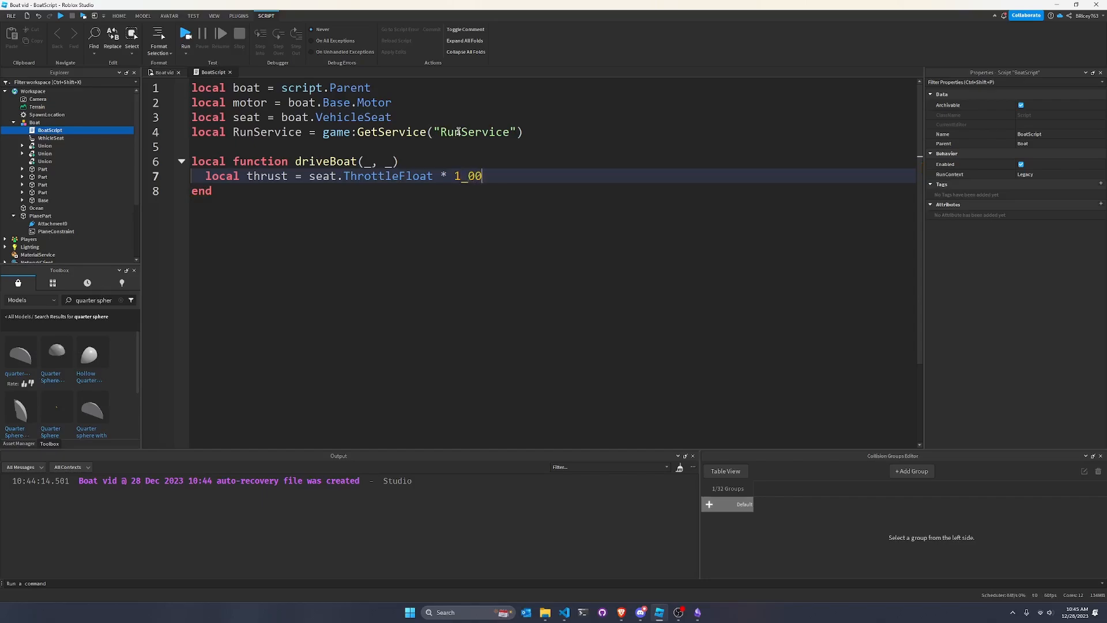
text(_000)
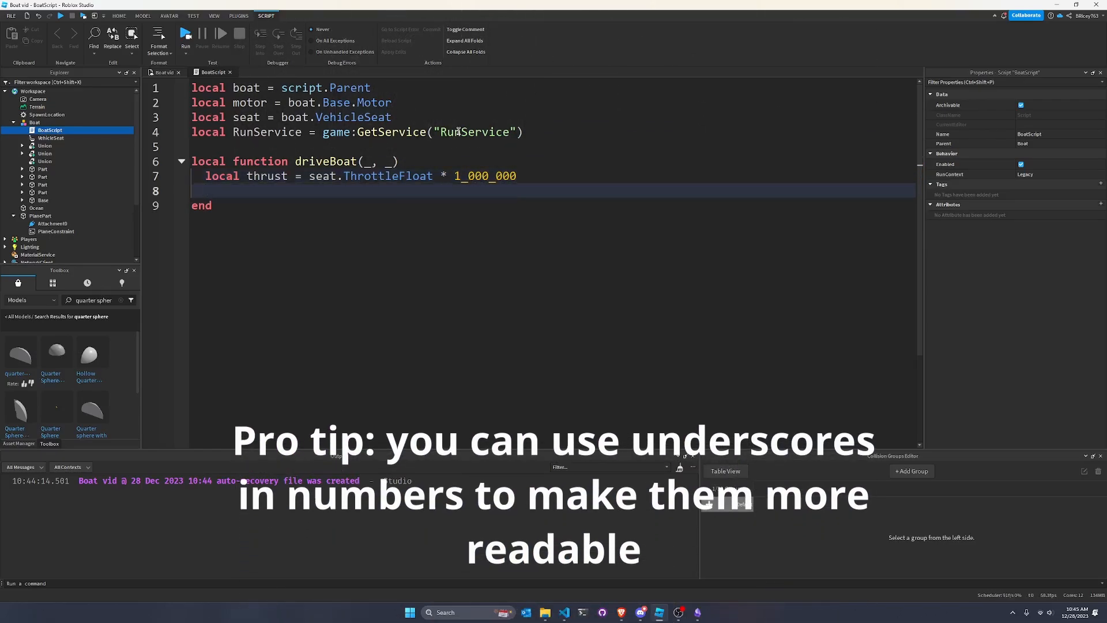
- Type a local turn = seat.SteerFloat line, then delete it
text(local)
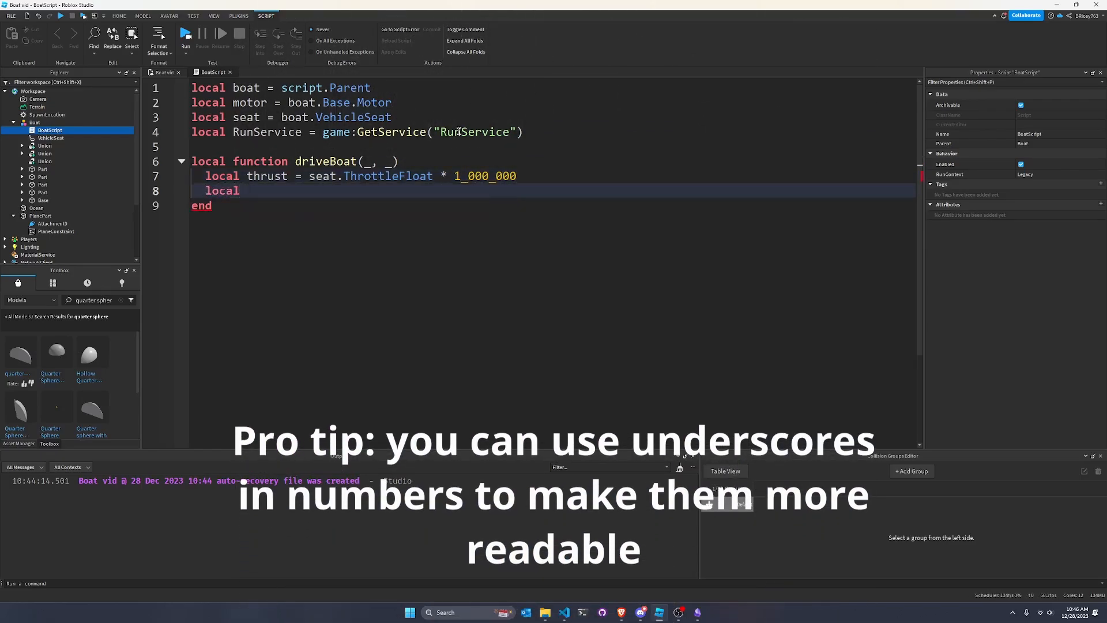
text(turn = seat.)
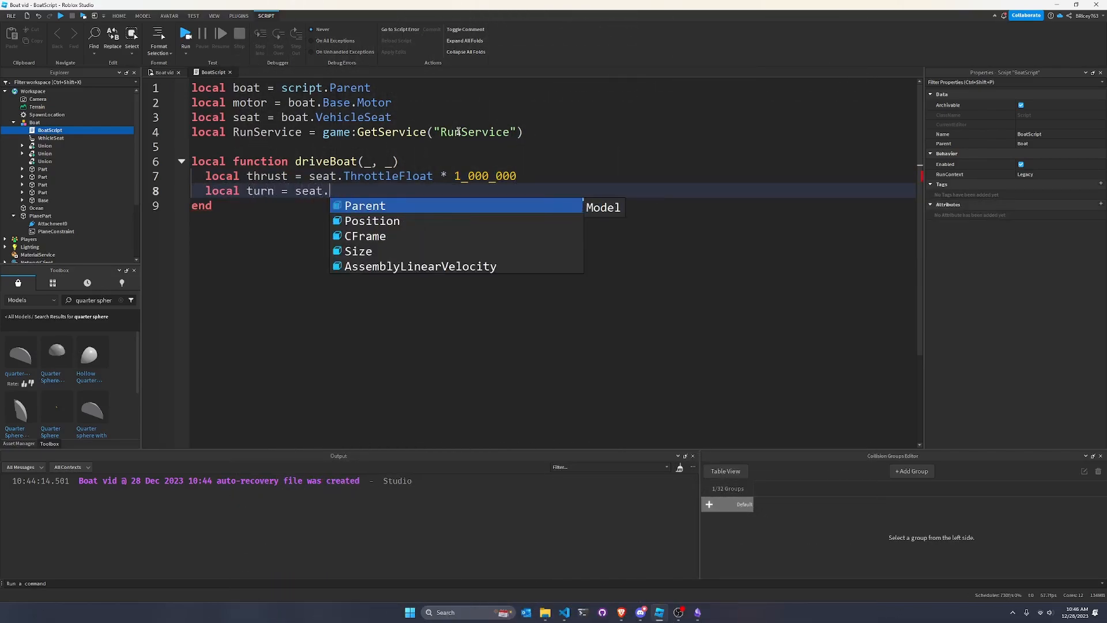
text(SteerFloat)
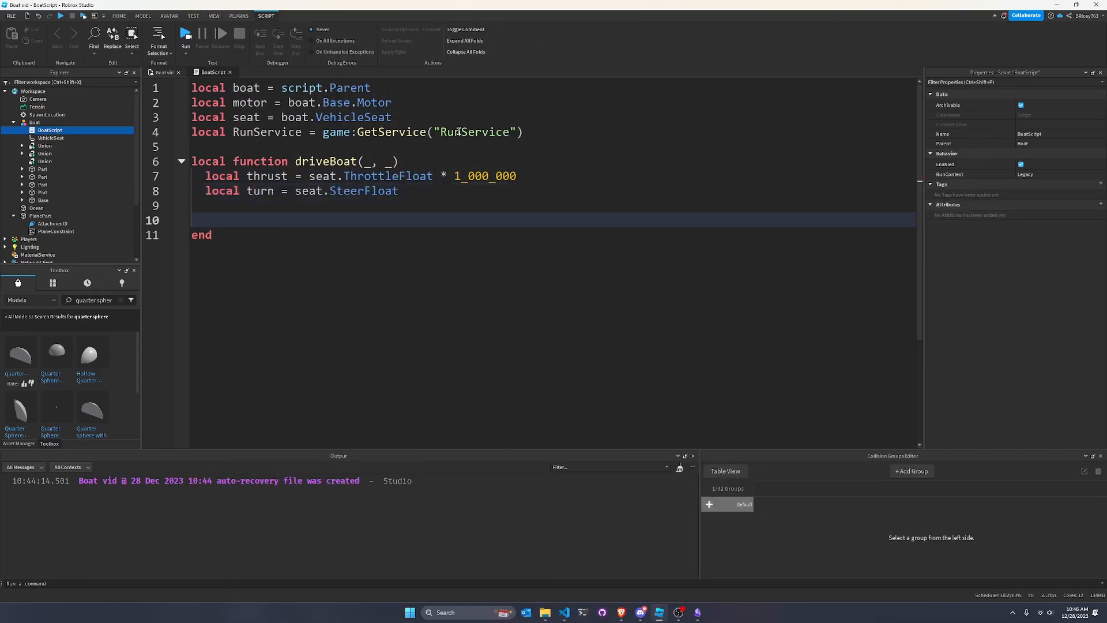
double_click(363, 191)
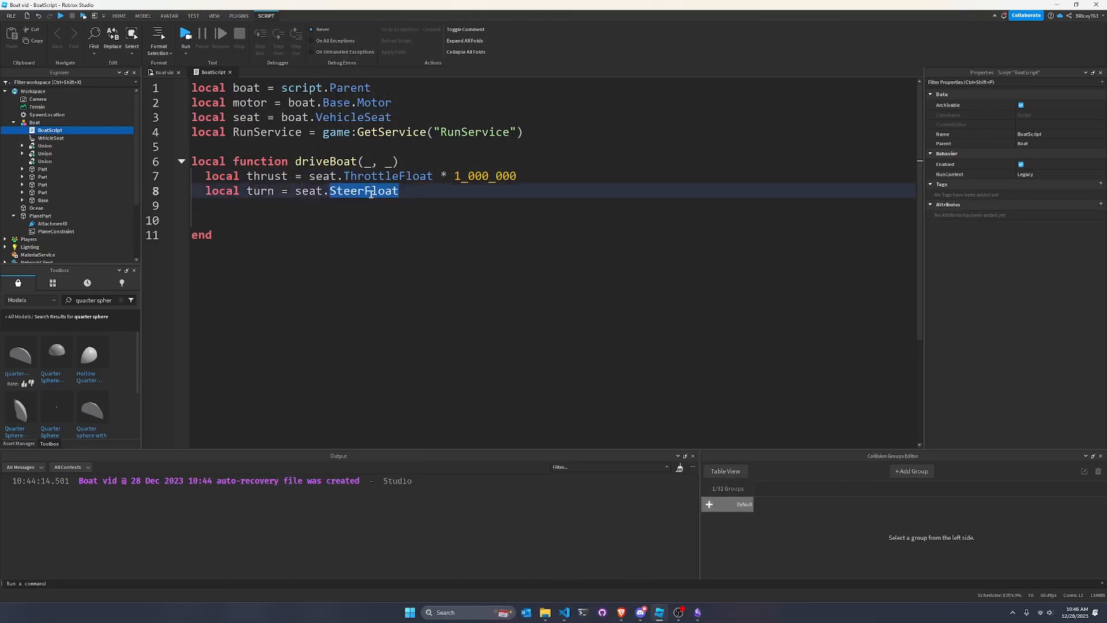
key(Delete)
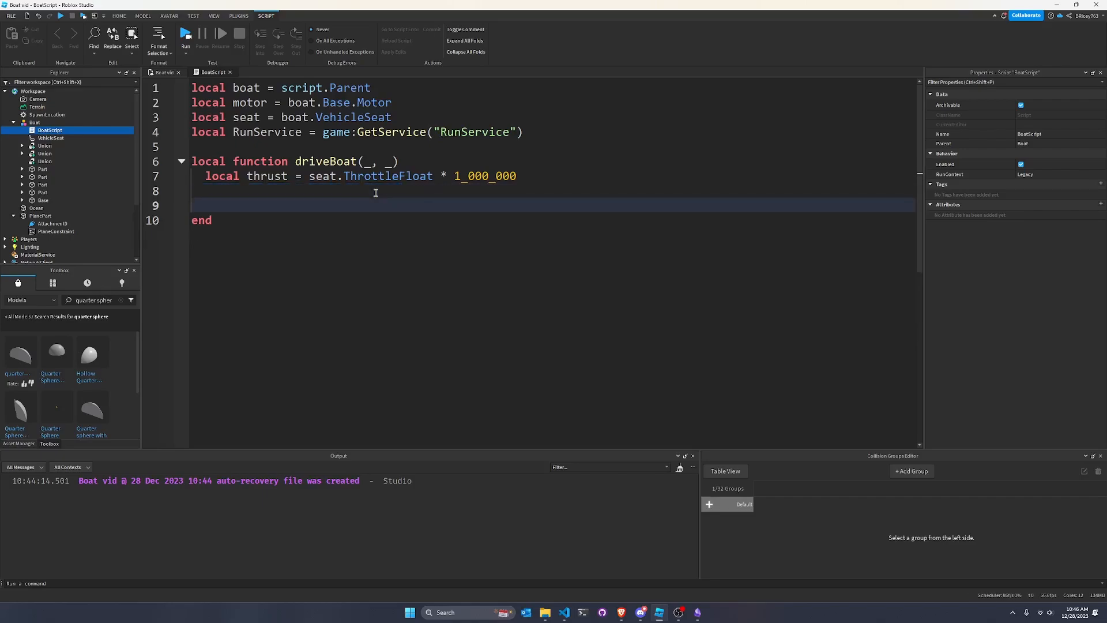
mouse_move(398, 211)
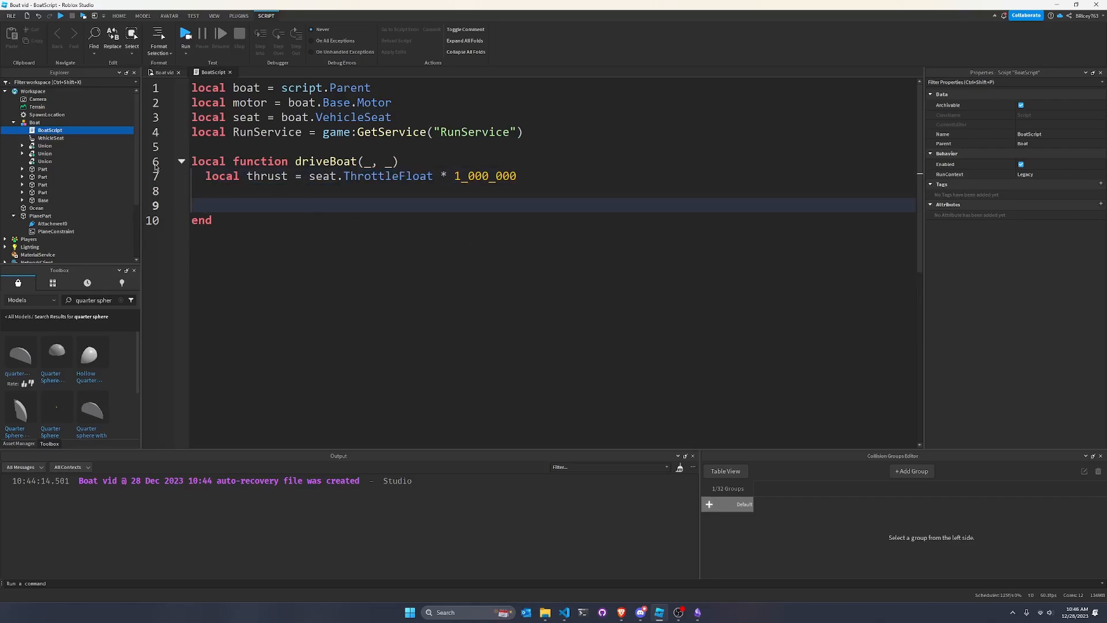
mouse_move(45, 145)
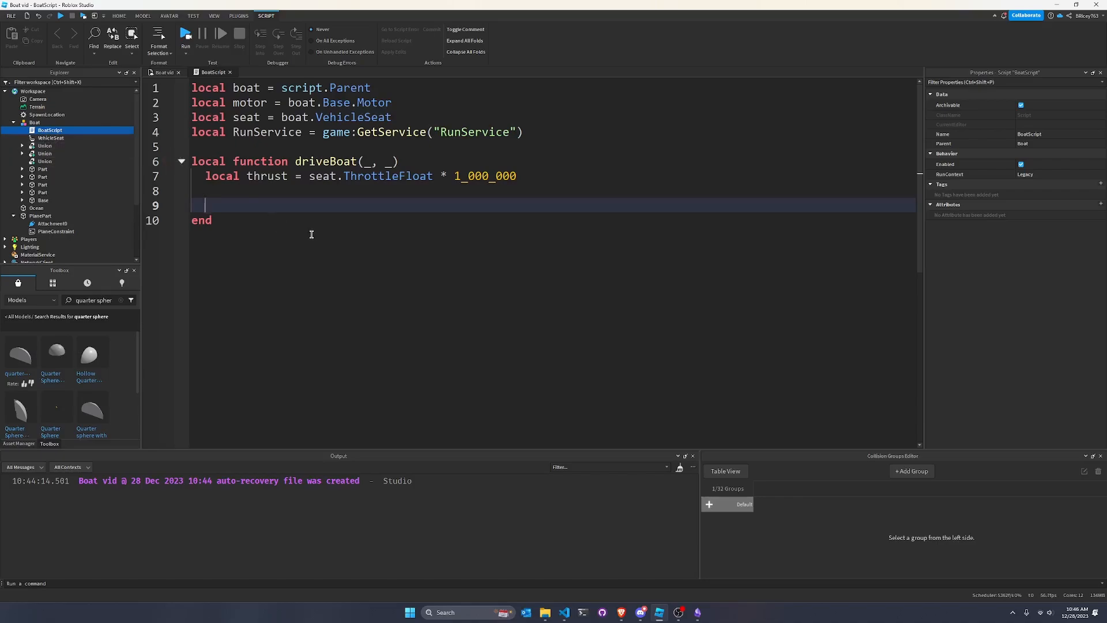
mouse_move(338, 228)
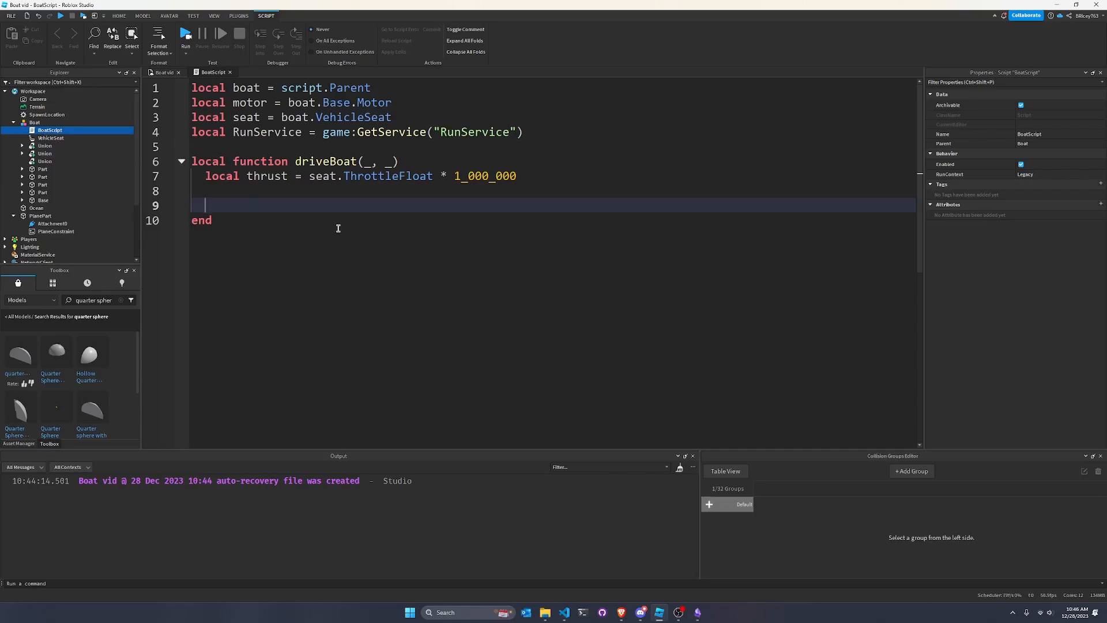
- Set motor.Force to the RightVector rotated by math.pi / 12 * SteerFloat, times thrust
text(m)
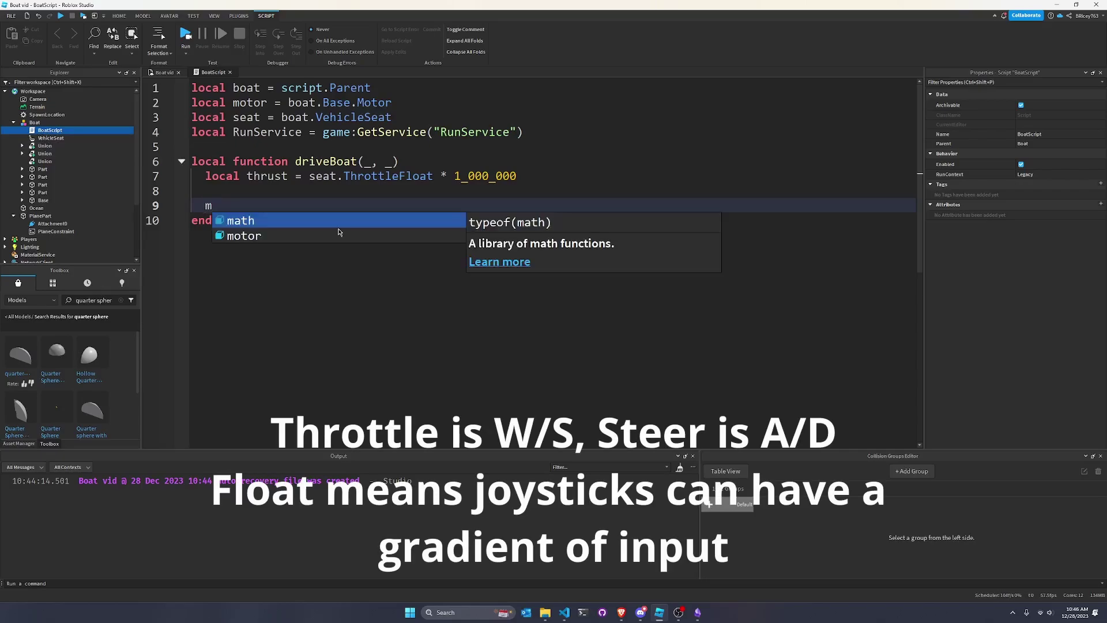
text(otor.Force =)
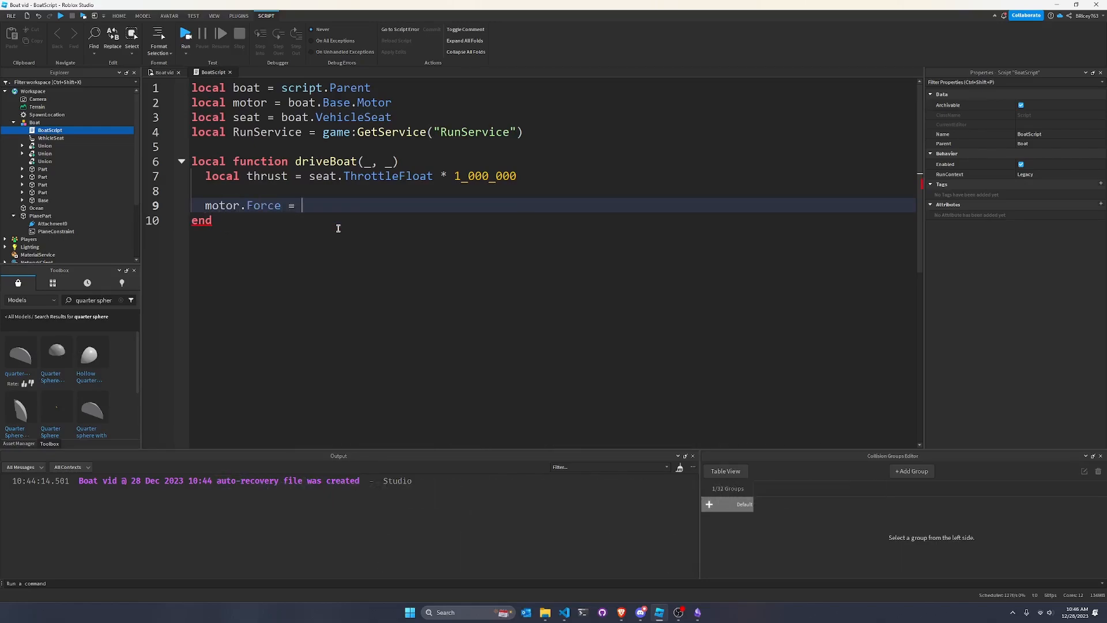
text(CFrame.A)
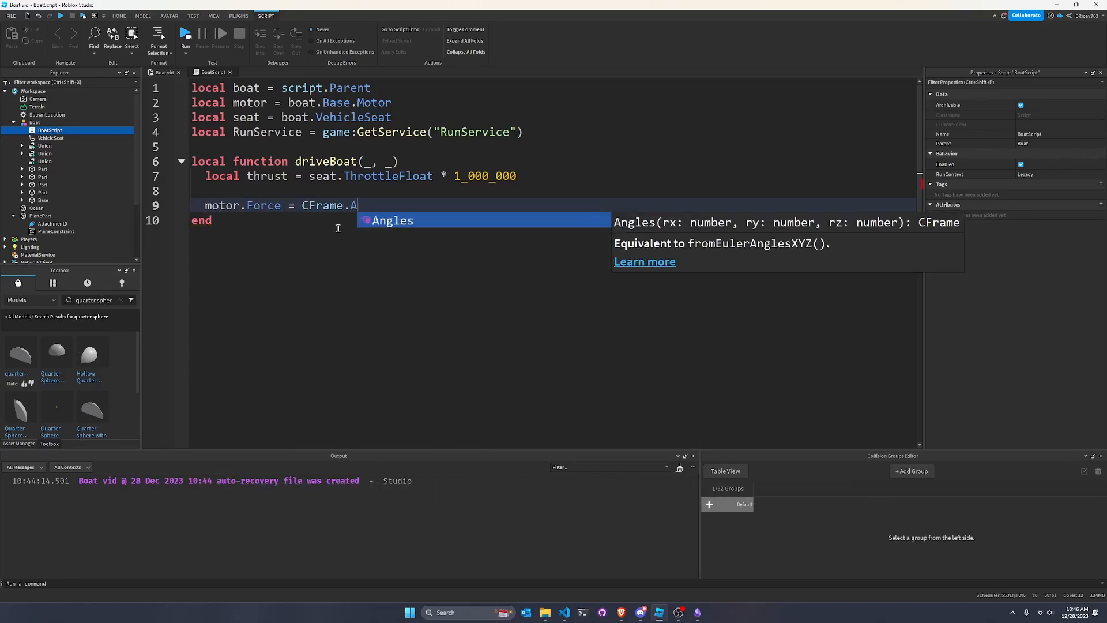
text(Angles(0,)
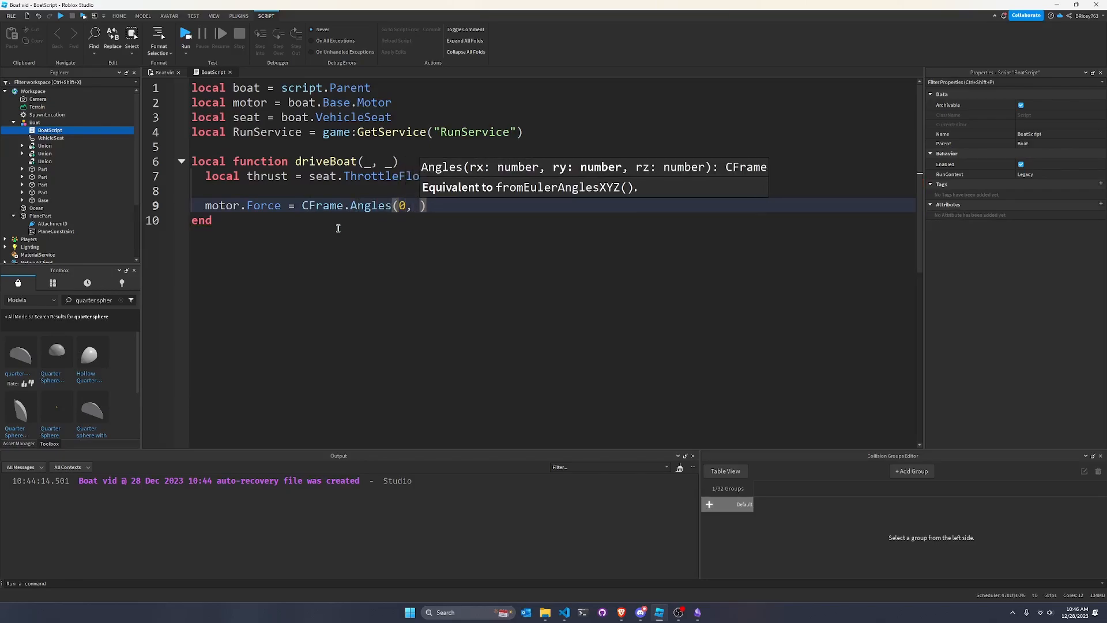
text(math.pi)
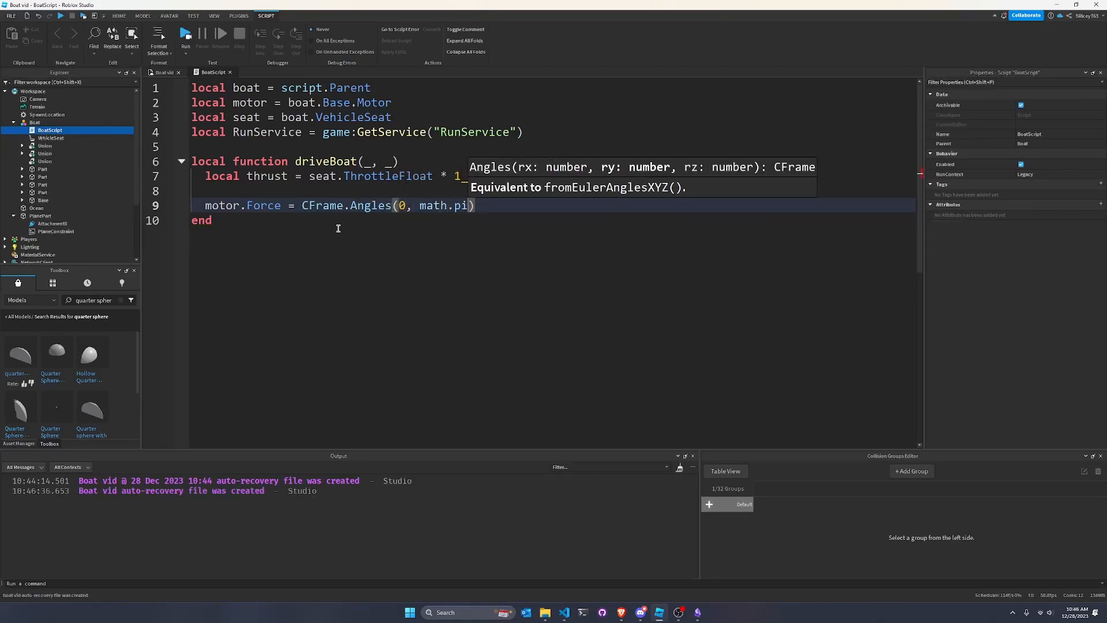
text(/)
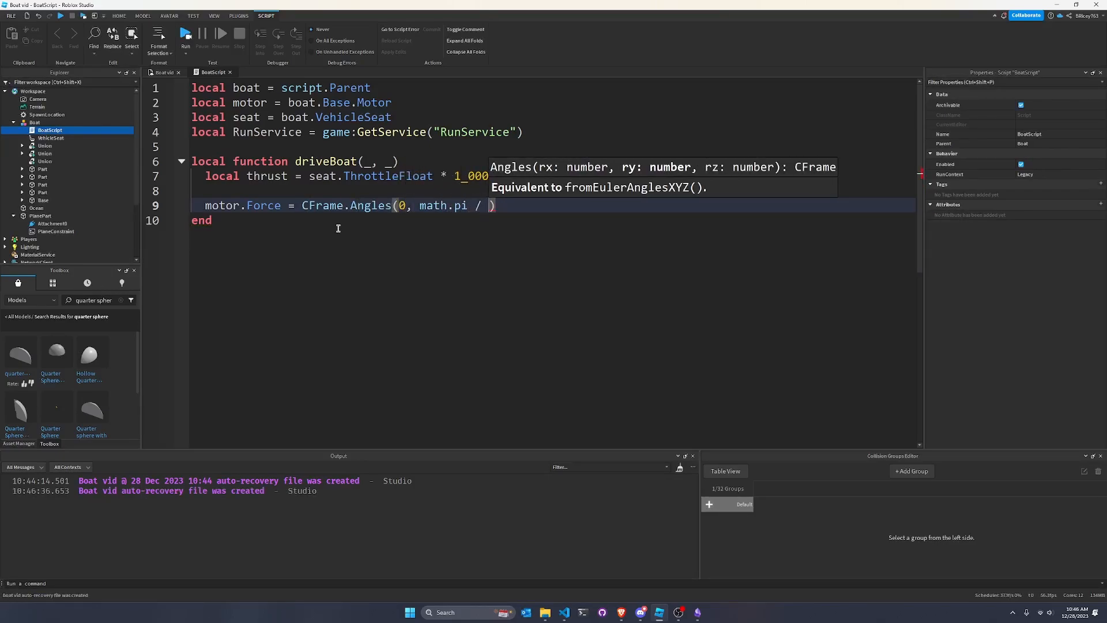
text(12 * seat.SteerFloat, 0)
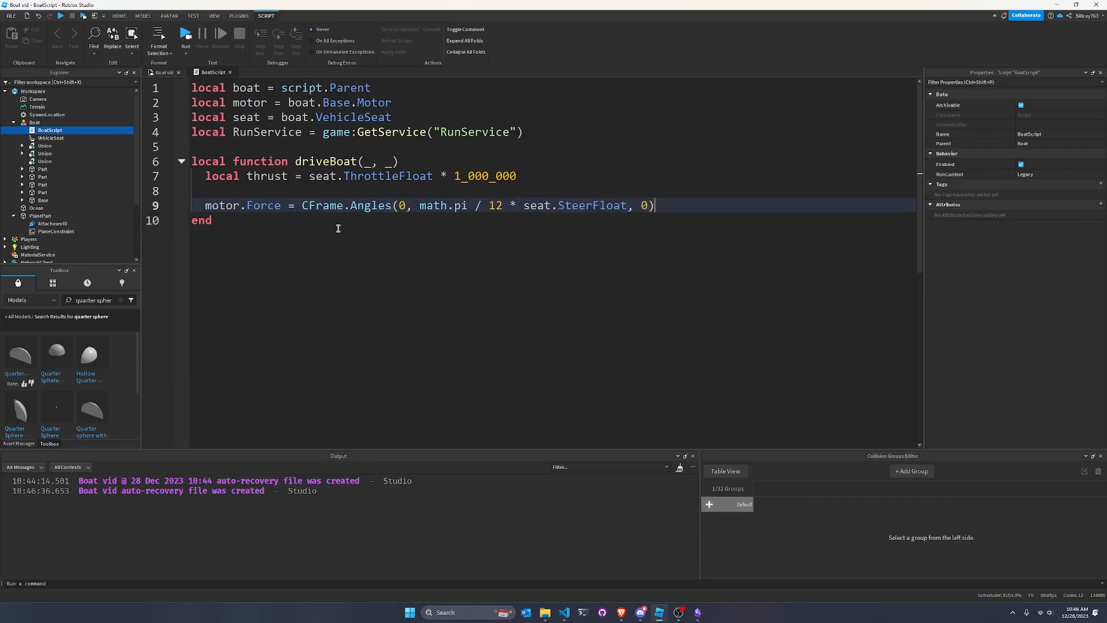
text(.RightVector * thrust)
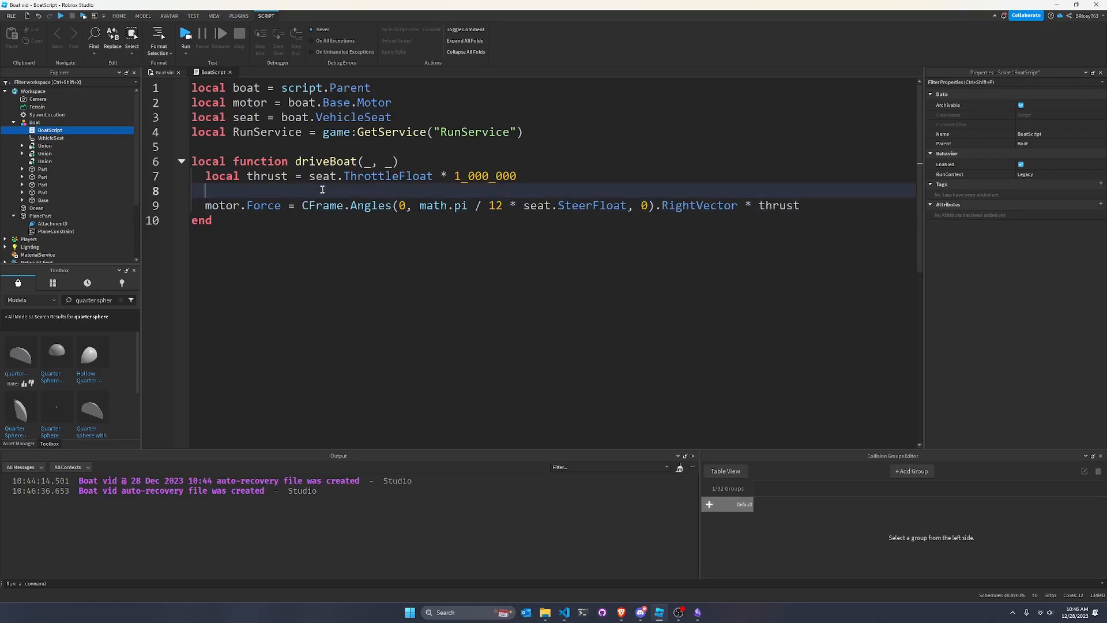
mouse_move(329, 208)
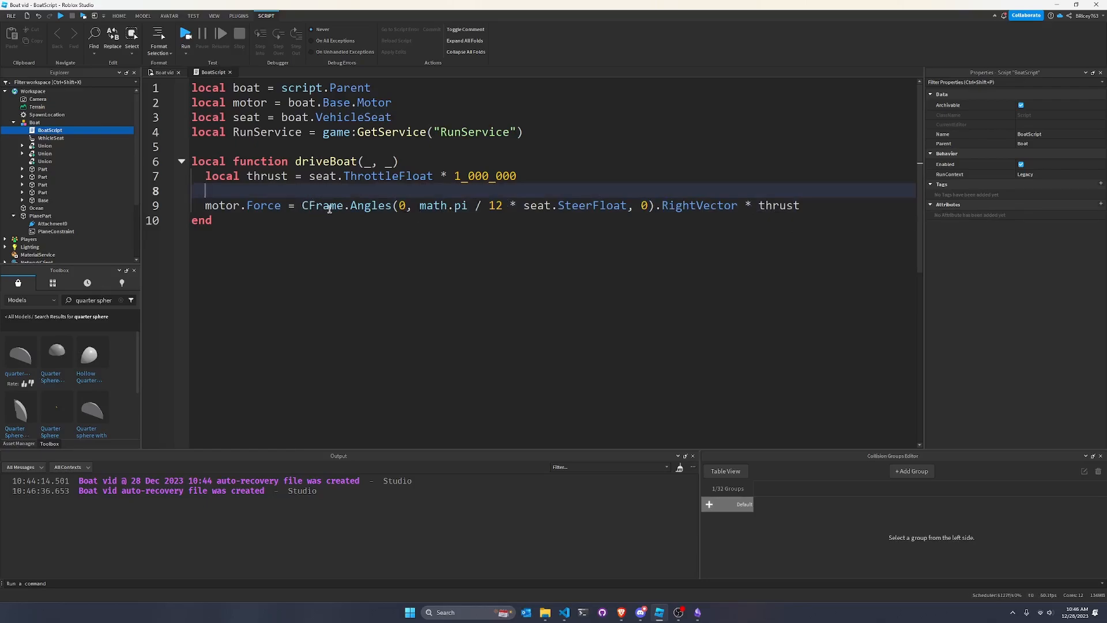
mouse_move(482, 247)
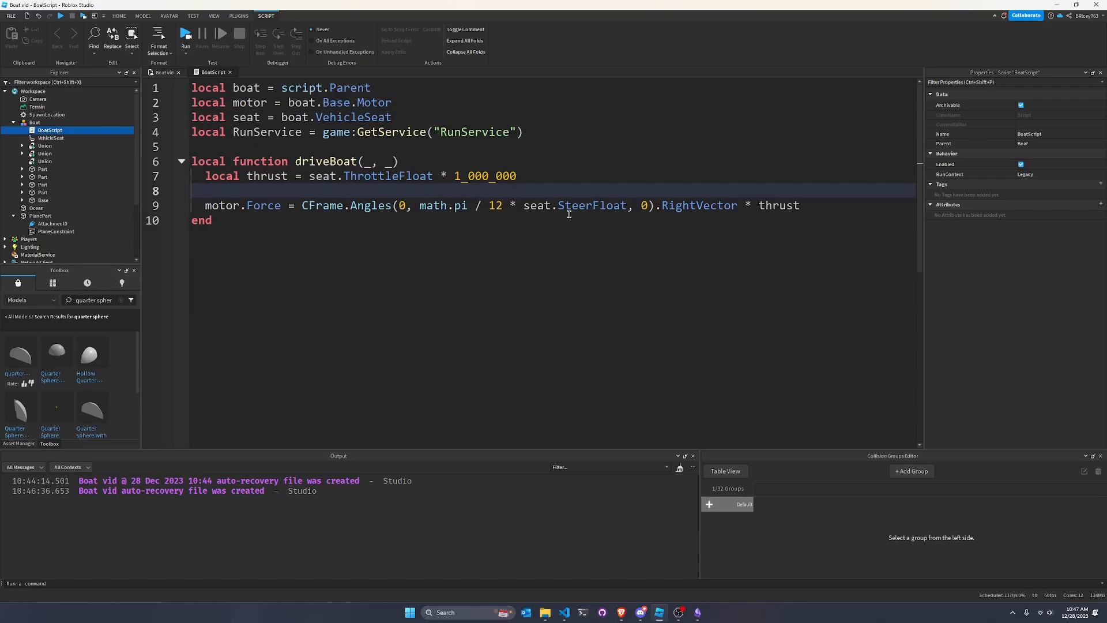
mouse_move(601, 222)
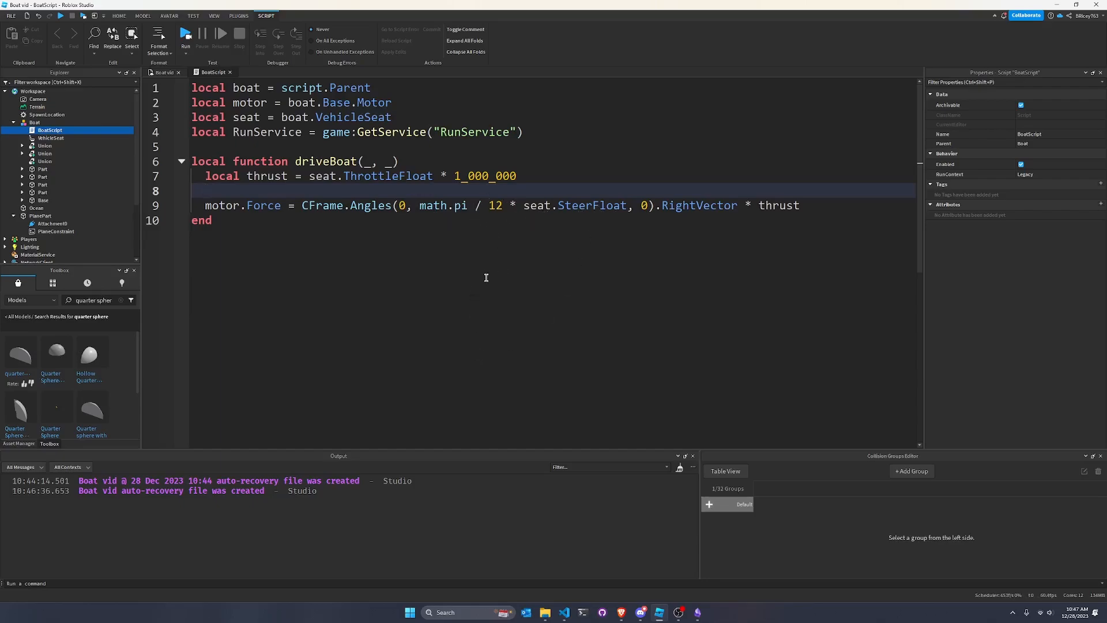
mouse_move(522, 190)
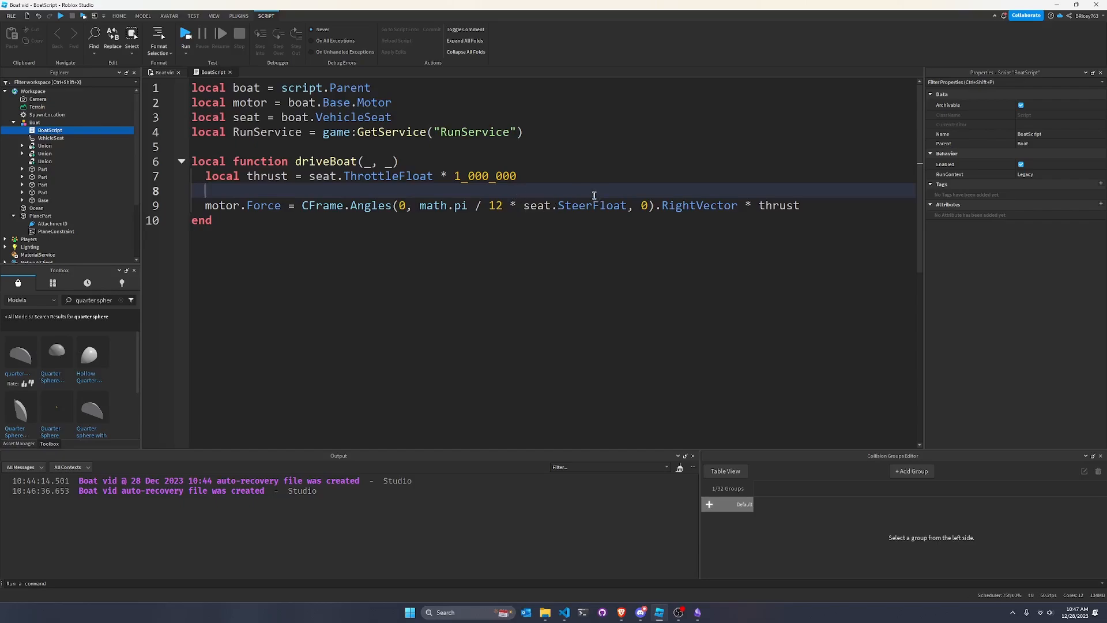
mouse_move(577, 186)
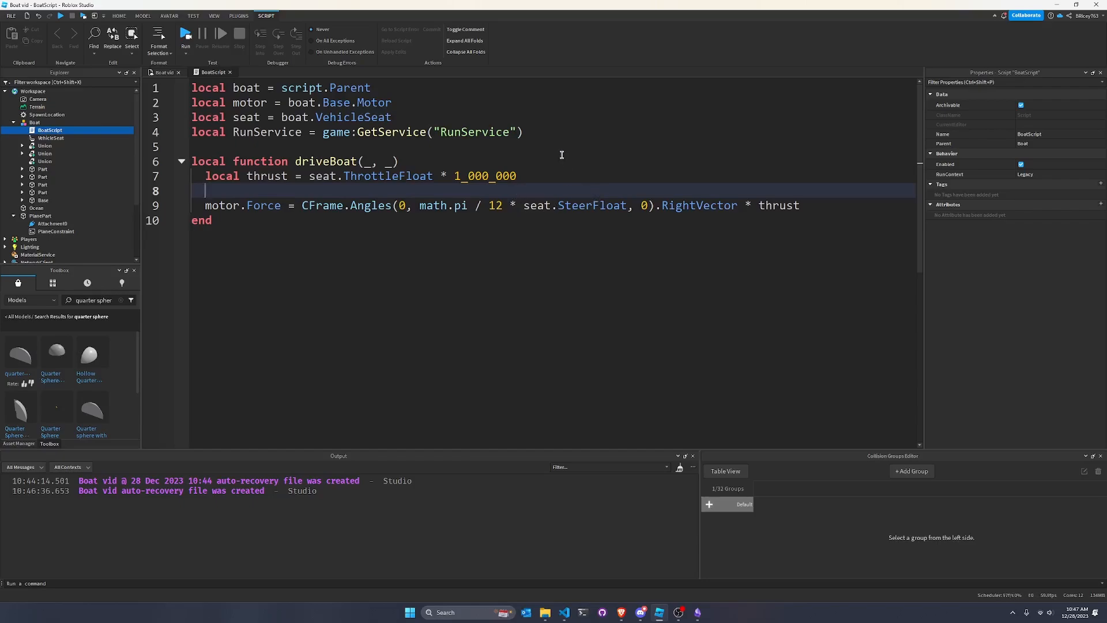
mouse_move(549, 137)
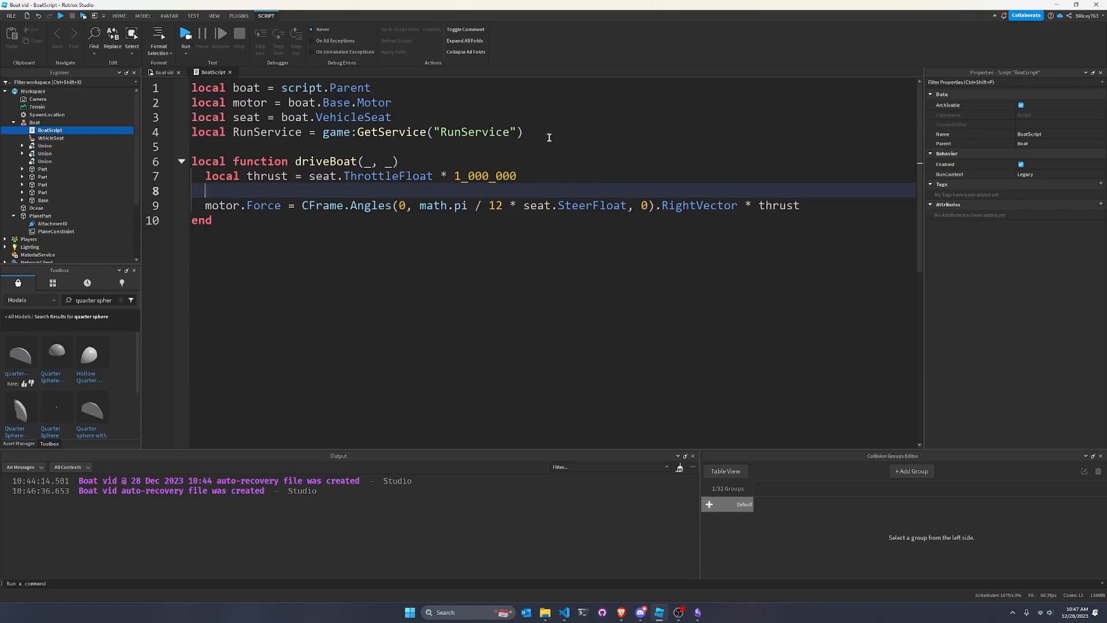
mouse_move(564, 246)
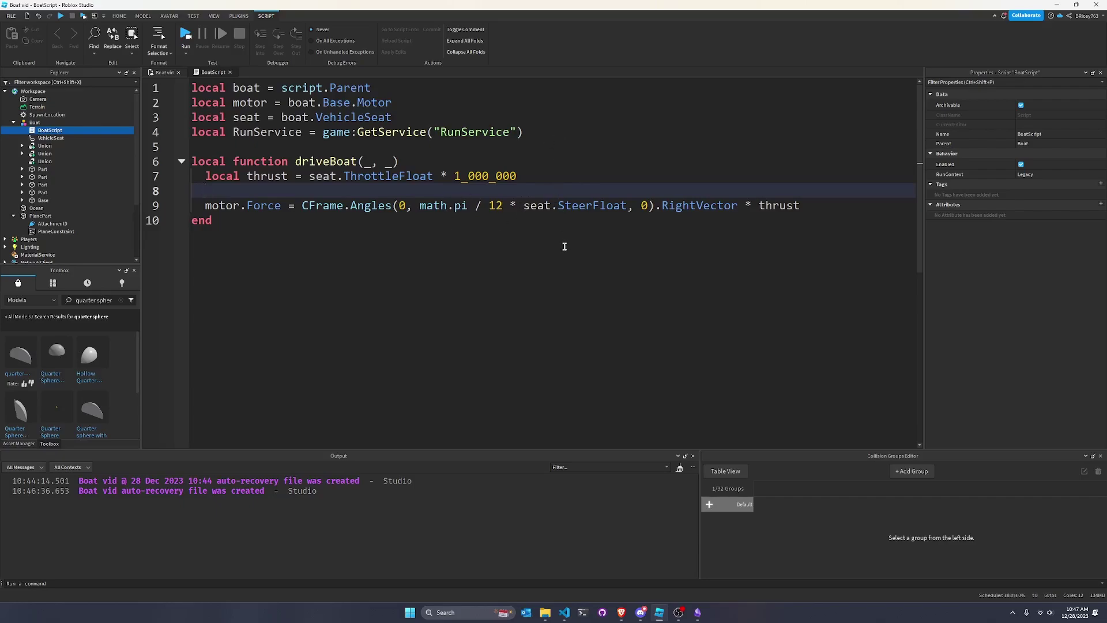
- Select a word on the motor.Force line, then place the cursor at its end
double_click(699, 205)
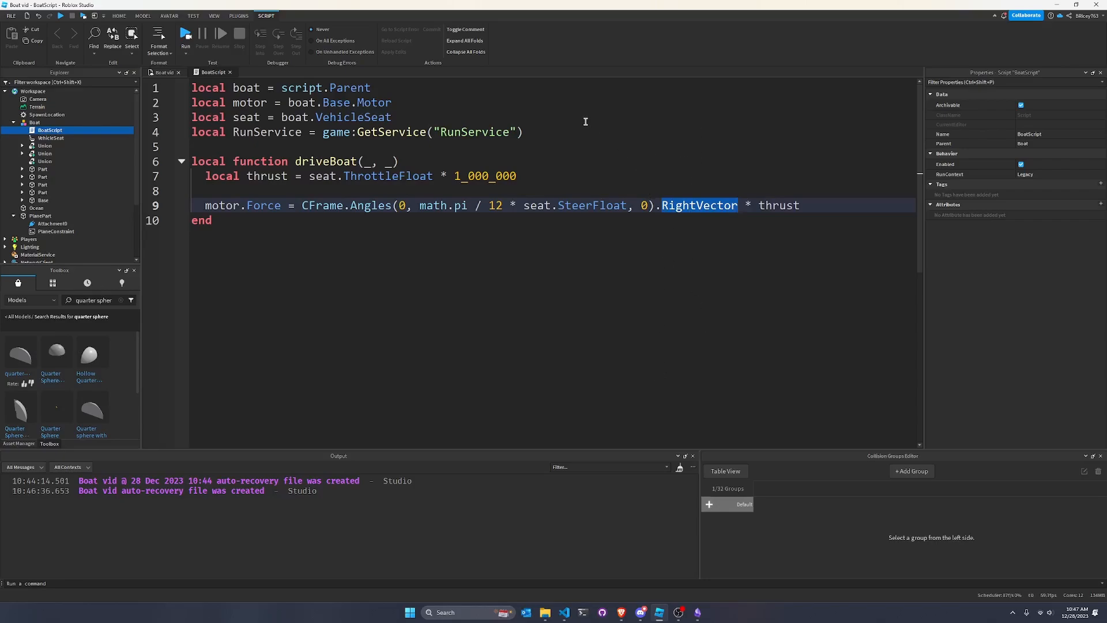
mouse_move(223, 87)
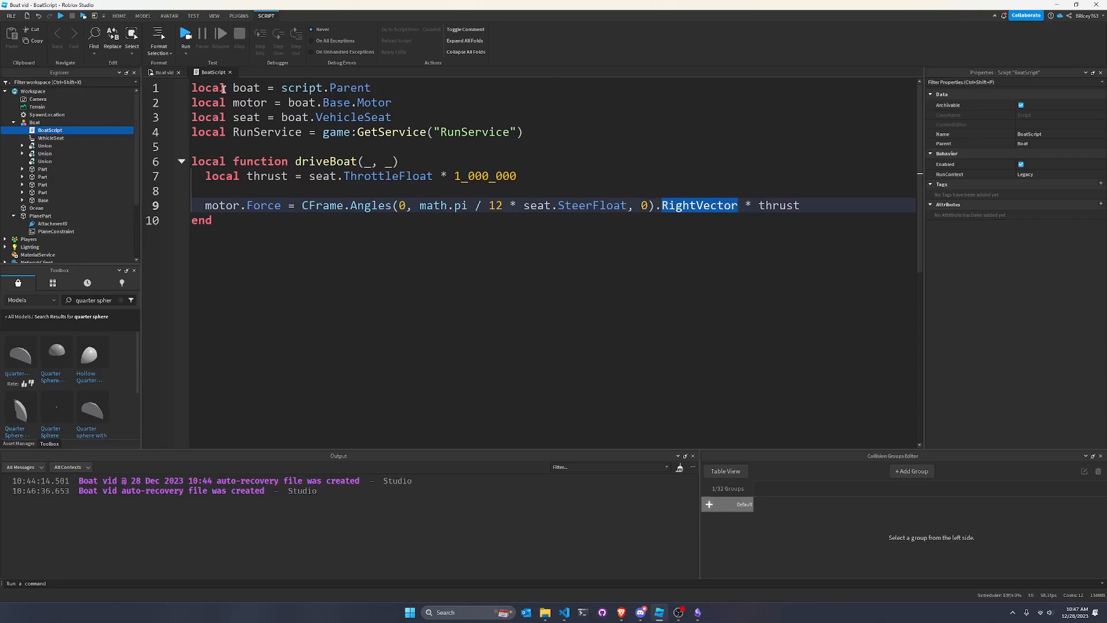
mouse_move(665, 252)
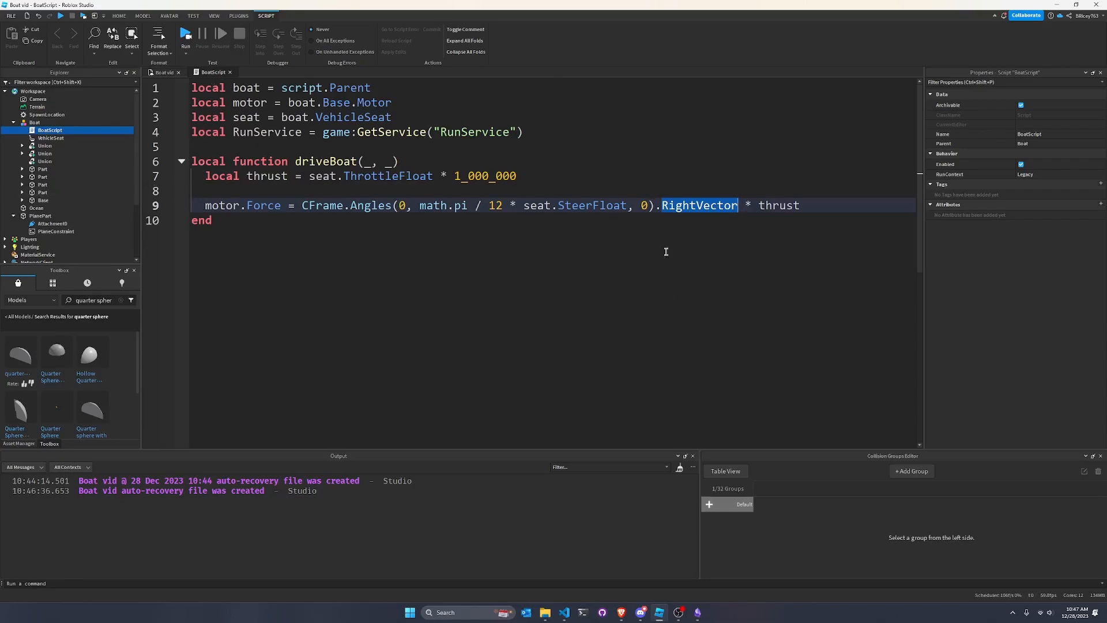
mouse_move(607, 163)
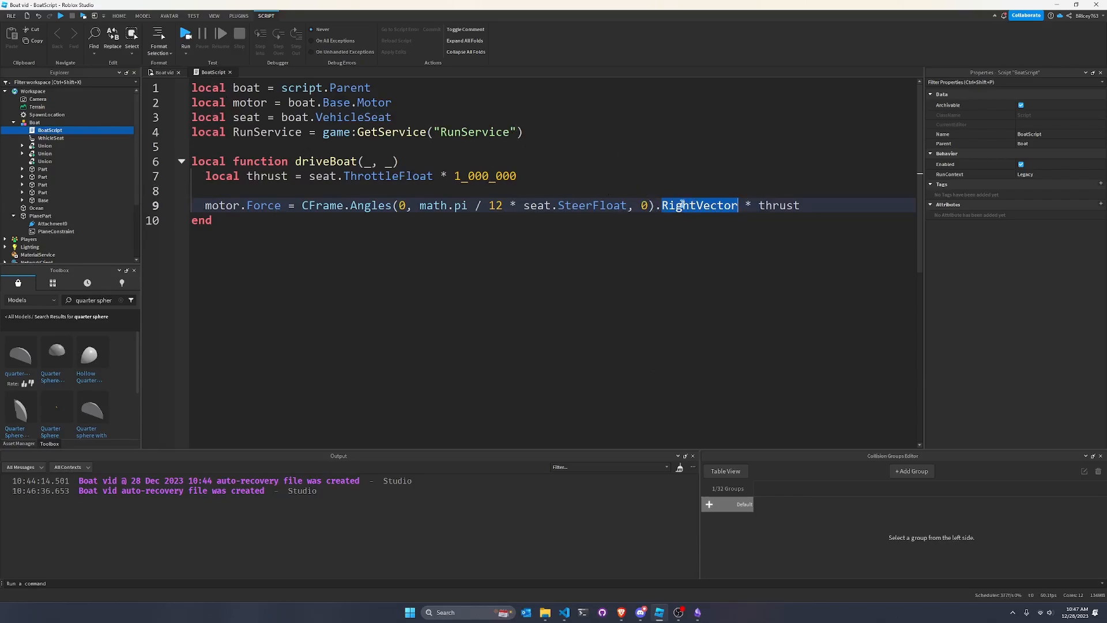
mouse_move(644, 184)
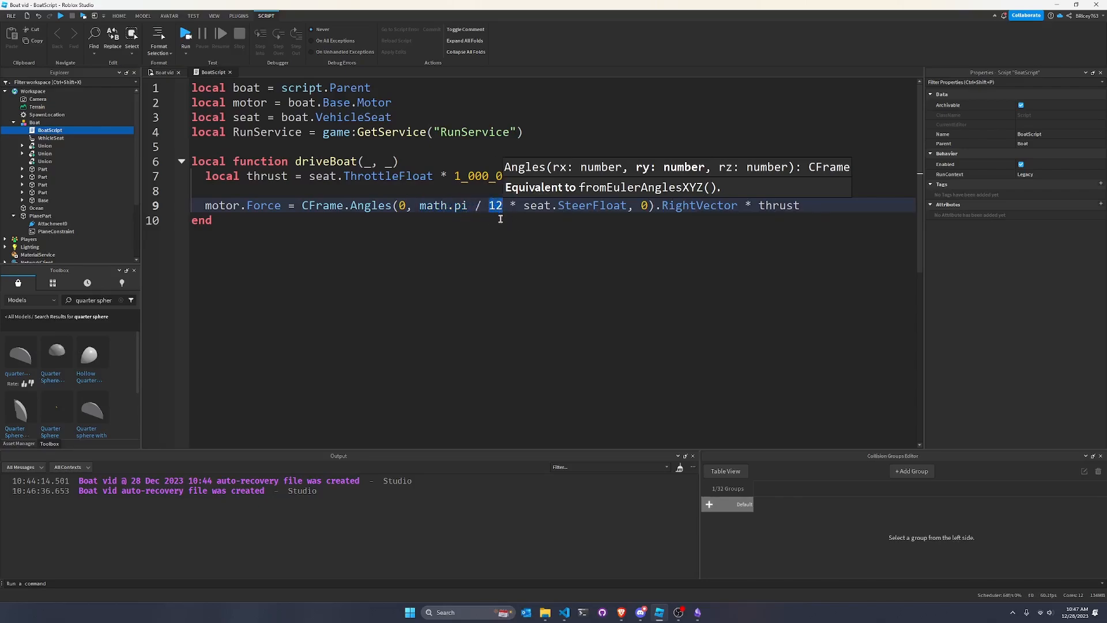
mouse_move(520, 249)
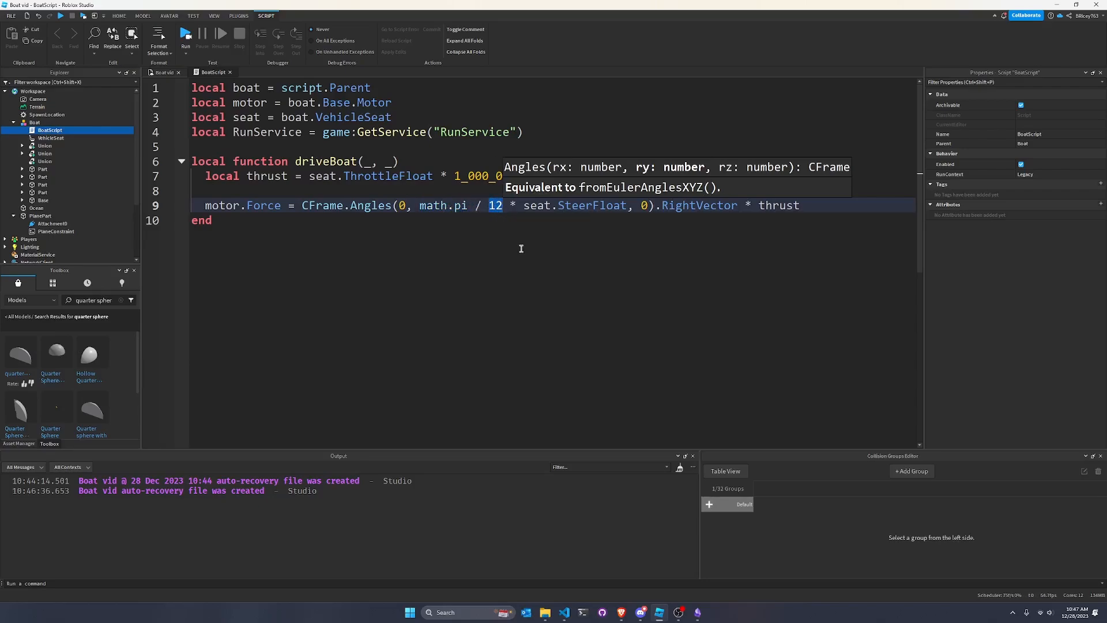
mouse_move(509, 243)
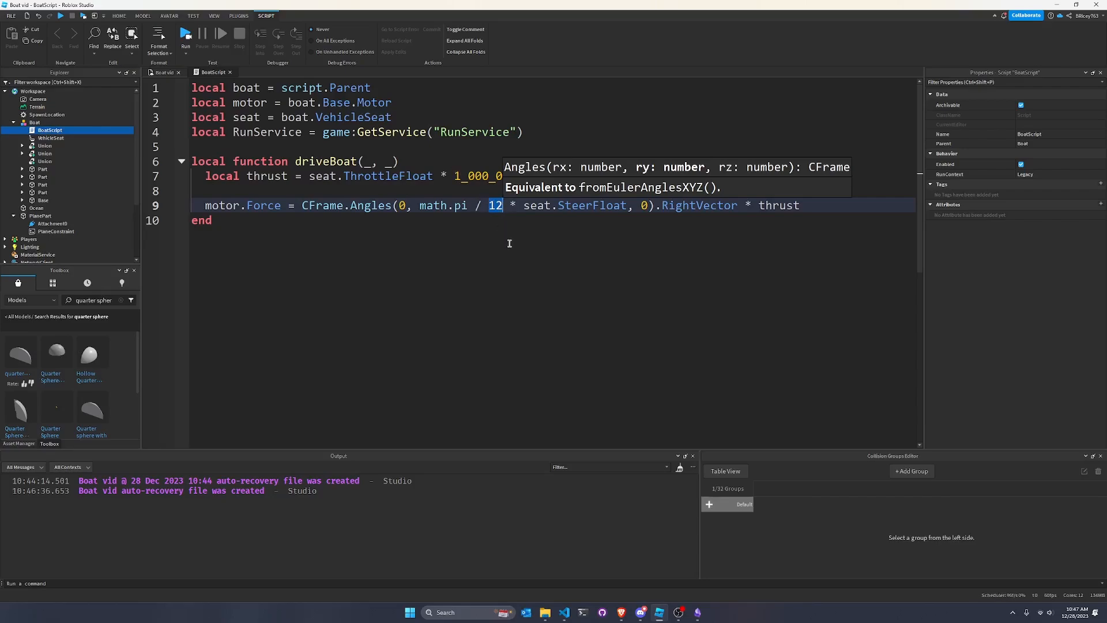
click(803, 206)
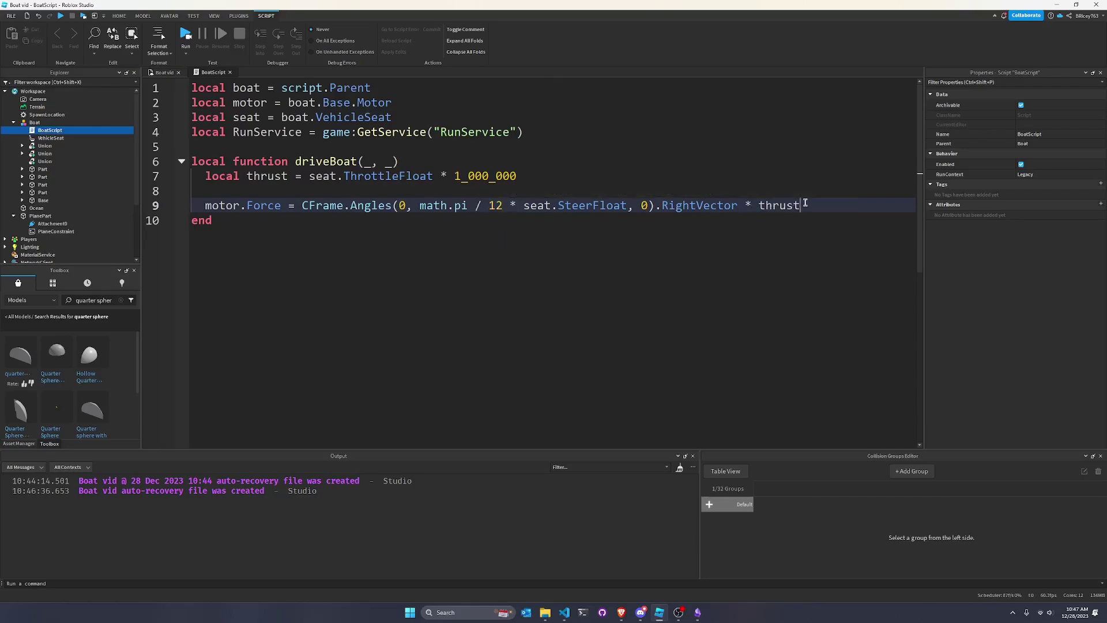
mouse_move(691, 301)
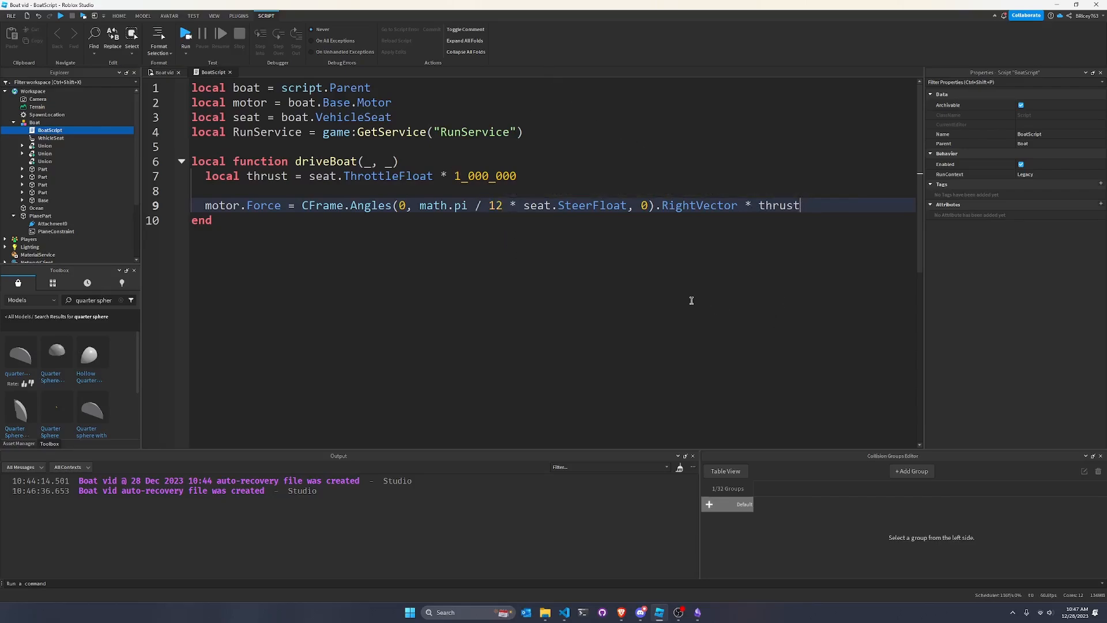
- Add RunService.Stepped:Connect(driveBoat) as the script's final line
text(RunService:)
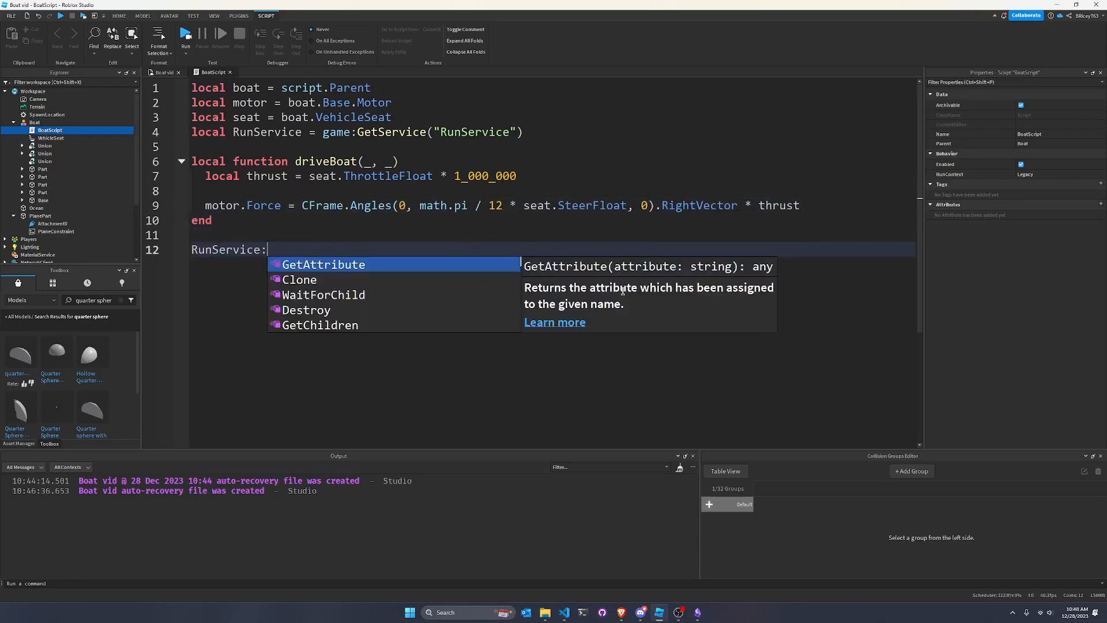
text(.Steppe)
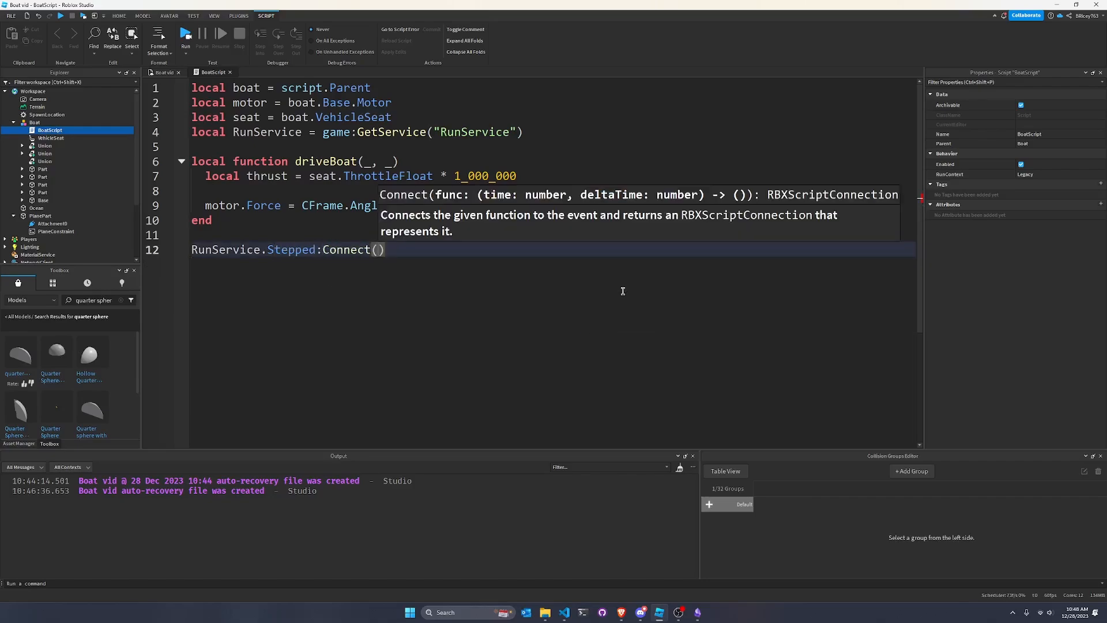
text(driveBoat)
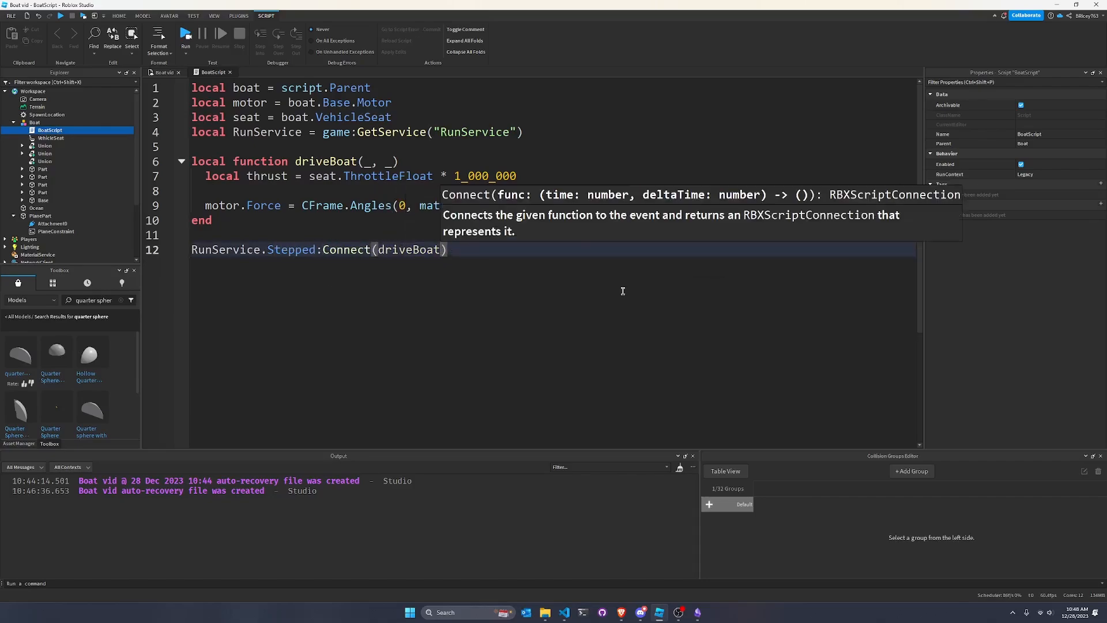
double_click(408, 250)
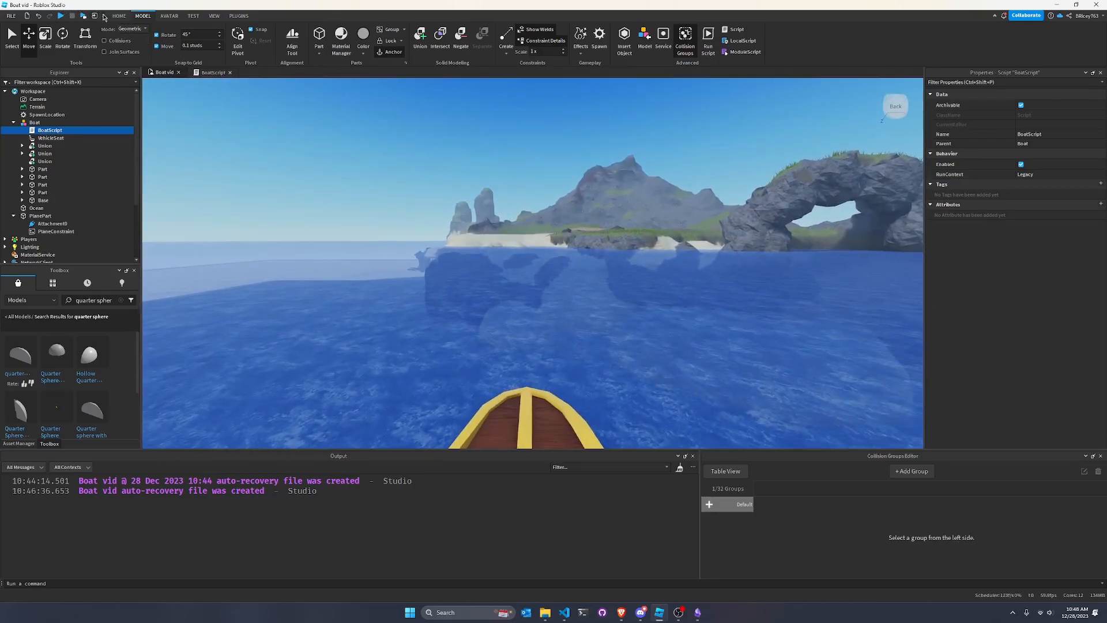
- Play-test the boat from its seat on the water, then stop the playtest
click(192, 16)
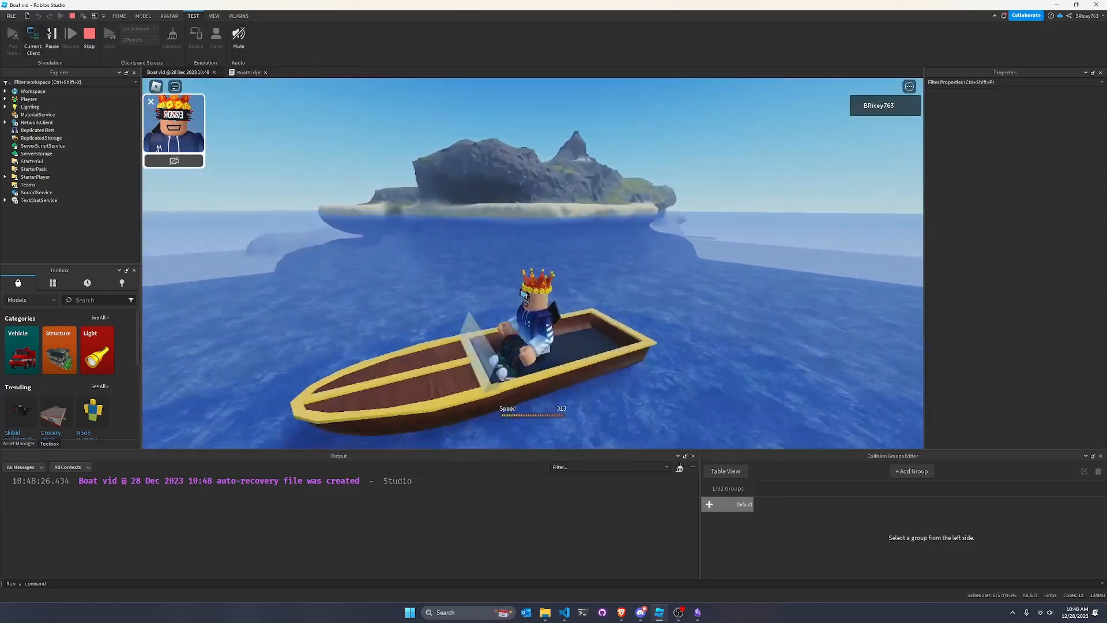
click(88, 34)
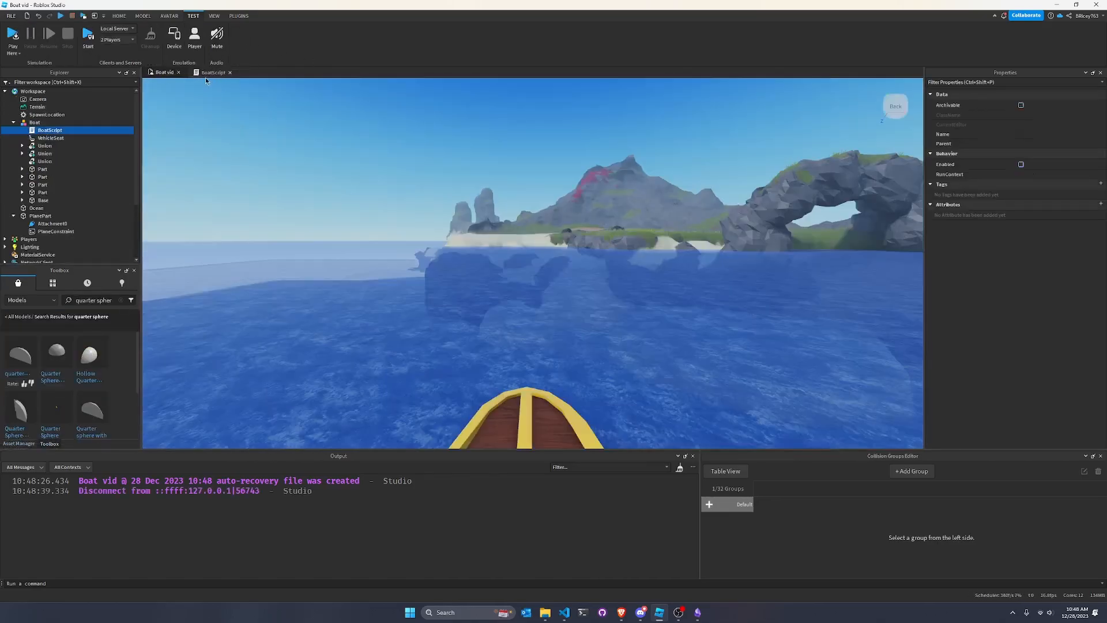
- Change the thrust multiplier on line 7 from 1_000_000 to 10_000
click(213, 72)
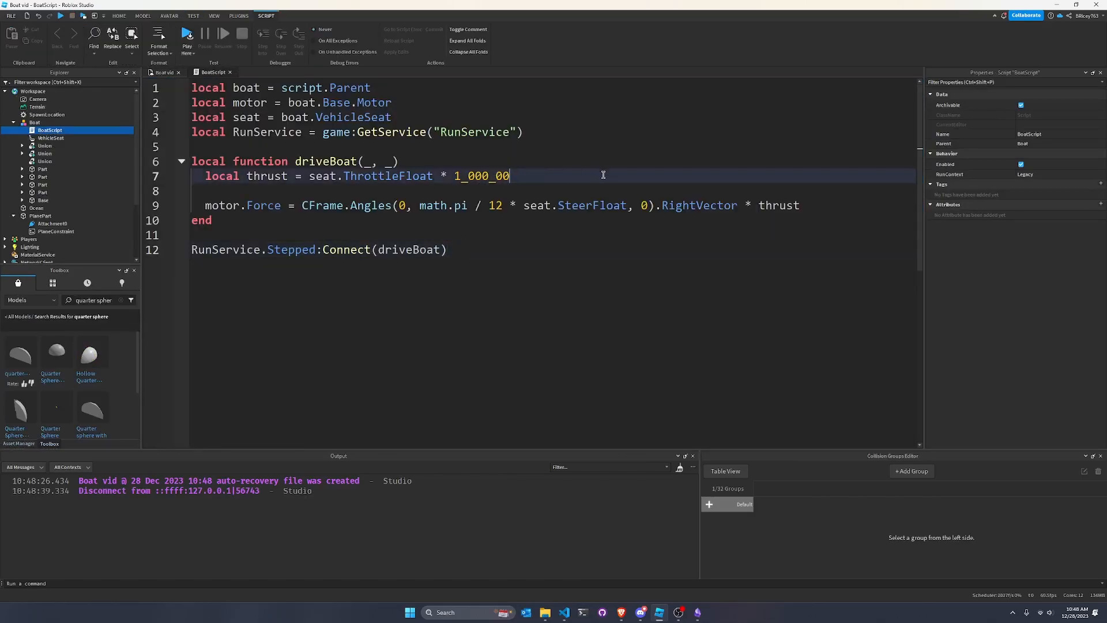
key(BackSpace)
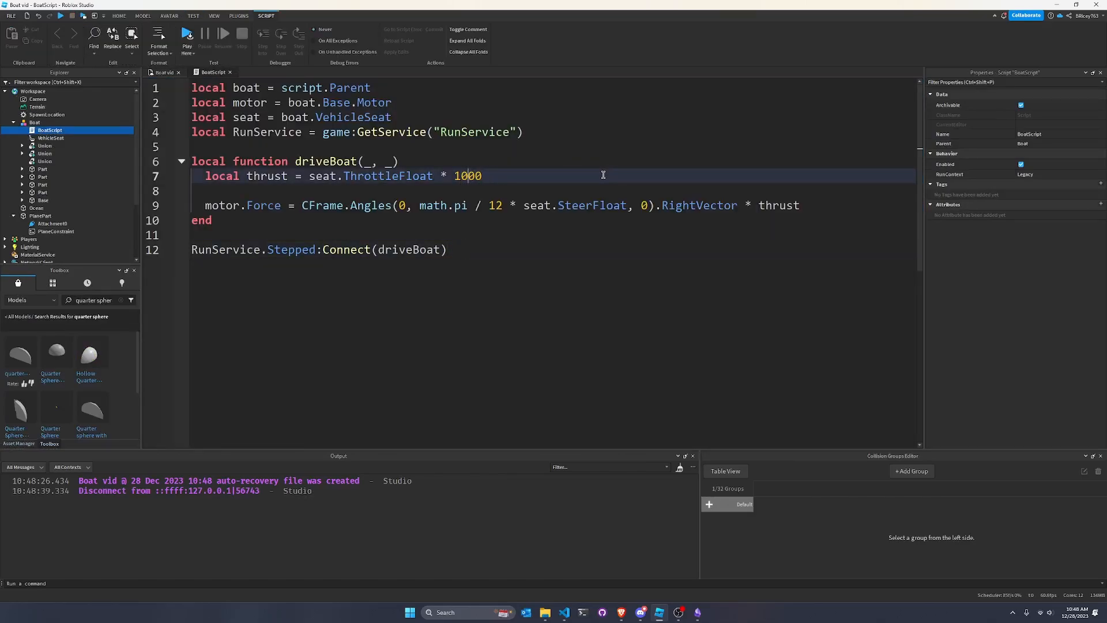
text(10_0009)
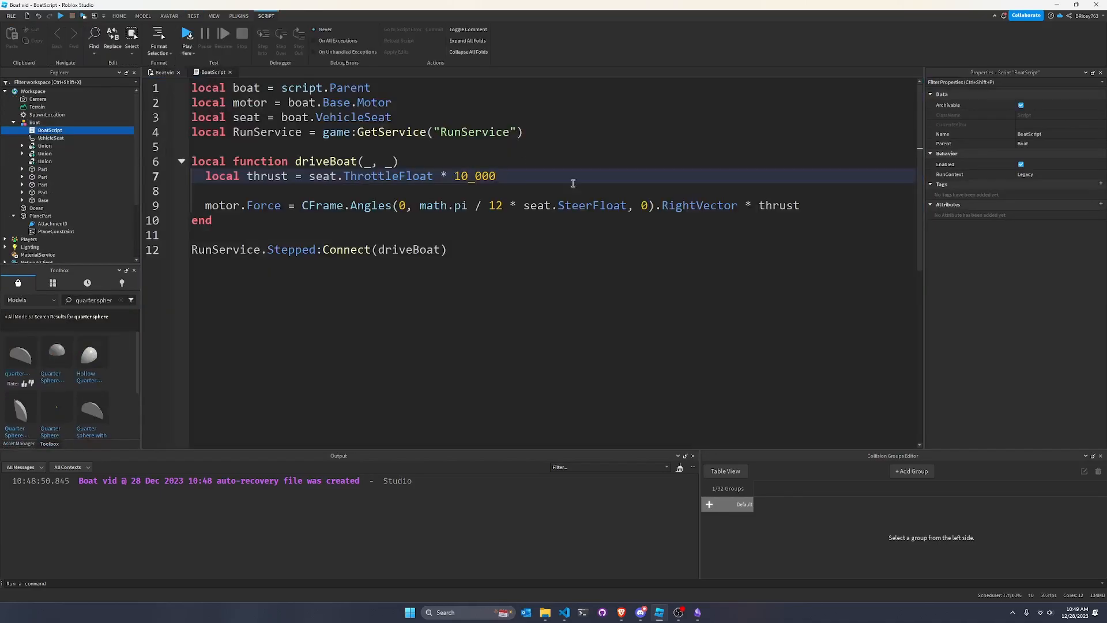
- Return from BoatScript to the Boat vid 3D scene of the boat
double_click(495, 205)
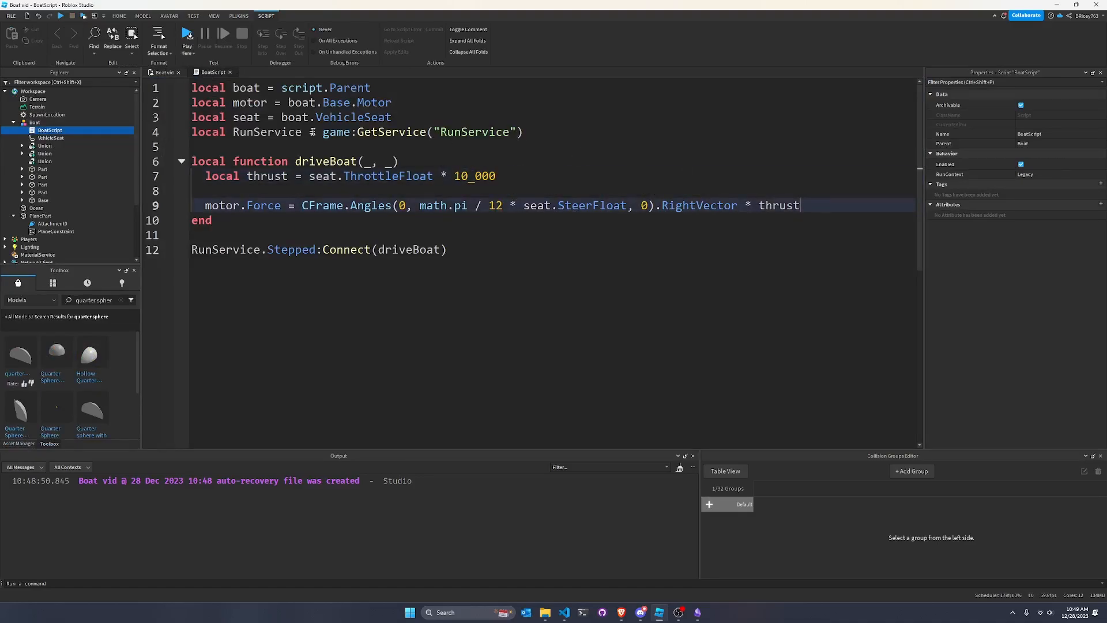
click(187, 35)
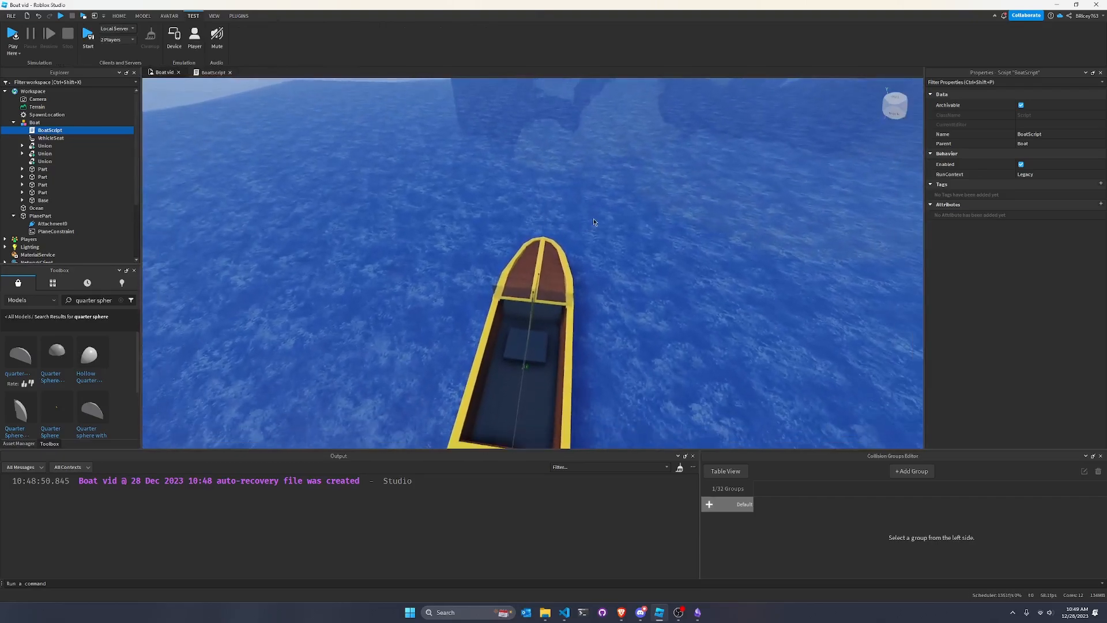
mouse_move(521, 220)
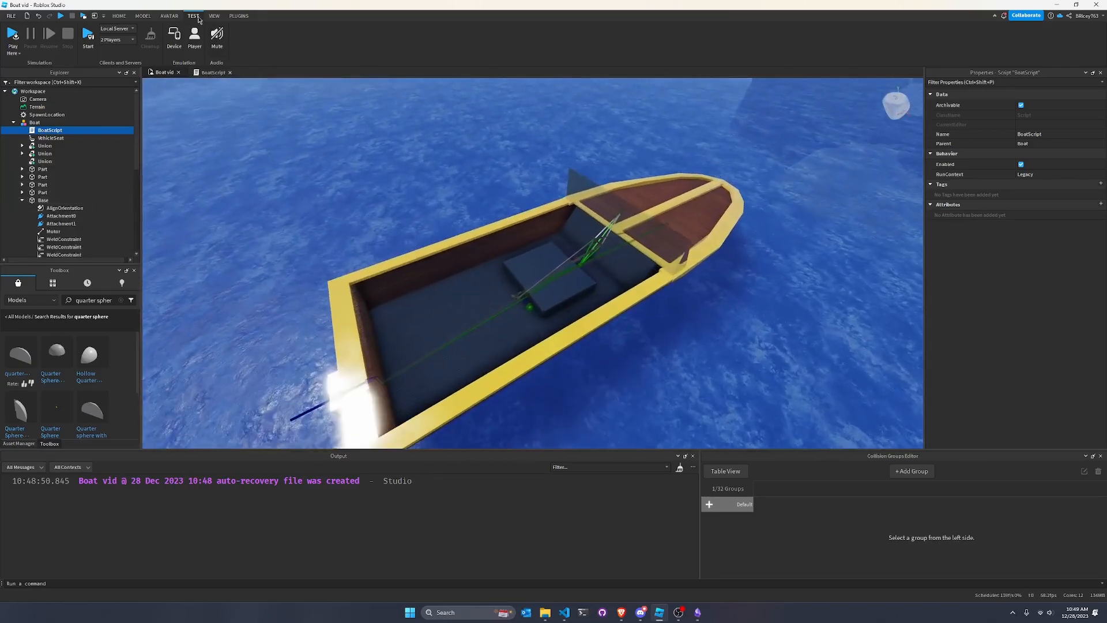
- Add VectorForce LinearDamping to Base: zero force, relative to World, at center of mass
click(145, 15)
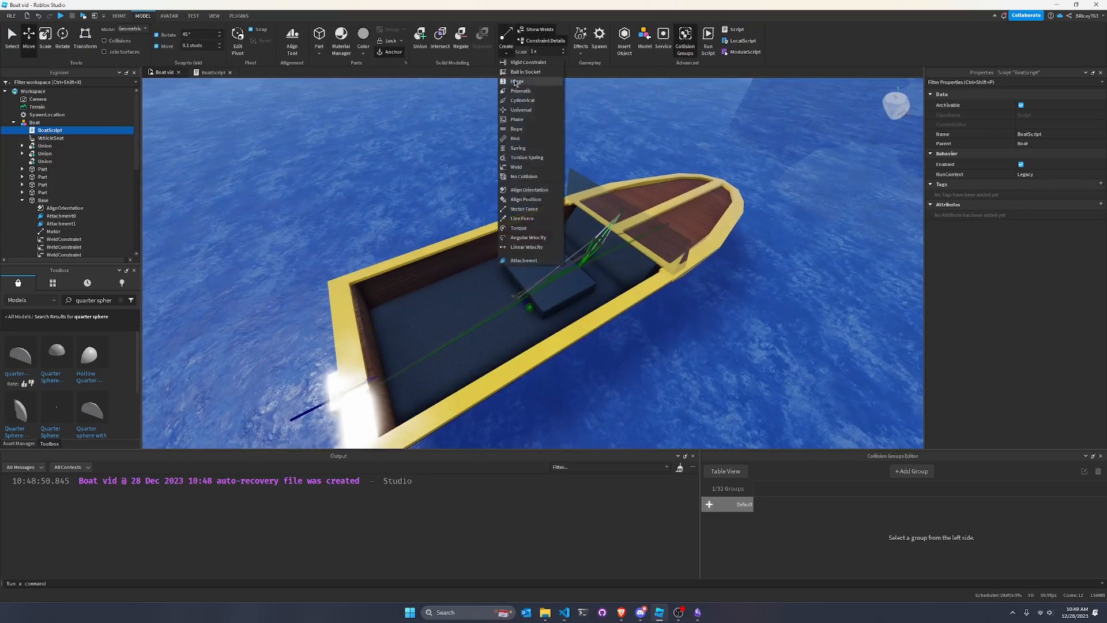
mouse_move(524, 208)
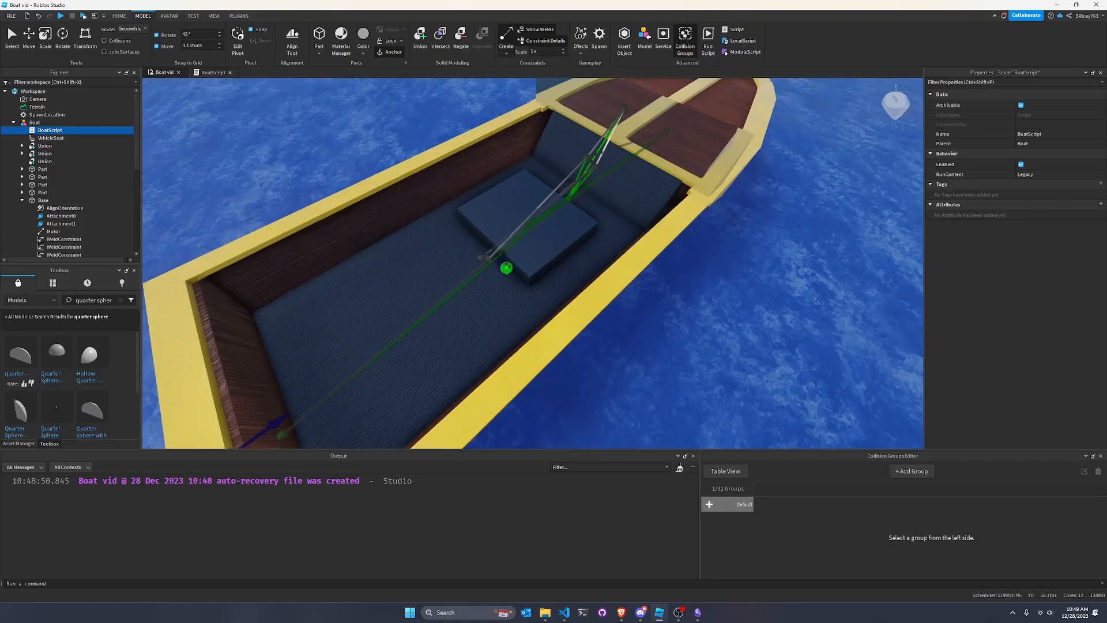
click(60, 238)
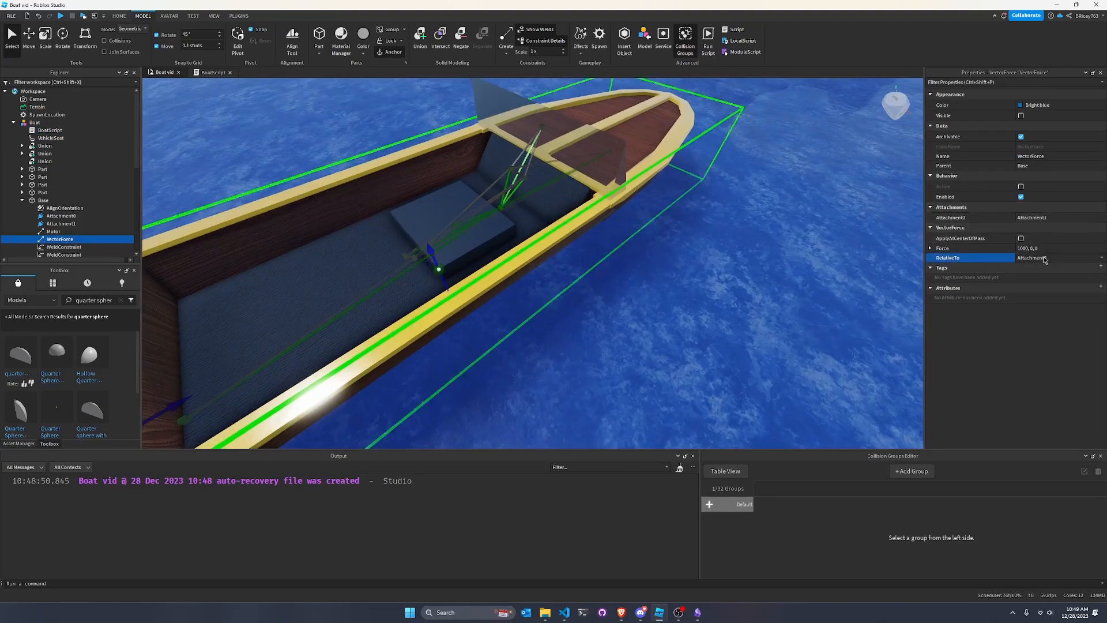
click(1060, 248)
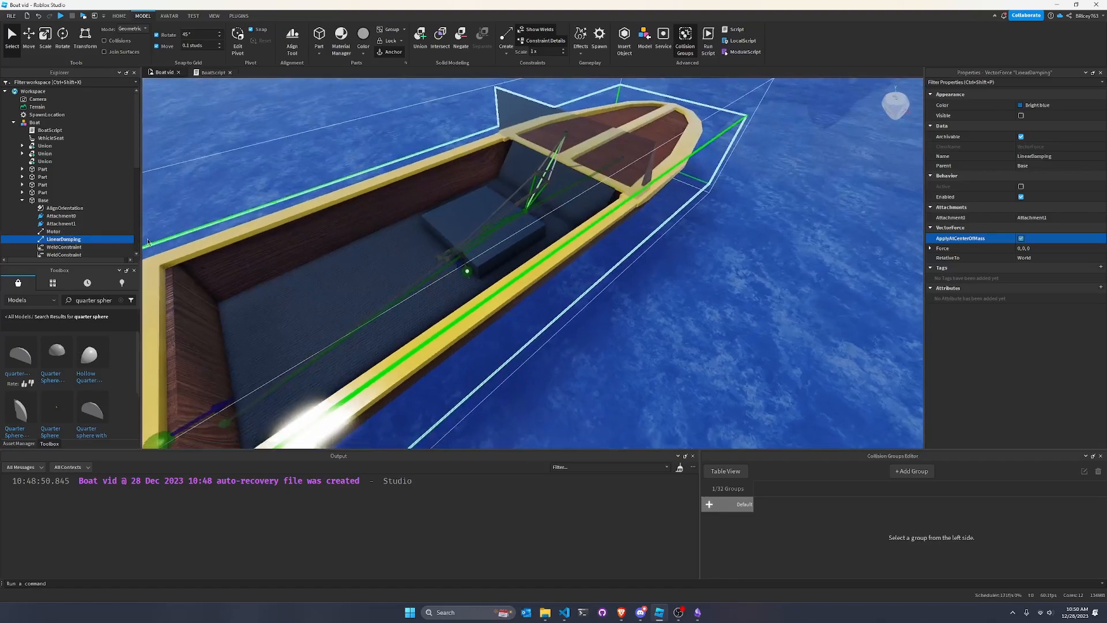
- Insert Torque RotDamping into Base with zero torque, relative to World
click(43, 199)
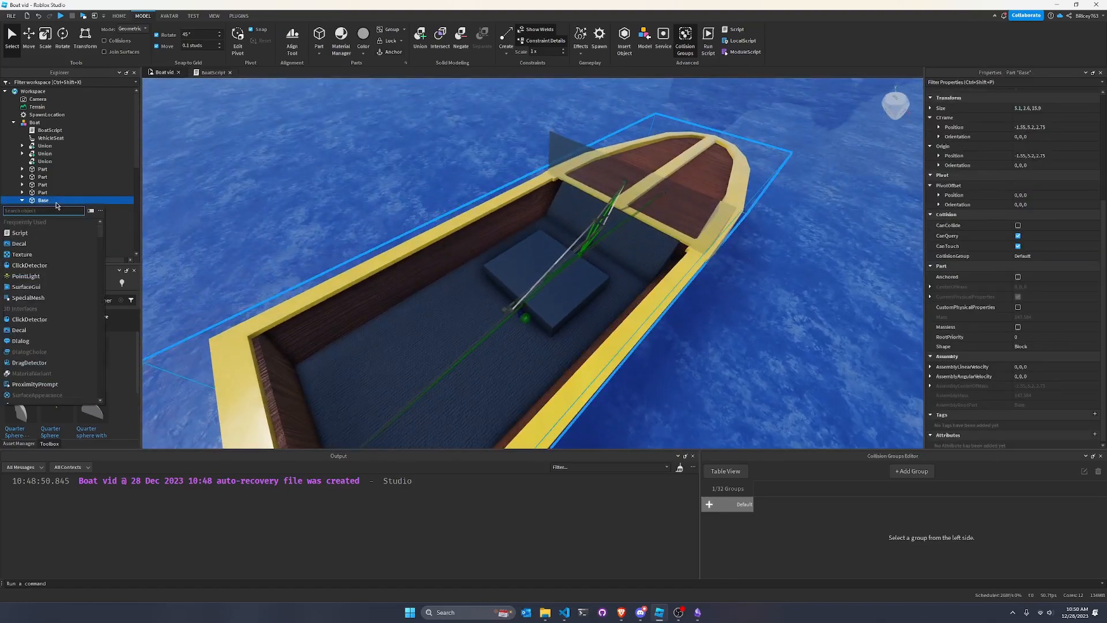
click(506, 34)
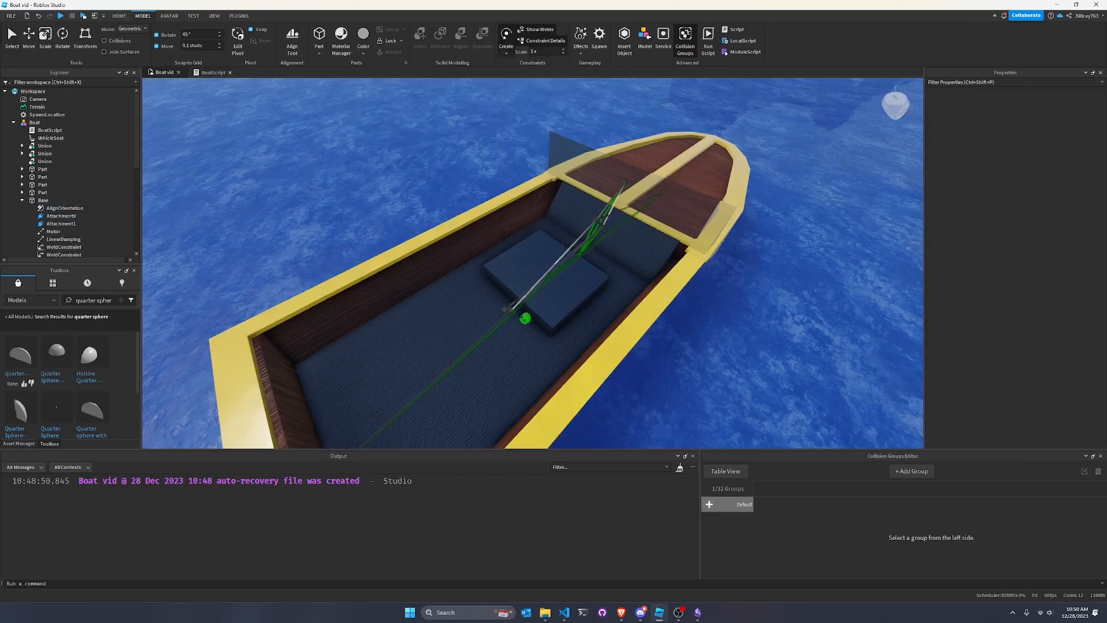
click(54, 246)
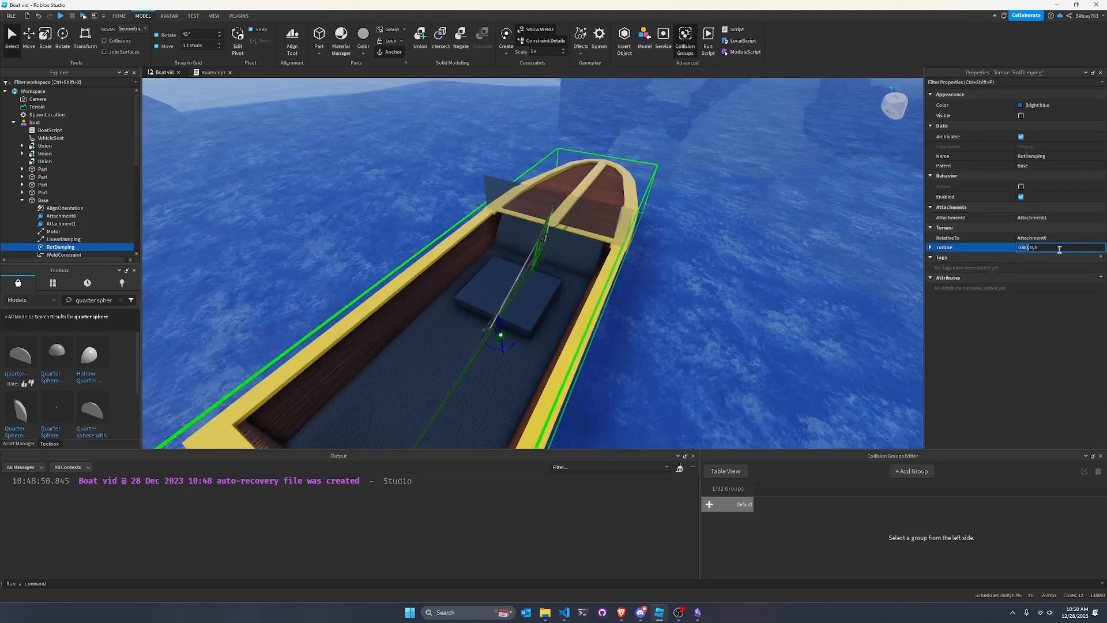
click(1060, 238)
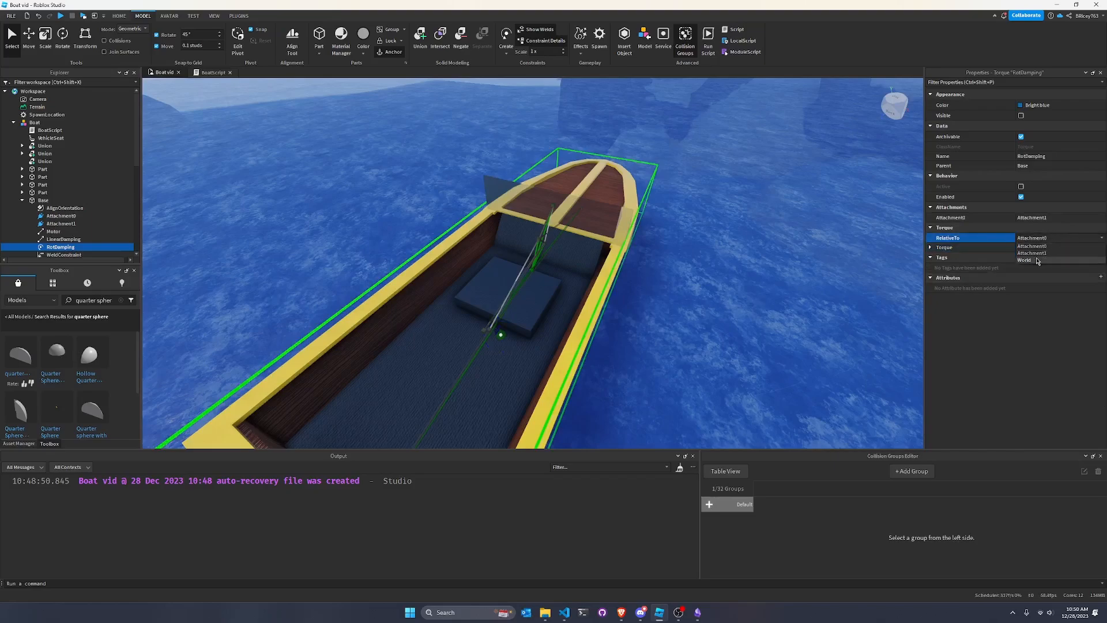
click(1023, 261)
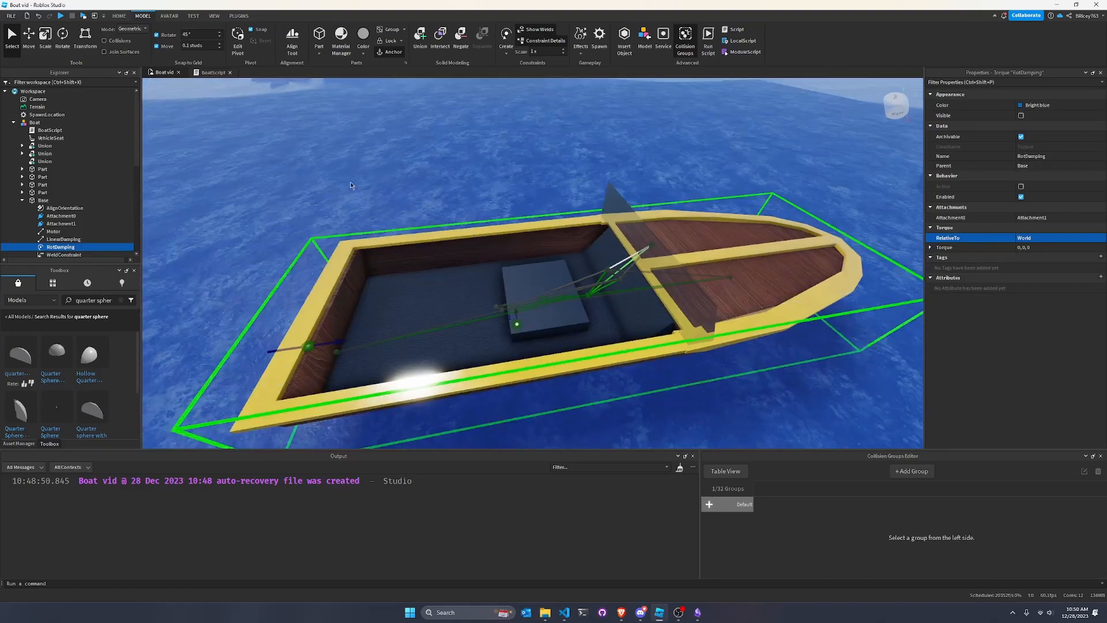
- Declare local linearDamp = boat.Base.LinearDamping and rotDamp = boat.Base.RotDamping
click(212, 72)
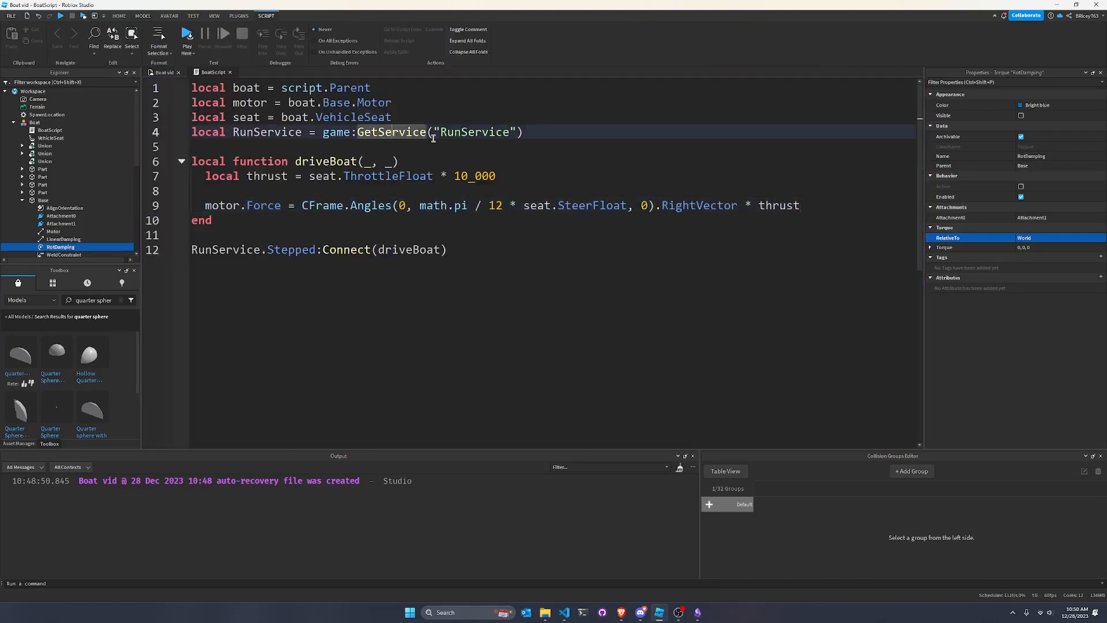
text(local)
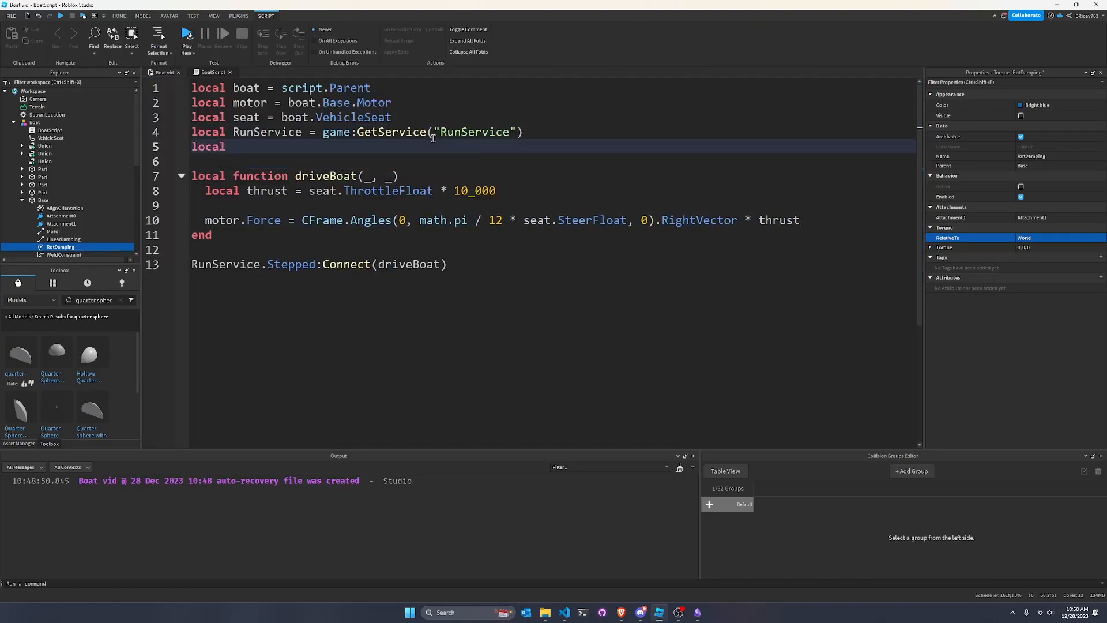
text(linearDamp =)
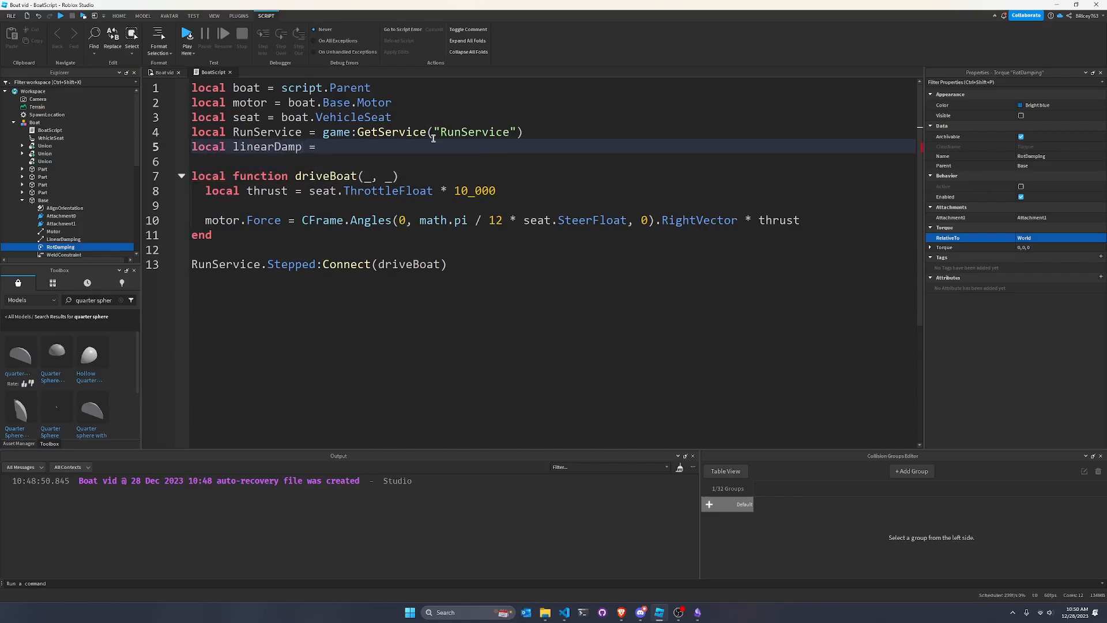
text(boat.Base.LinearDamping)
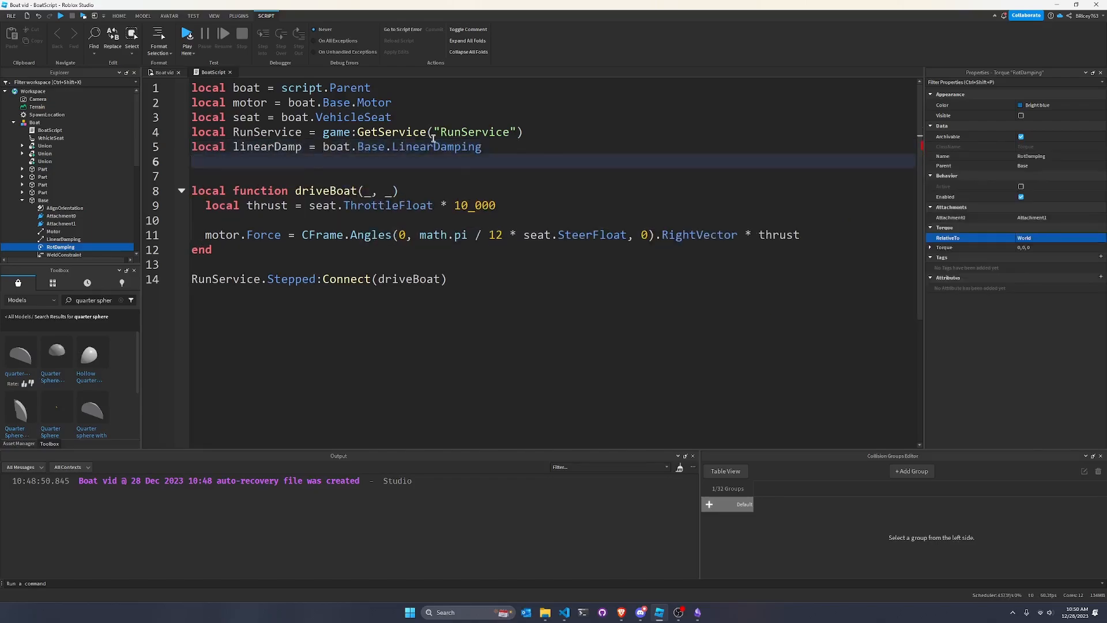
text(local rotDamp =)
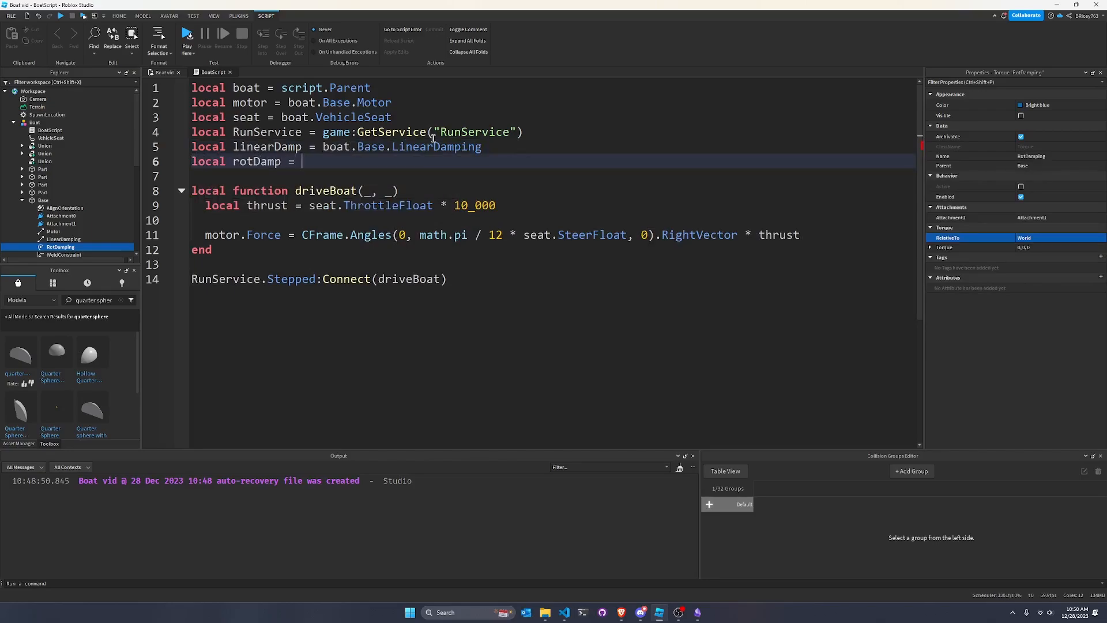
text(boat)
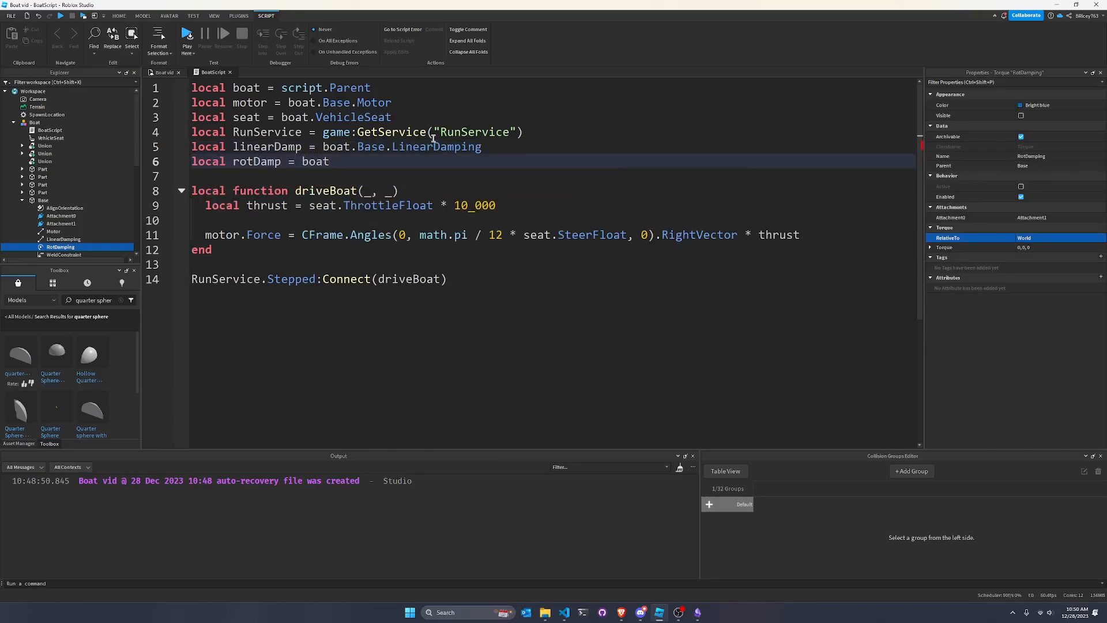
text(.Base.)
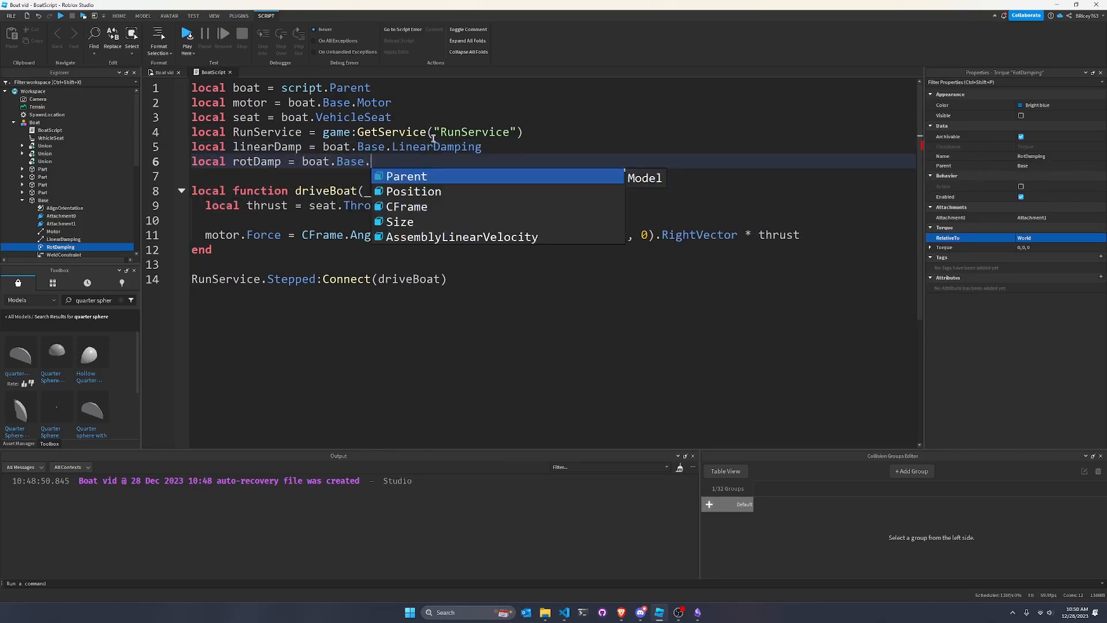
text(RotDamping)
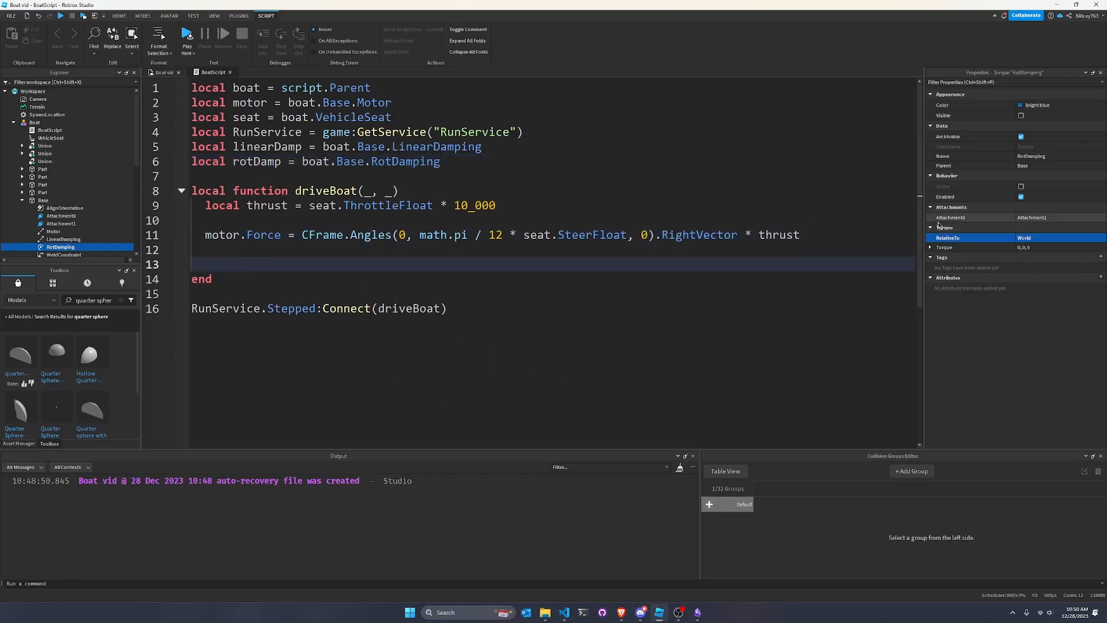
- Add damping lines: linearDamp.Force opposes velocity ×100; rotDamp.Torque opposes angular velocity ×1000
text(l)
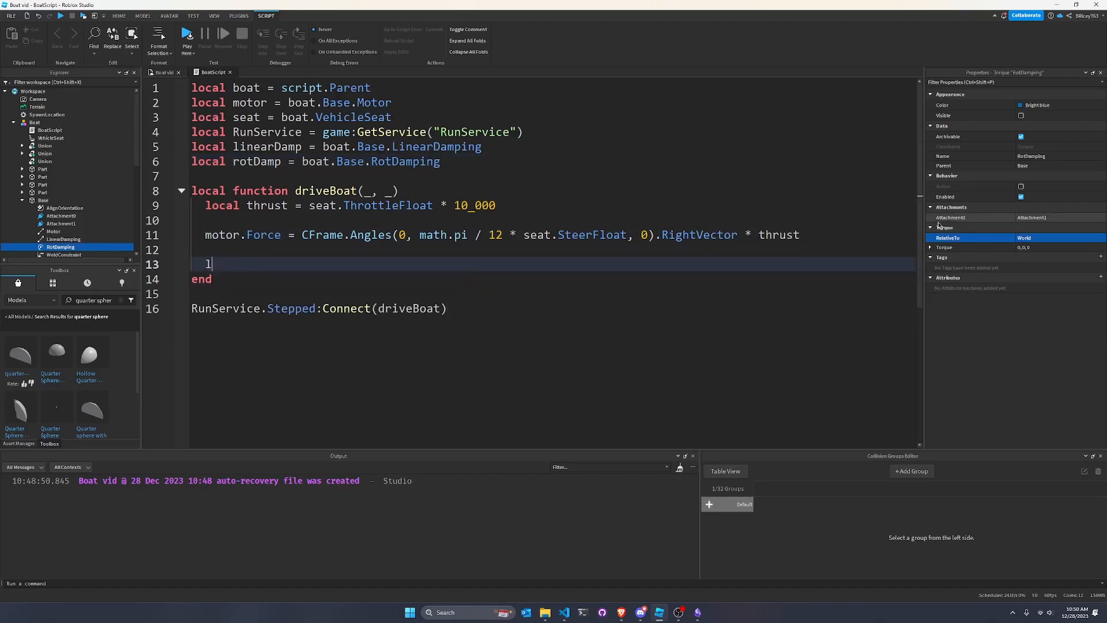
text(linearDamp.Force =)
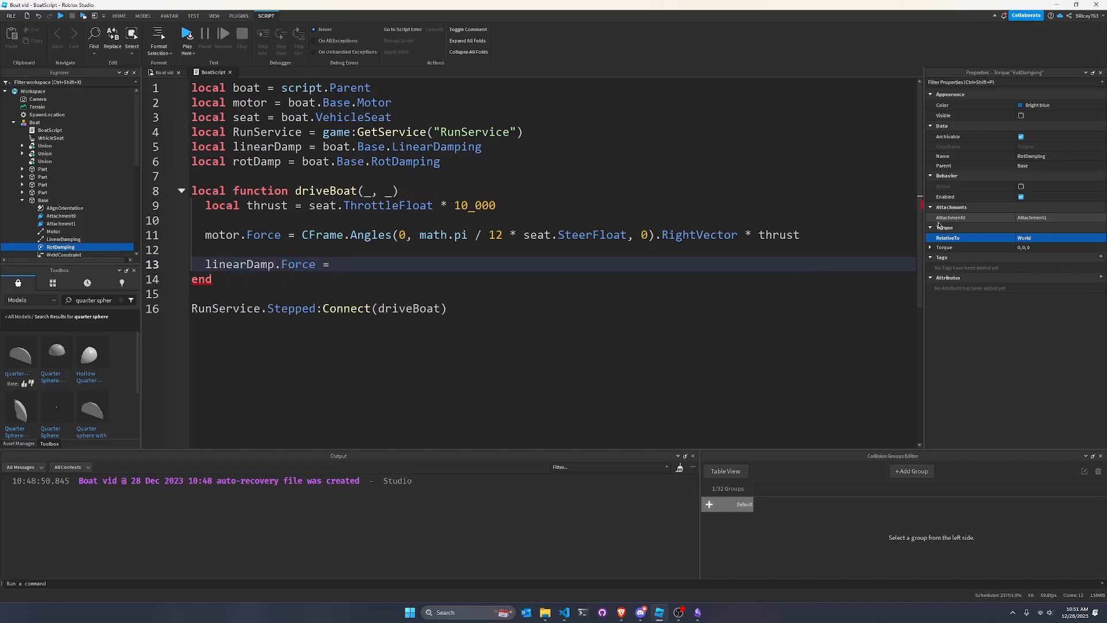
text(-seat.AssemblyLinearVelocity * 100)
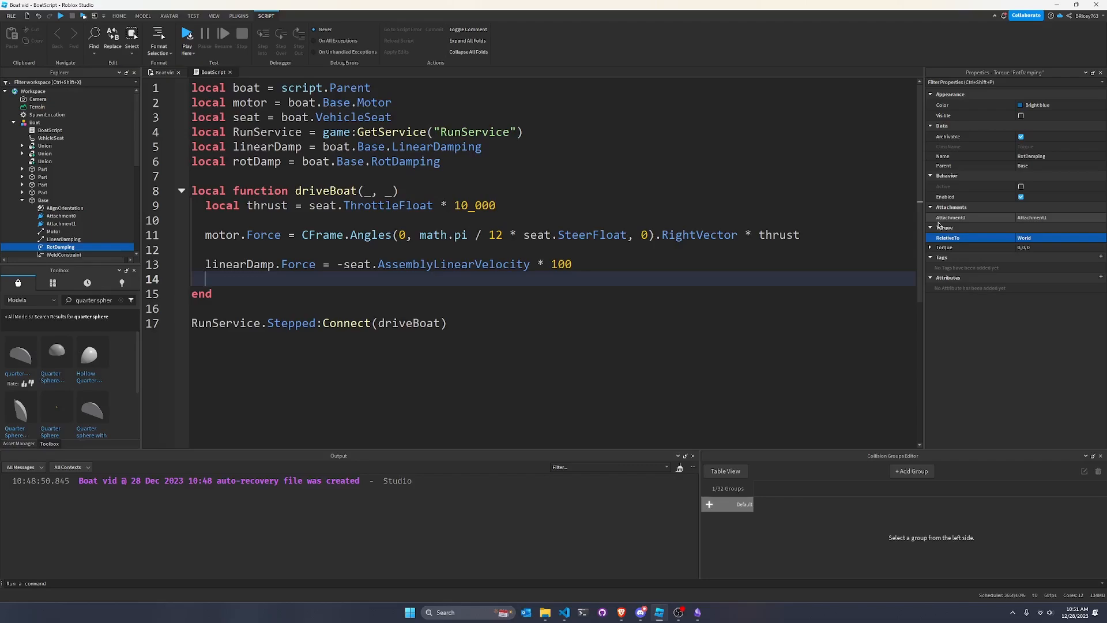
text(rotDamp.)
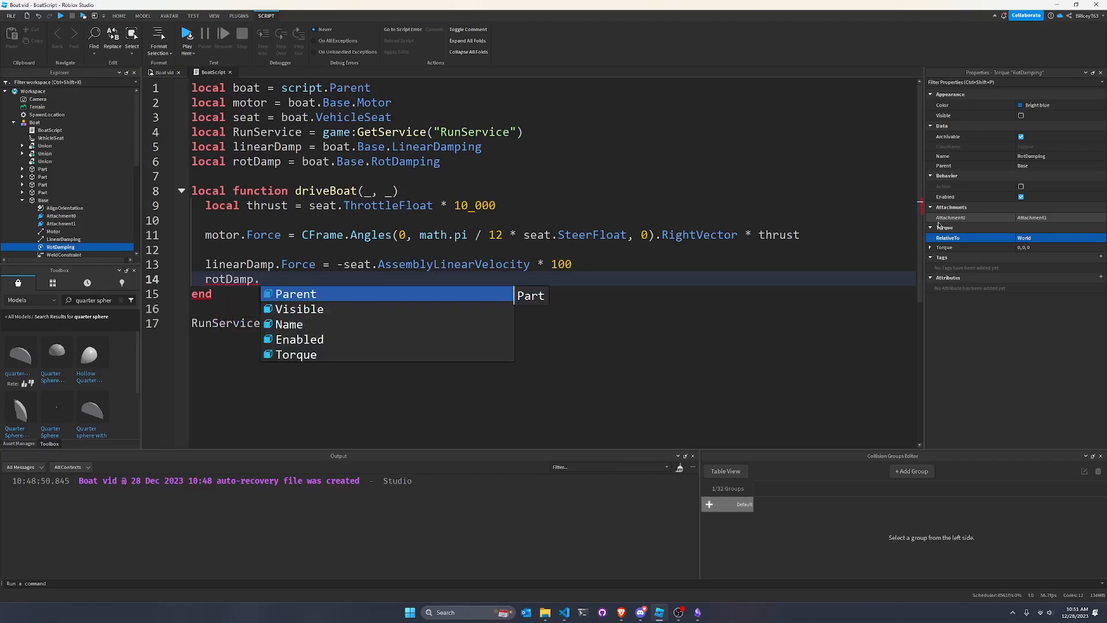
text(Torque = -sea)
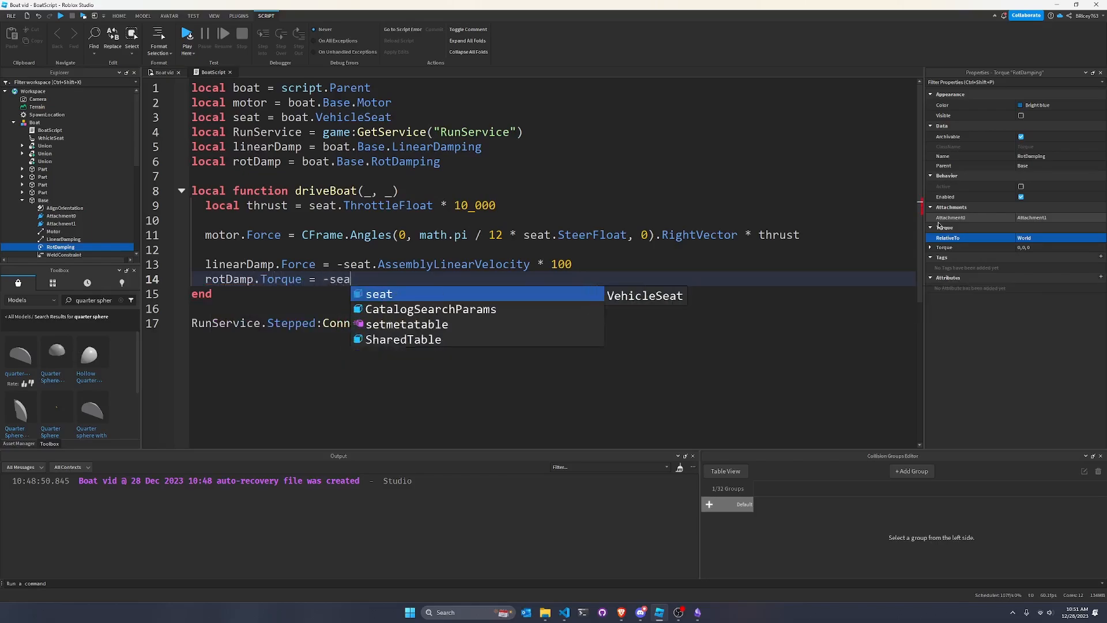
text(t.AssemblyAngularVelocity *)
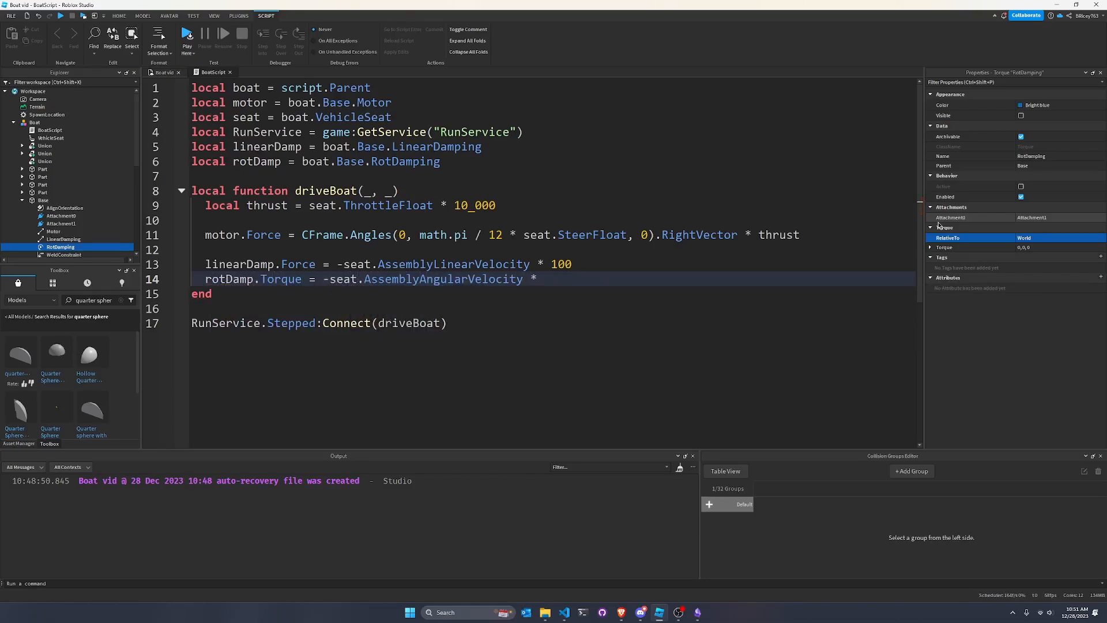
text(1000)
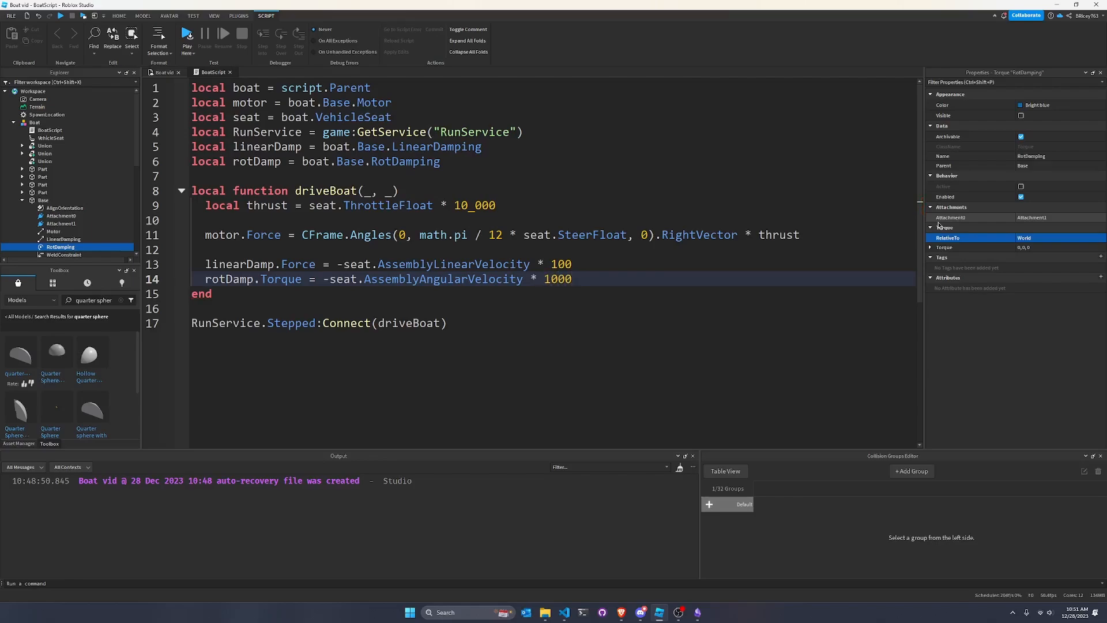
mouse_move(664, 276)
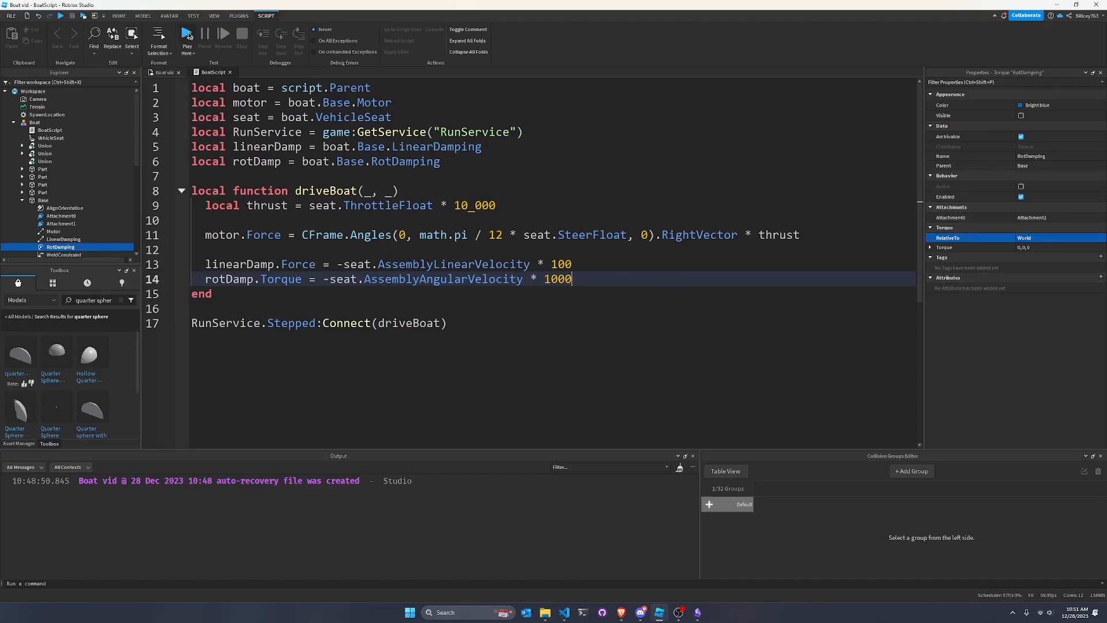
- Switch back to the Boat vid 3D viewport showing the boat on open water
click(187, 33)
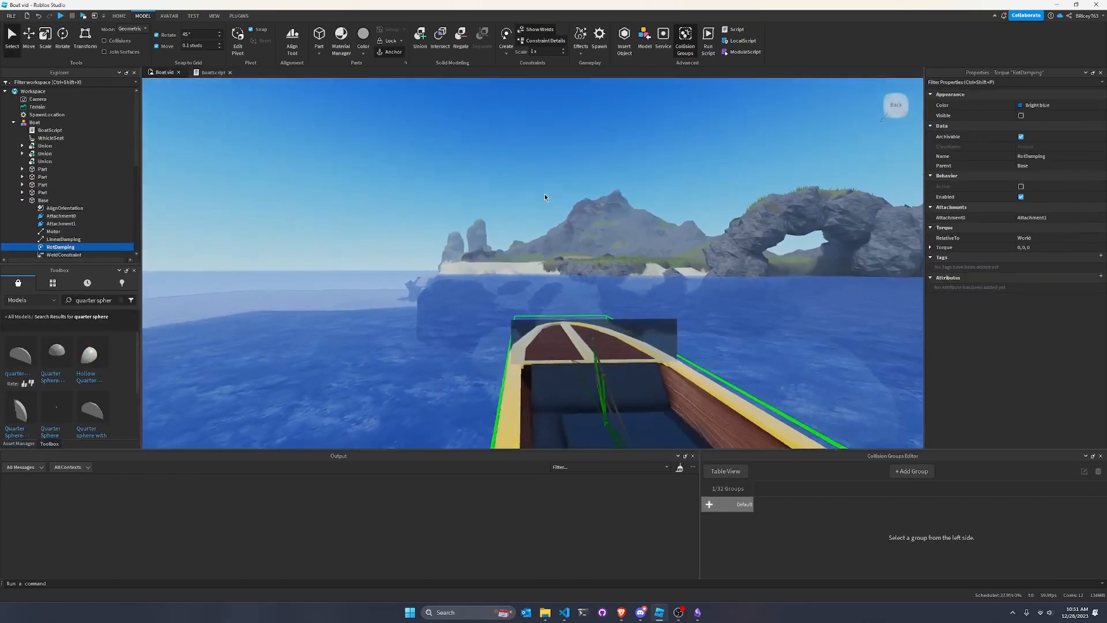
click(193, 16)
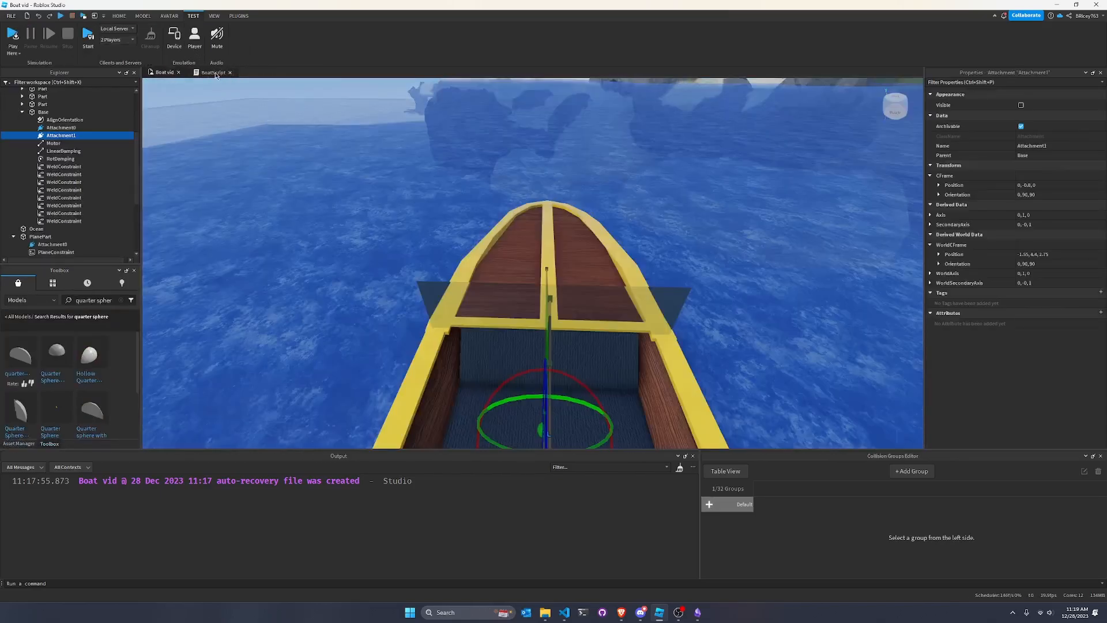
- Bring the BoatScript code back up to retune its thrust, steering and damping constants
click(213, 72)
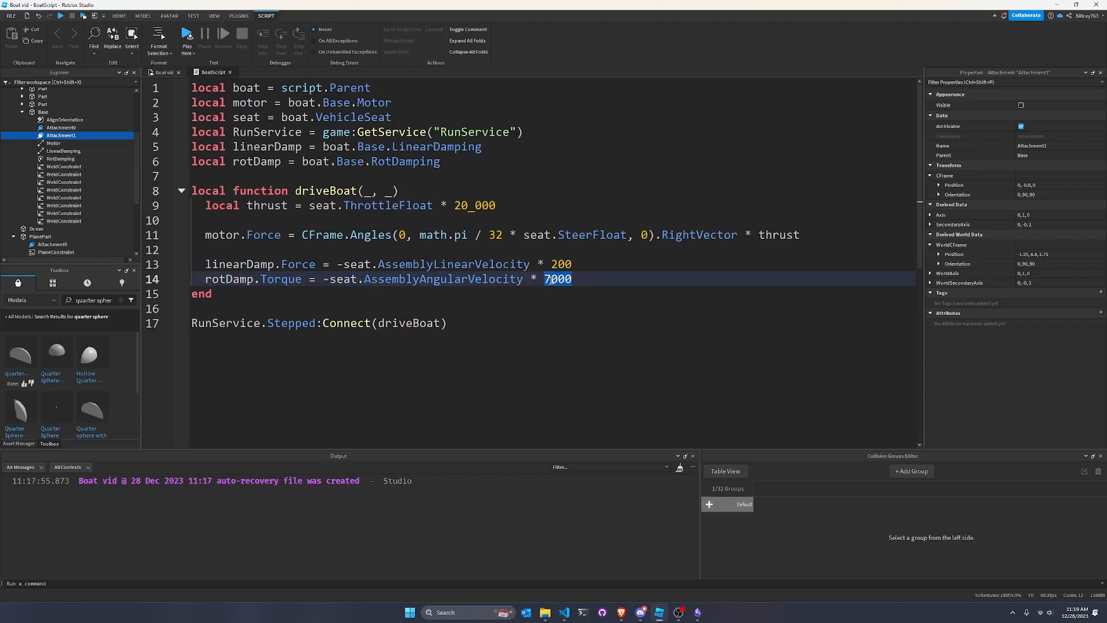
mouse_move(554, 260)
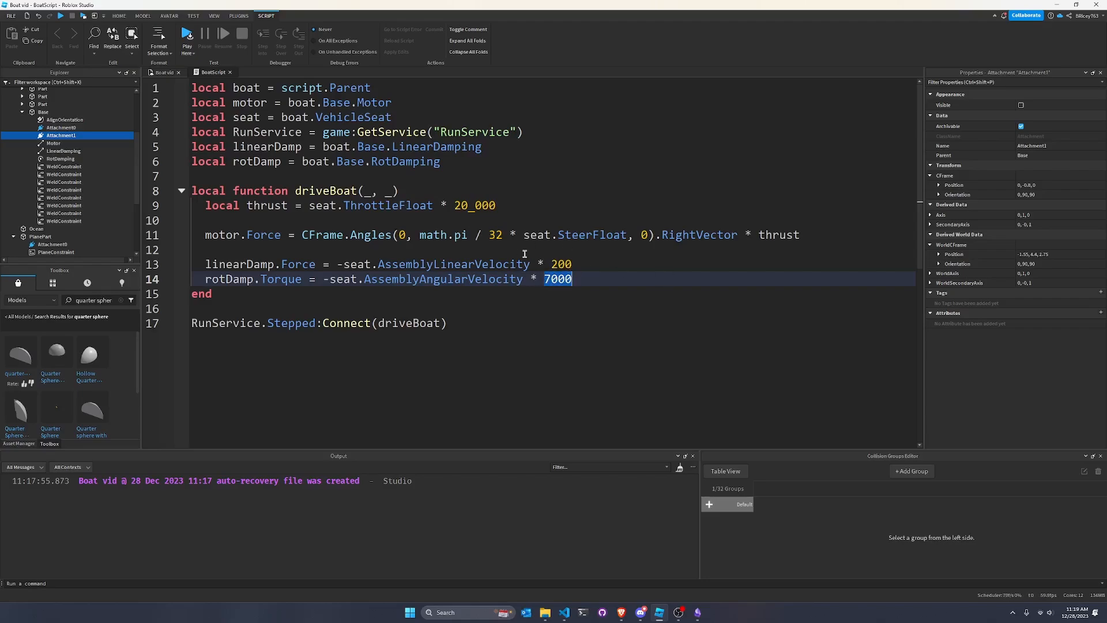
mouse_move(443, 264)
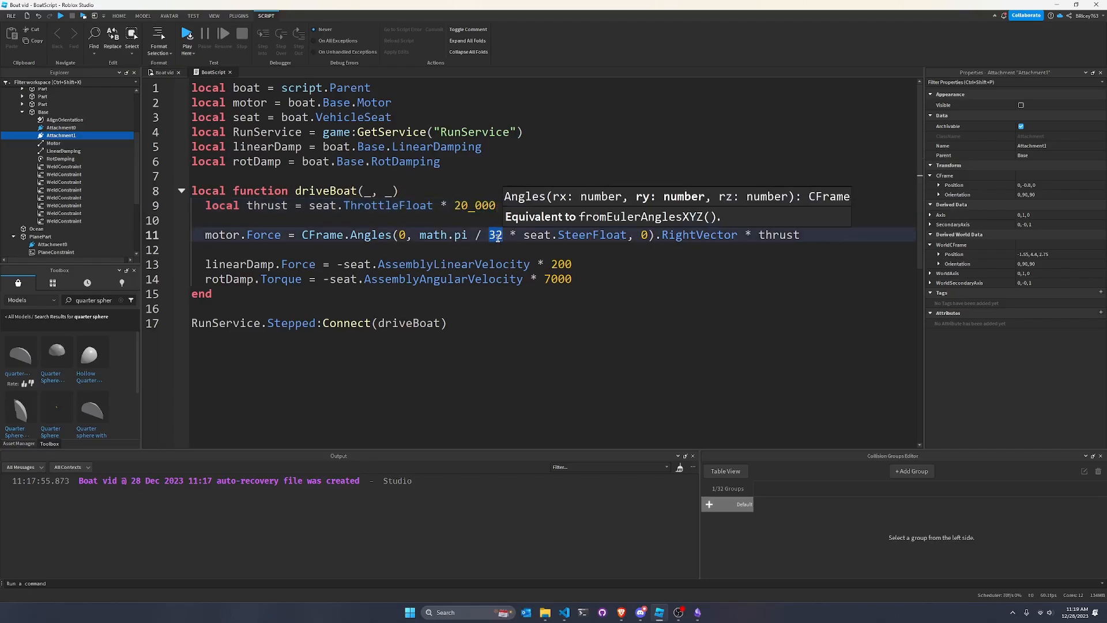
mouse_move(493, 263)
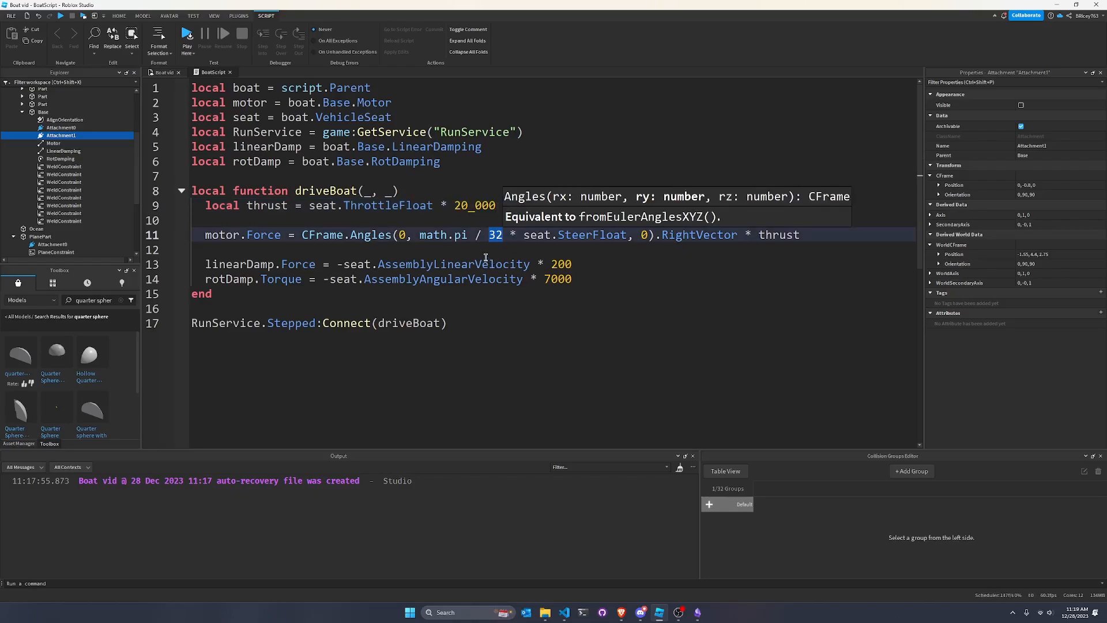
mouse_move(499, 259)
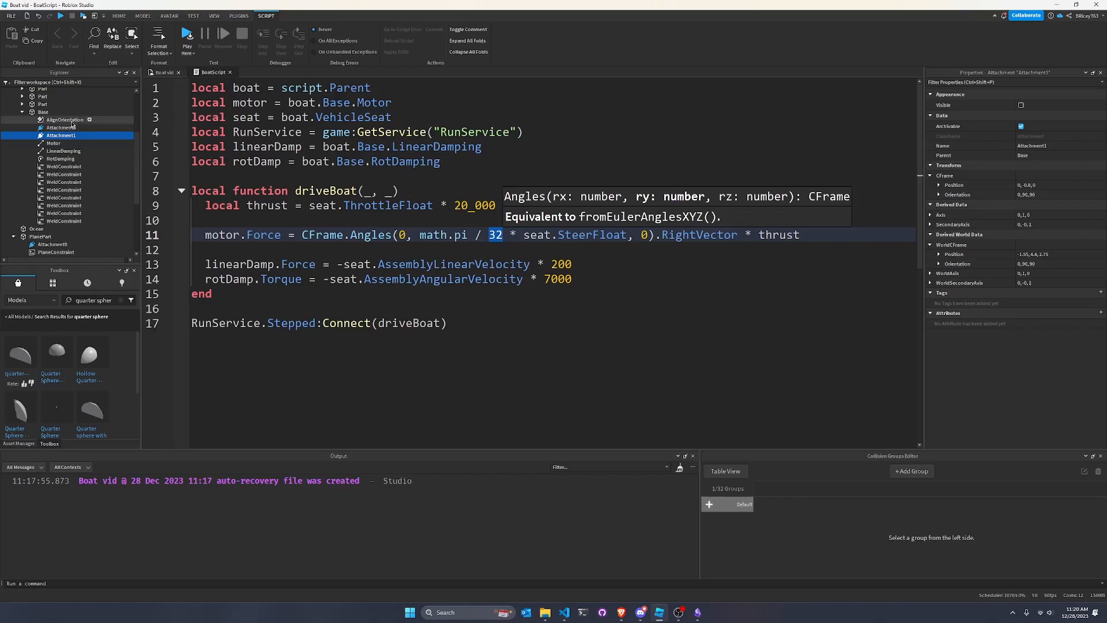
- Select AlignOrientation, return to the 3D view, and expand PlanePart to inspect PlaneConstraint
click(64, 119)
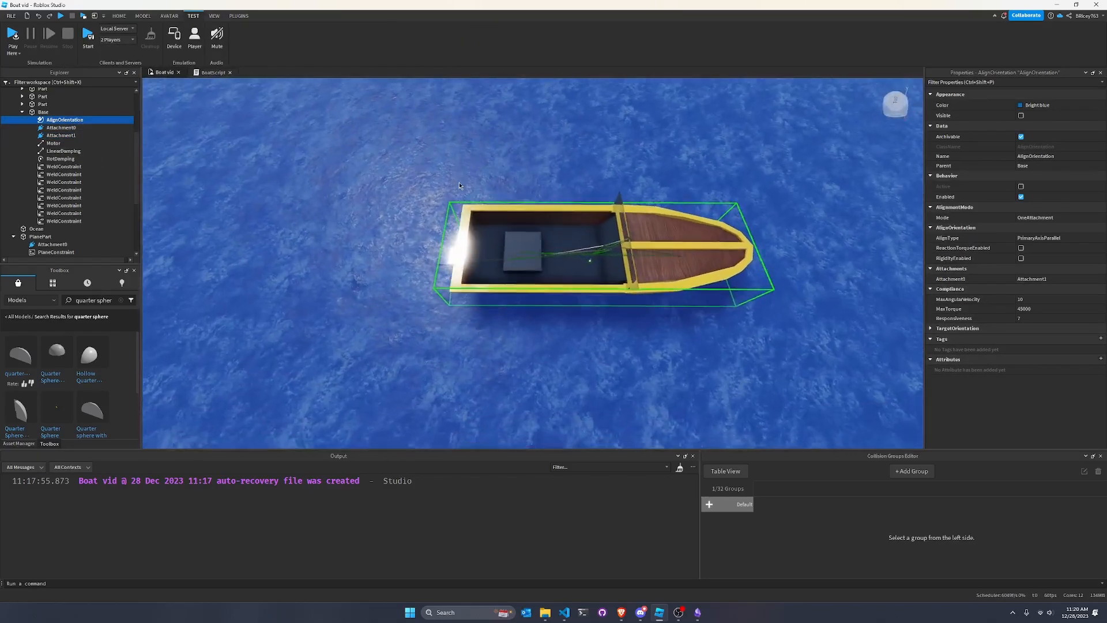
click(60, 135)
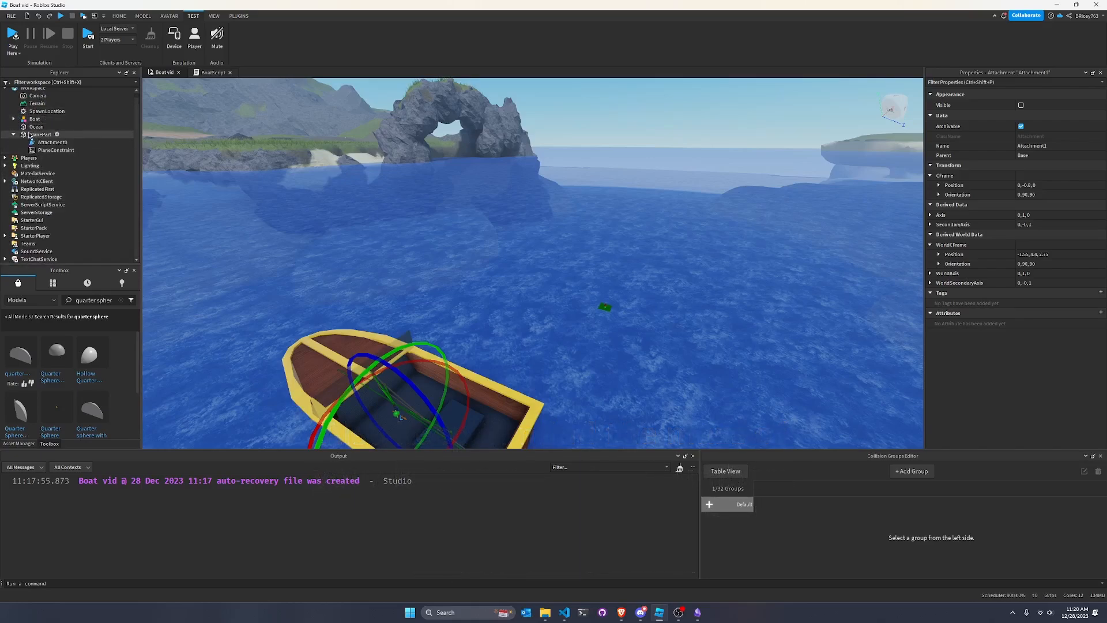
click(22, 134)
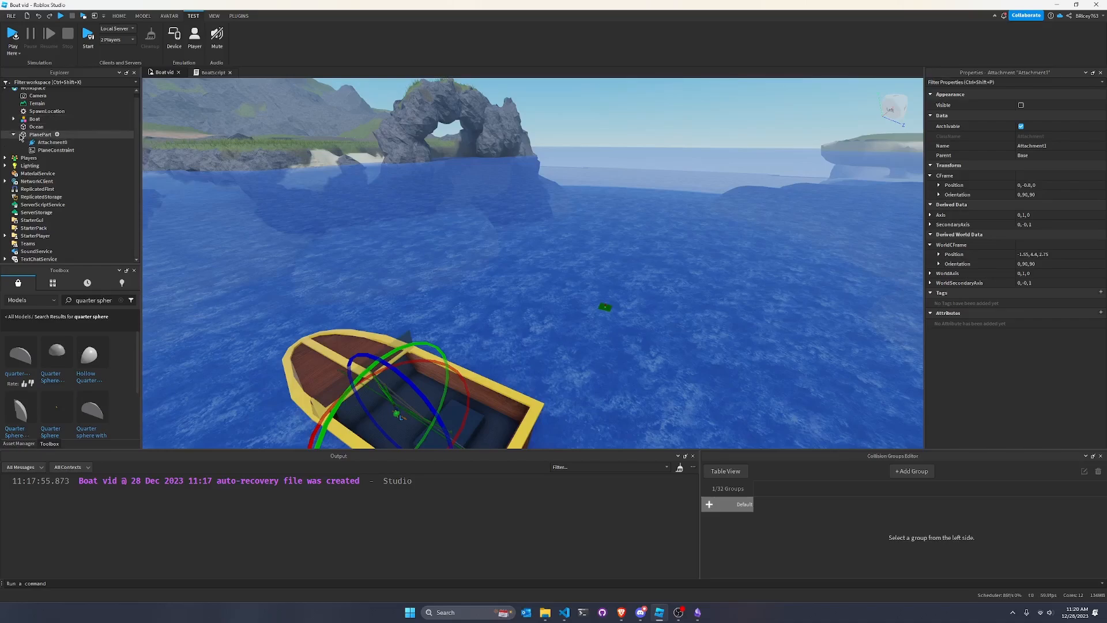
click(55, 150)
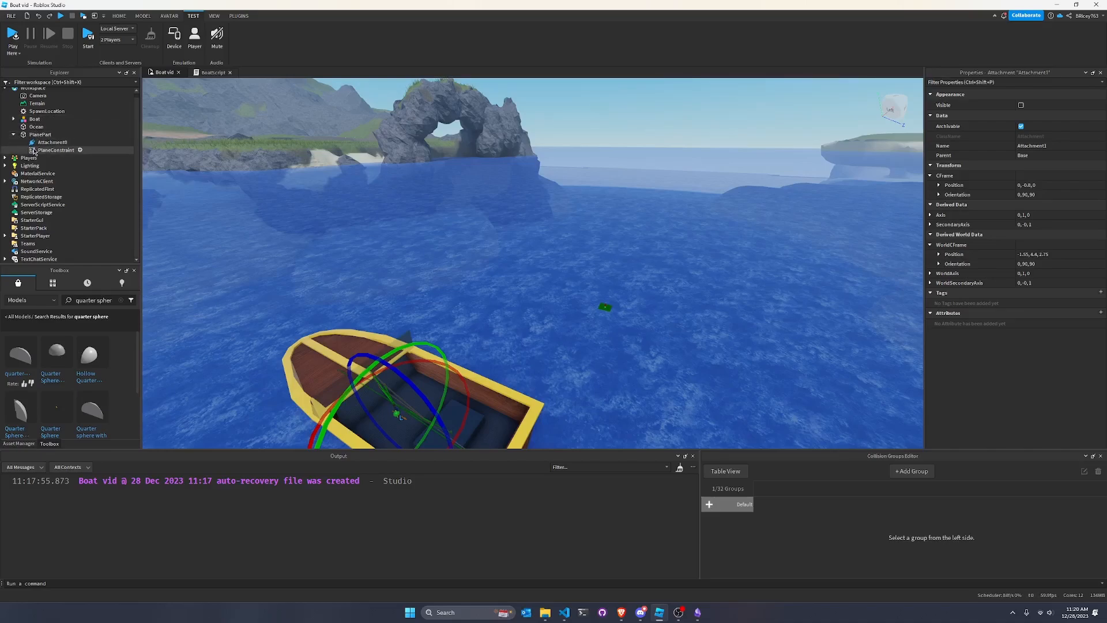